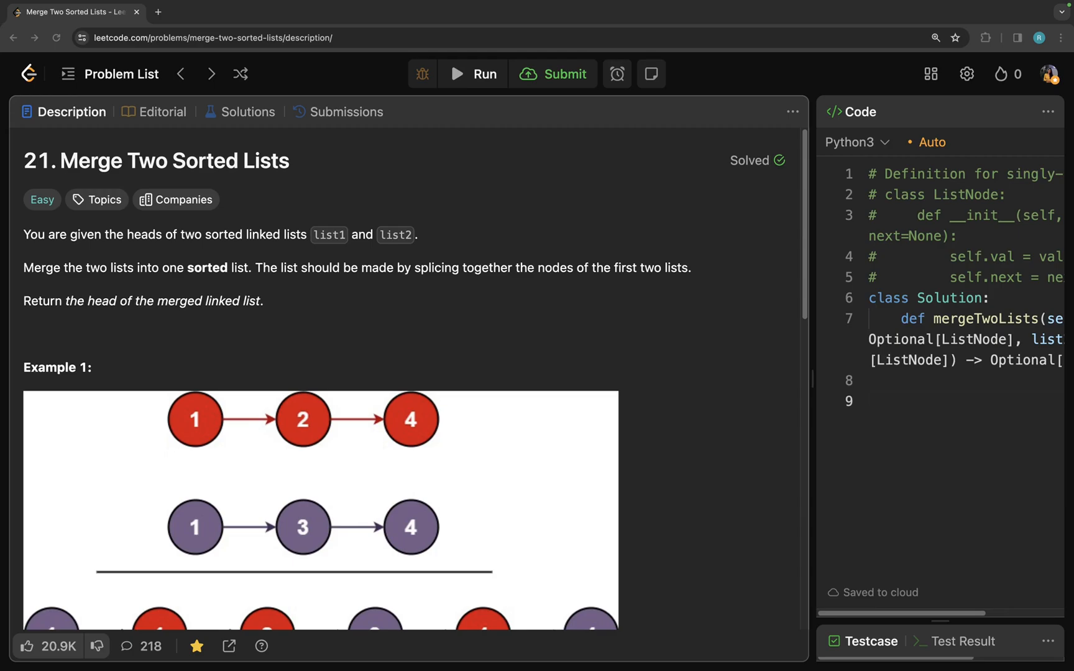
{"action": "mouse_move", "coordinate": [574, 420]}
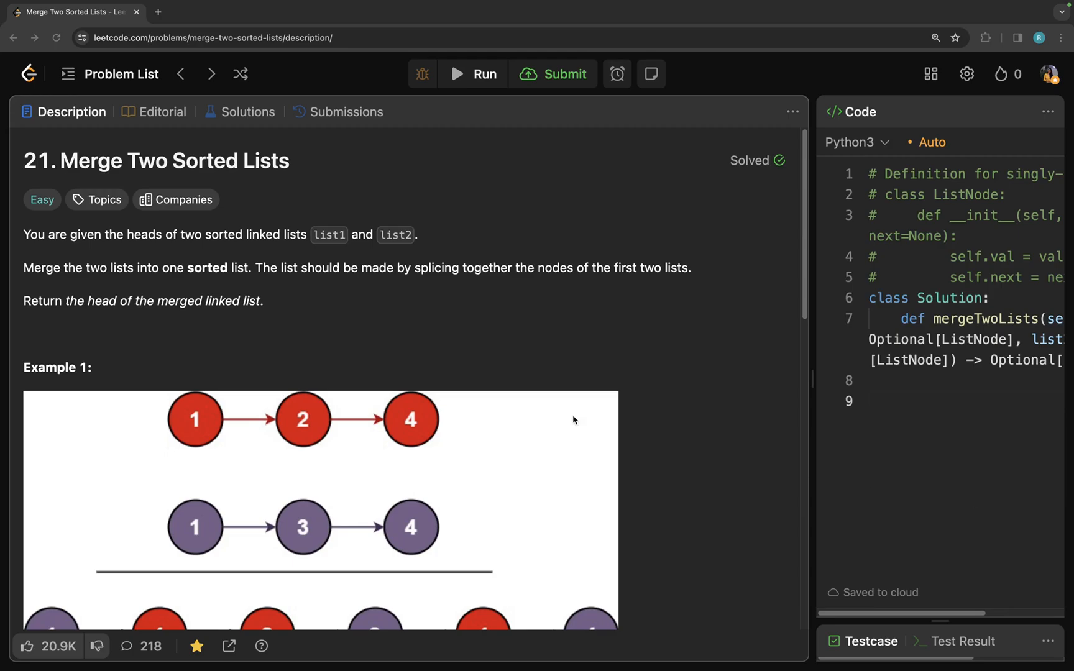
{"action": "mouse_move", "coordinate": [55, 287]}
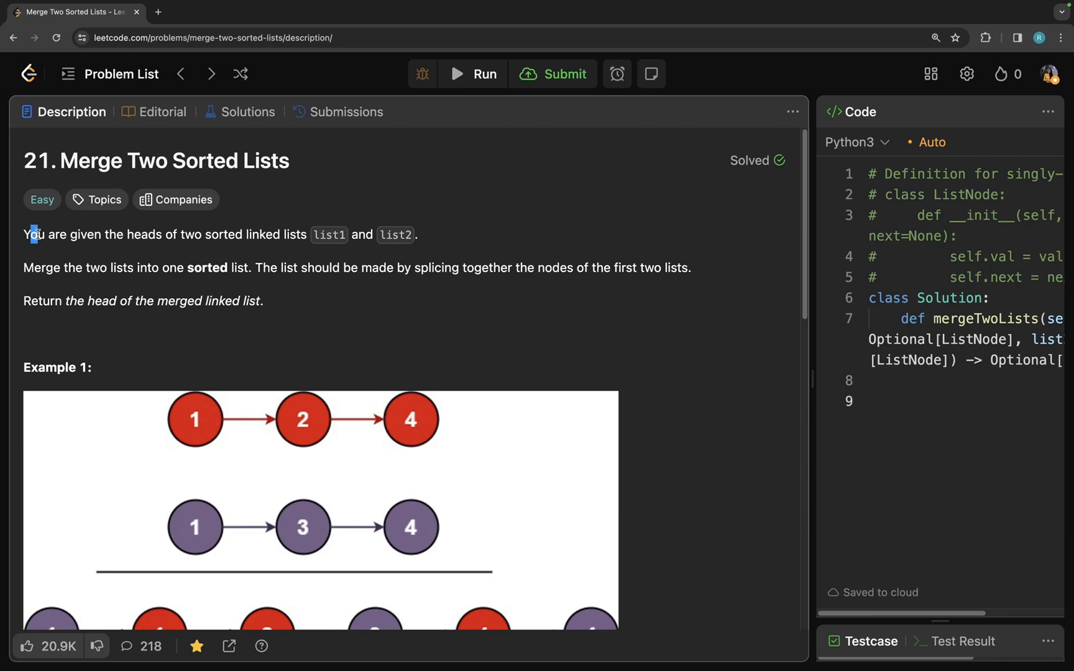
- Highlight the description's key phrases about sorted lists, splicing nodes and returning the head, then move to the OneNote sketch
{"action": "left_click_drag", "start_coordinate": [31, 234], "coordinate": [277, 234]}
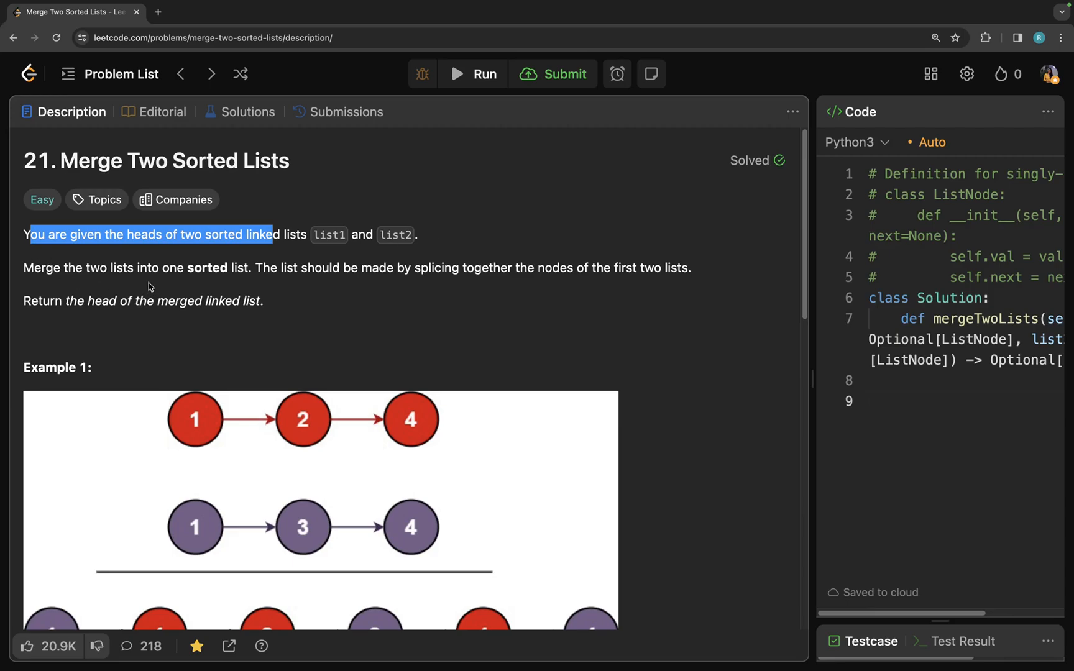
{"action": "left_click_drag", "start_coordinate": [261, 267], "coordinate": [353, 267]}
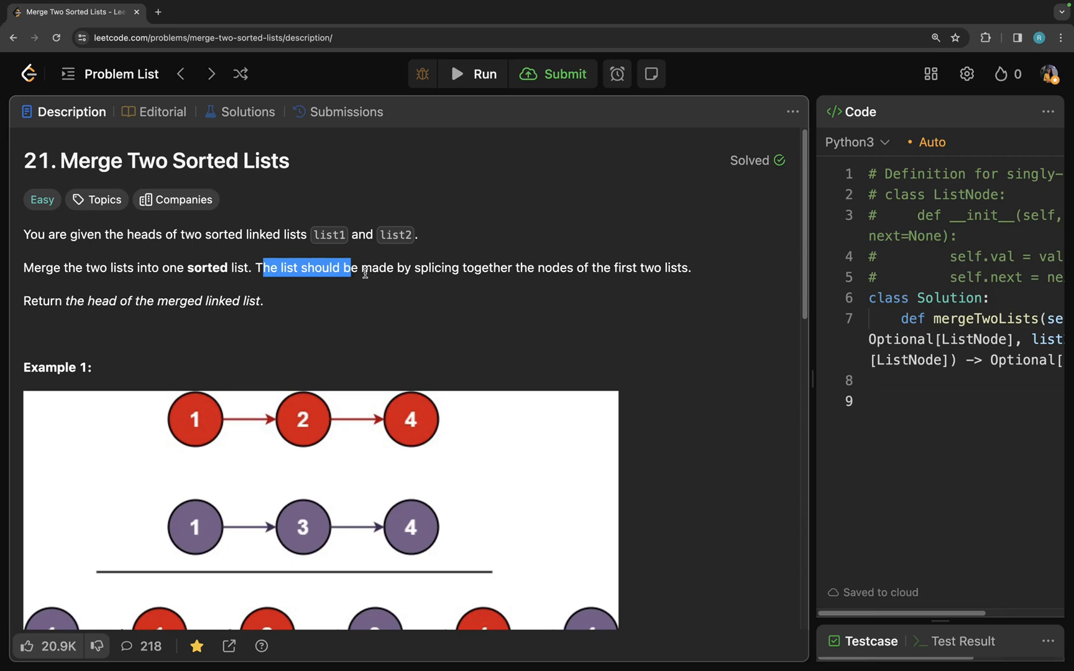
{"action": "left_click_drag", "start_coordinate": [349, 267], "coordinate": [521, 267]}
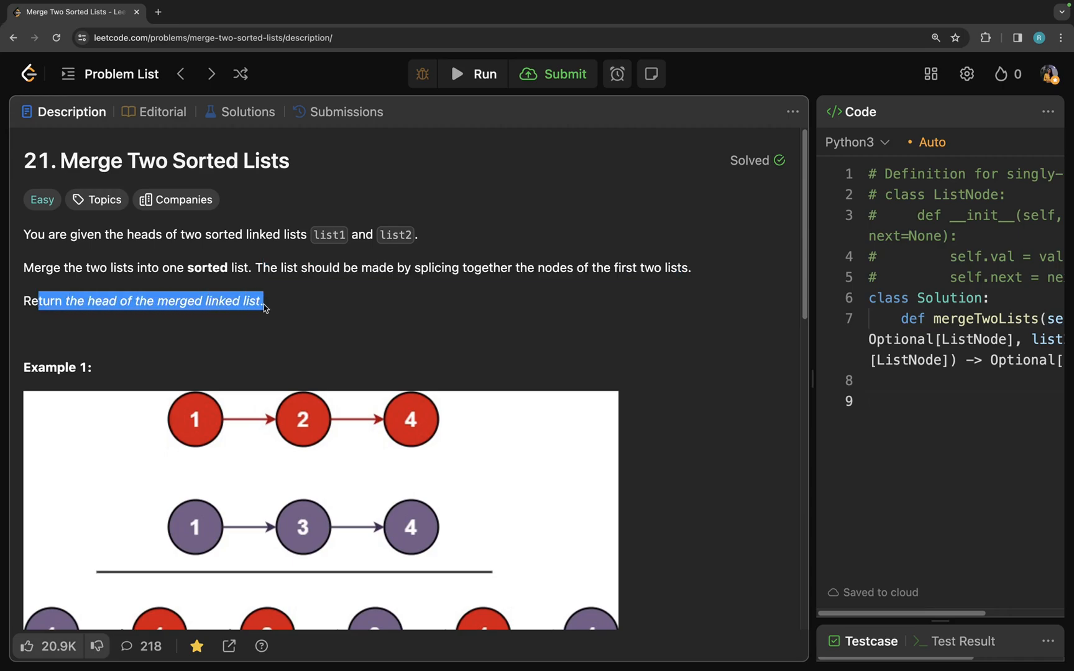
{"action": "scroll", "scroll_direction": "down", "scroll_amount": 3}
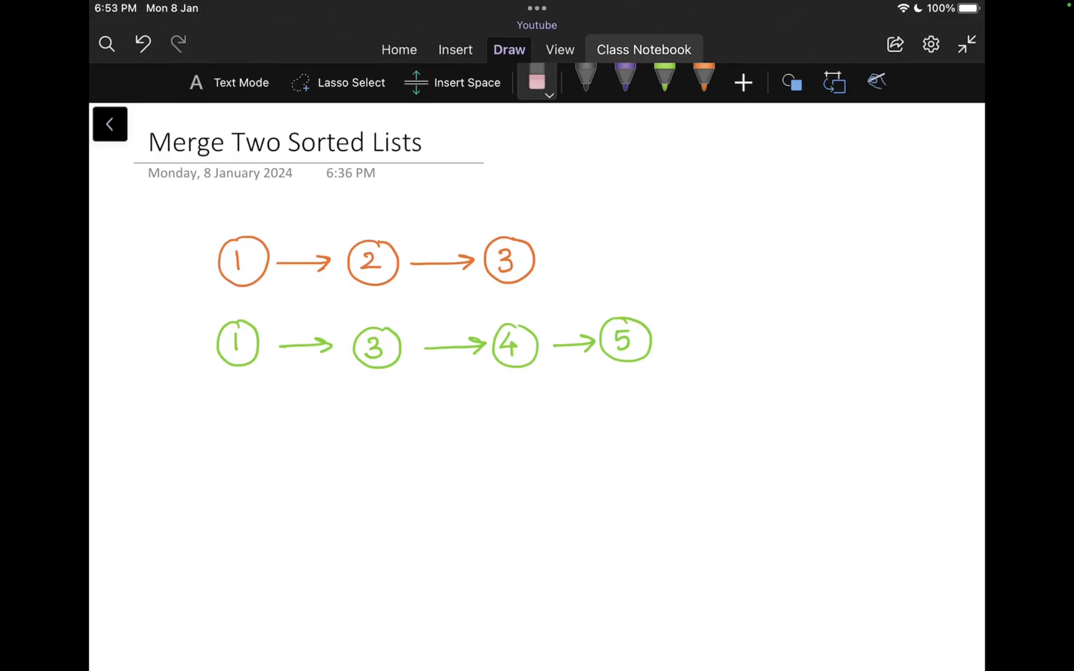
- Label the green list L2 and draw head arrows before both input lists in black ink
{"action": "left_click", "coordinate": [585, 77]}
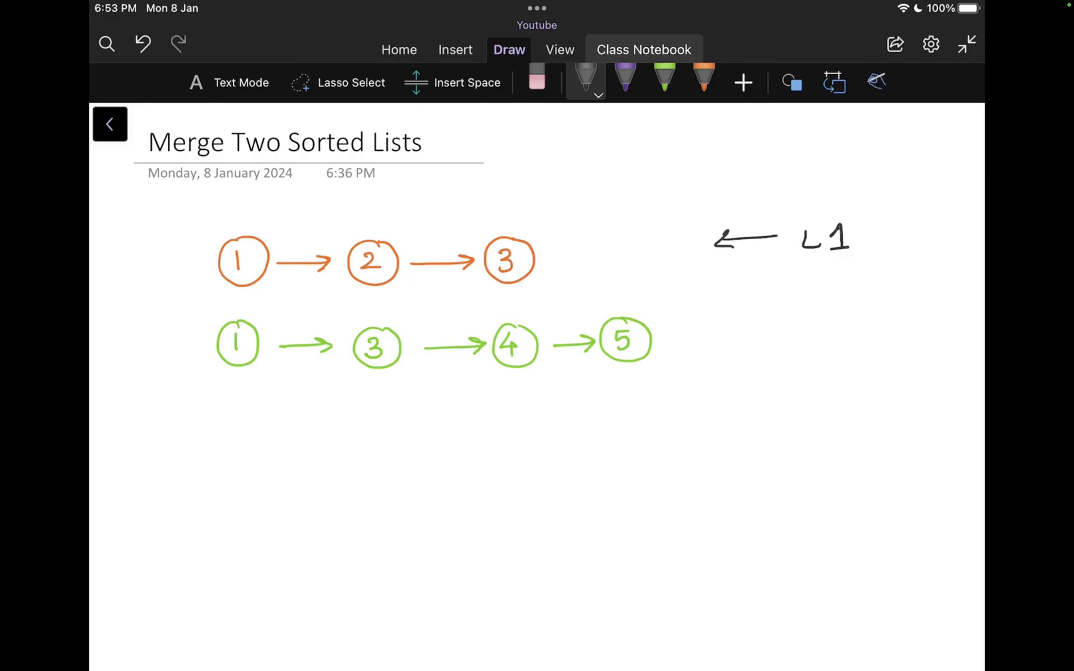
{"action": "left_click_drag", "start_coordinate": [777, 345], "coordinate": [722, 349]}
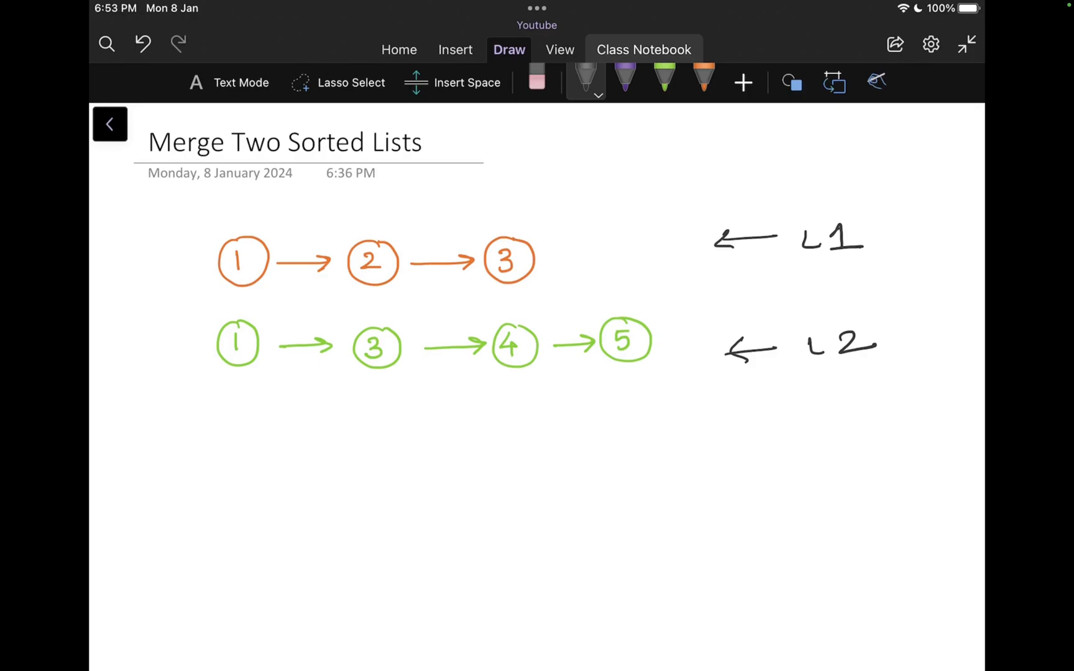
{"action": "left_click_drag", "start_coordinate": [154, 267], "coordinate": [177, 264]}
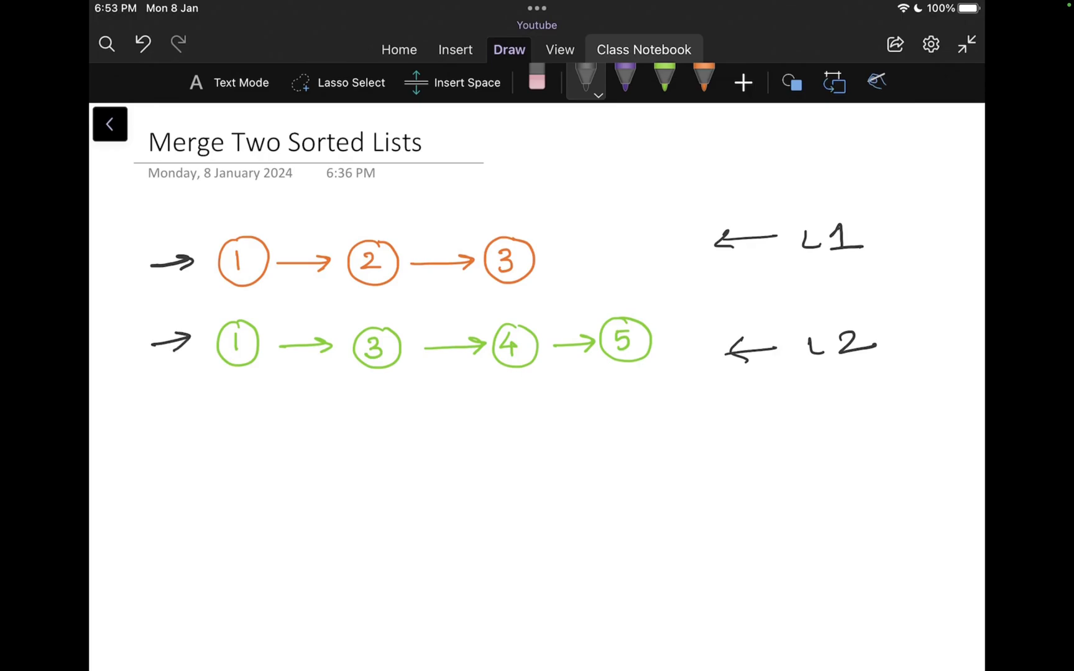
{"action": "left_click", "coordinate": [702, 76]}
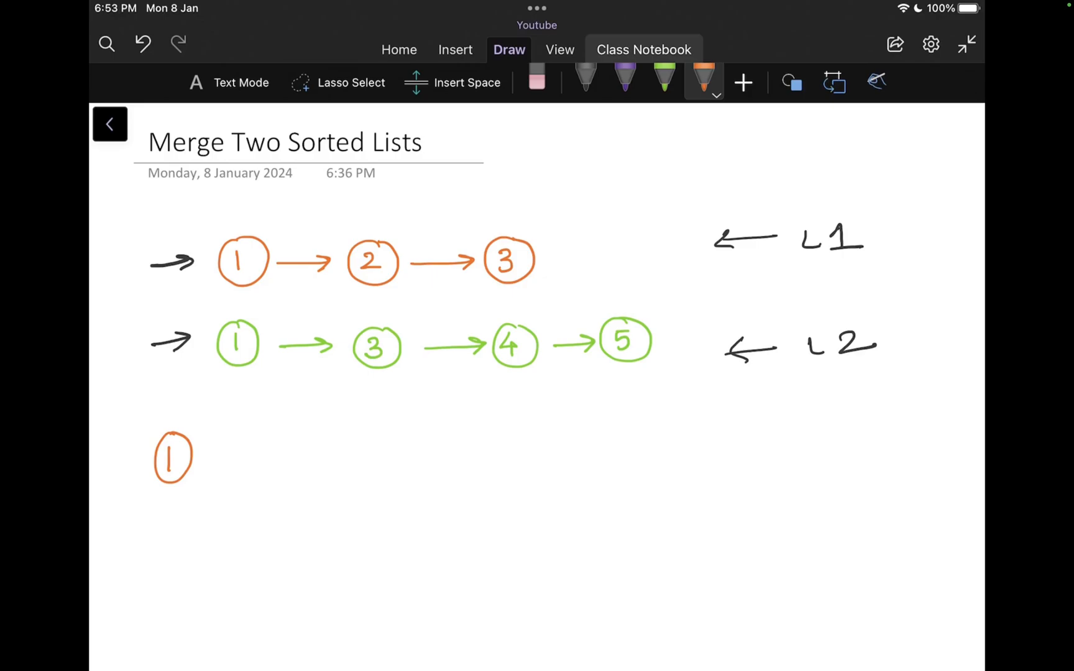
- Draw the merged list 1→1→2→3→3→4→5 below in orange and green, fix a stray arrow, and tick it off
{"action": "left_click", "coordinate": [662, 76]}
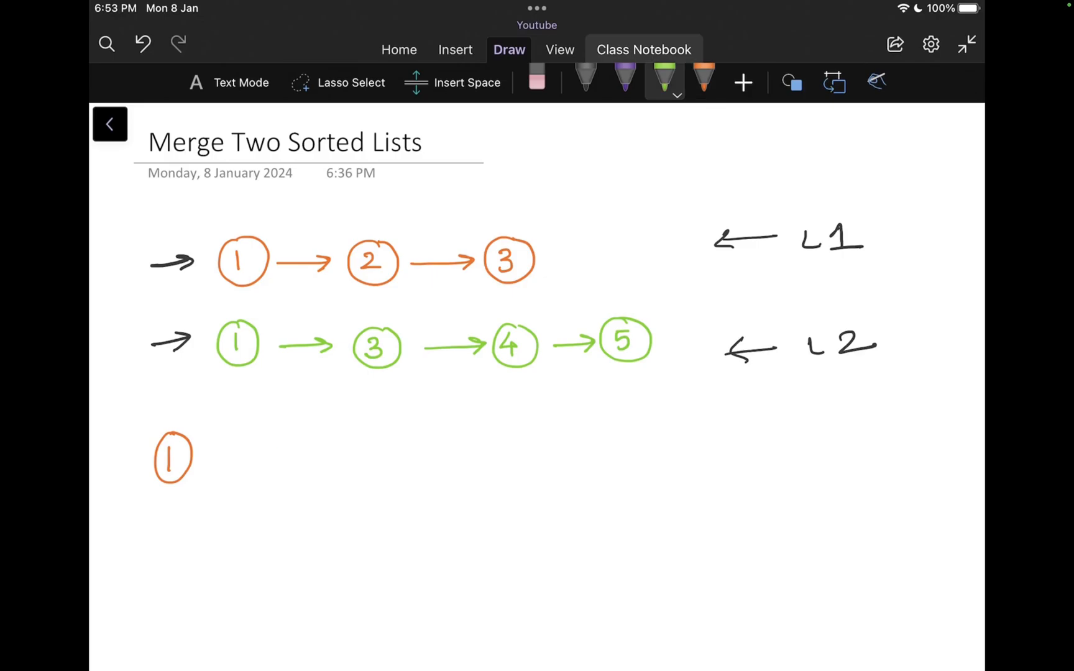
{"action": "left_click_drag", "start_coordinate": [219, 455], "coordinate": [301, 454]}
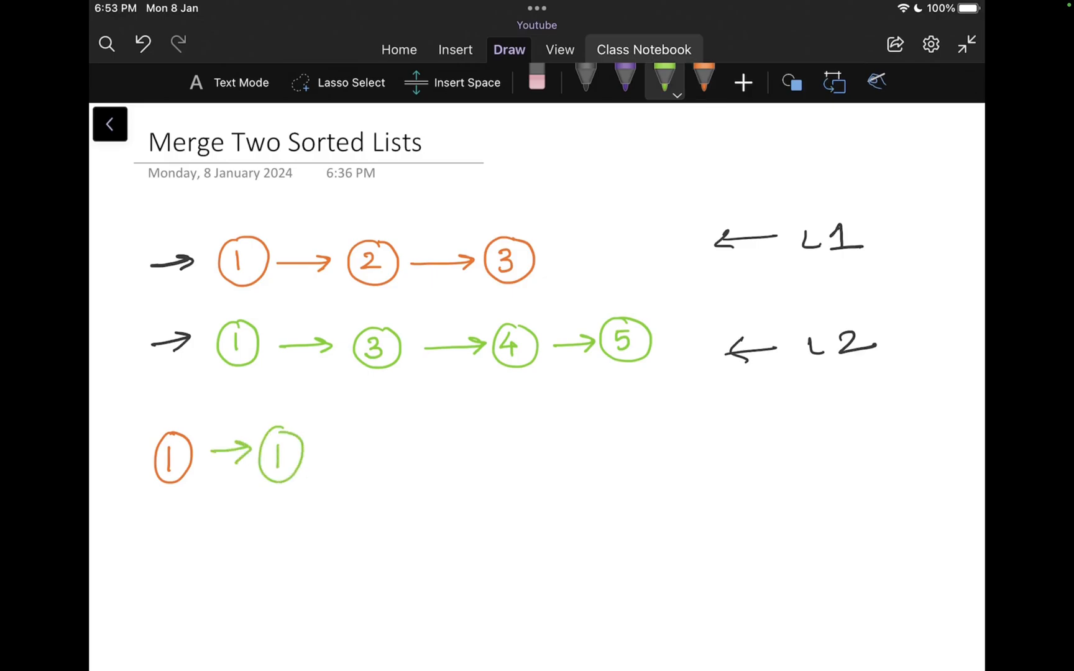
{"action": "left_click", "coordinate": [536, 76]}
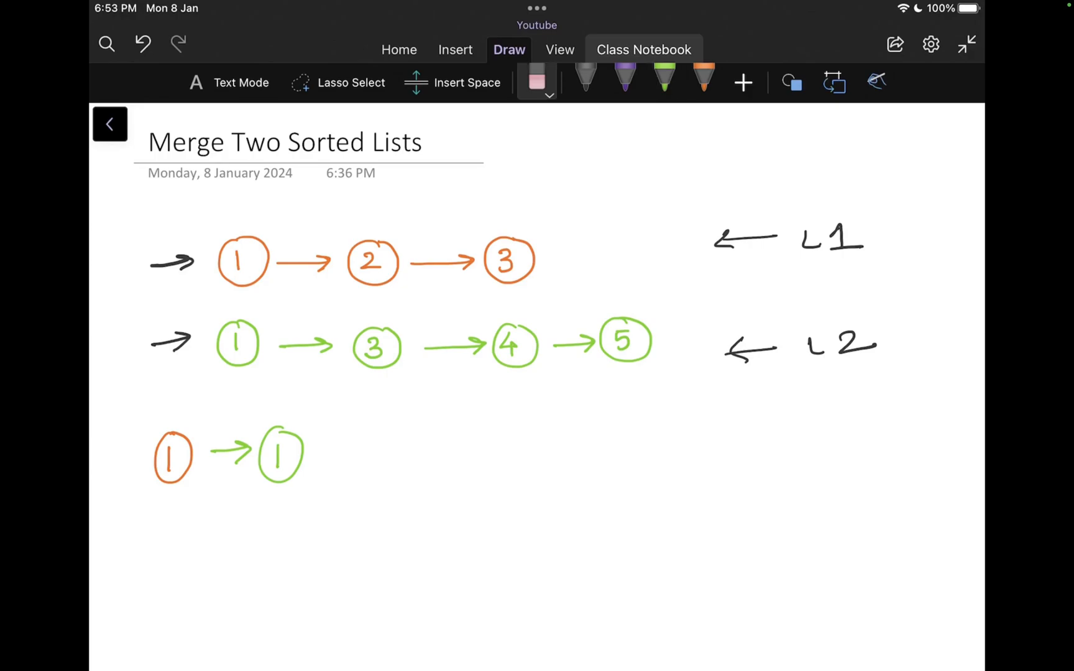
{"action": "left_click", "coordinate": [236, 453]}
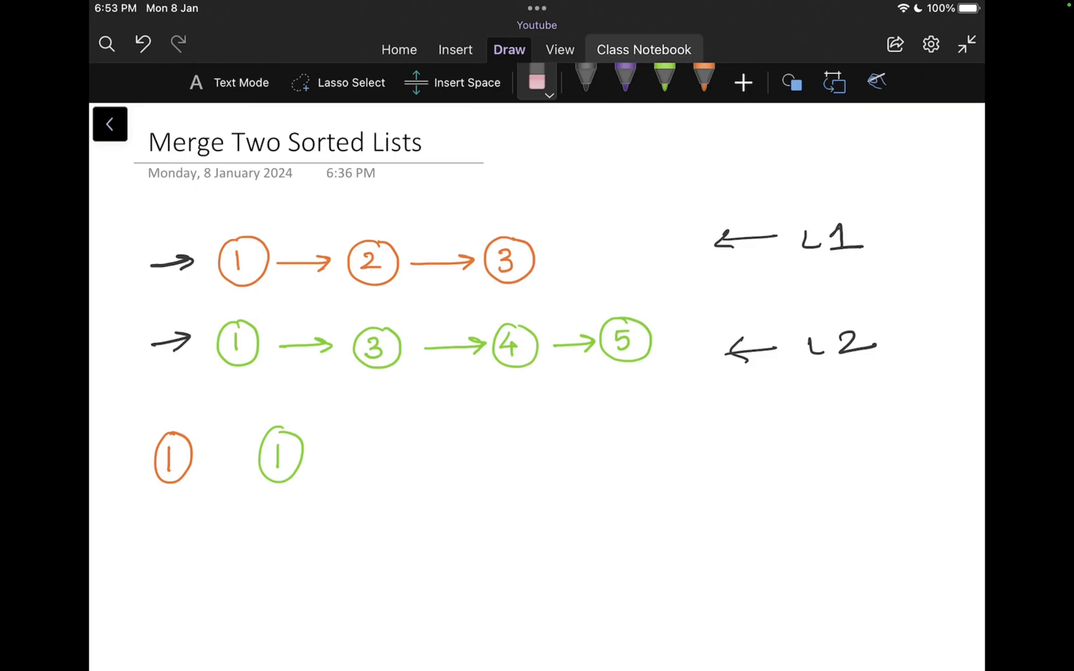
{"action": "left_click", "coordinate": [702, 77]}
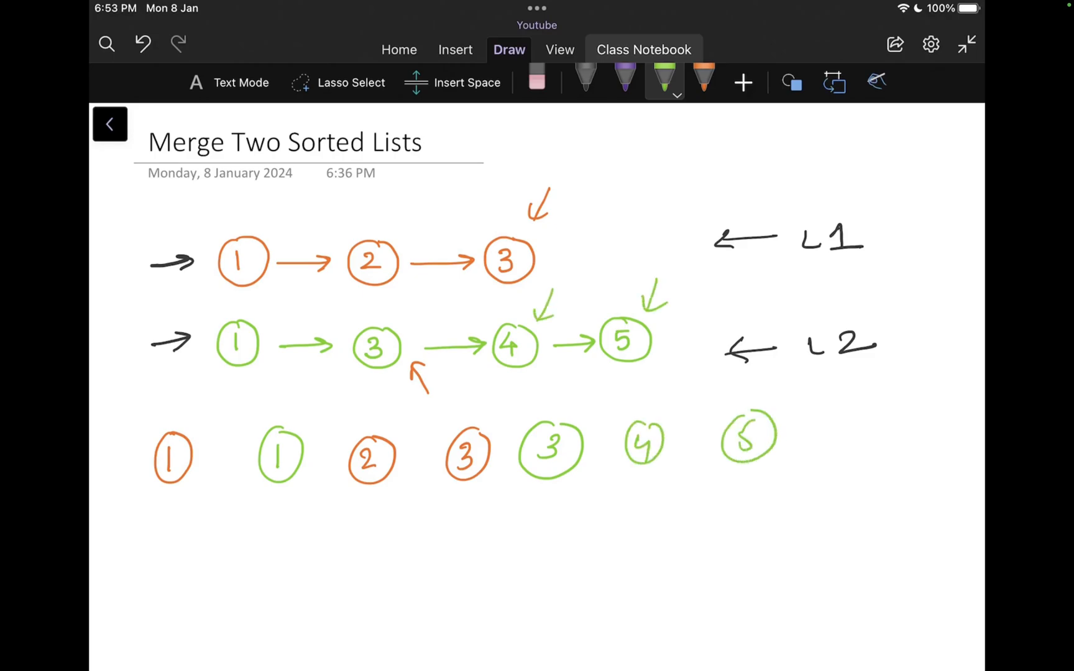
{"action": "left_click", "coordinate": [585, 75]}
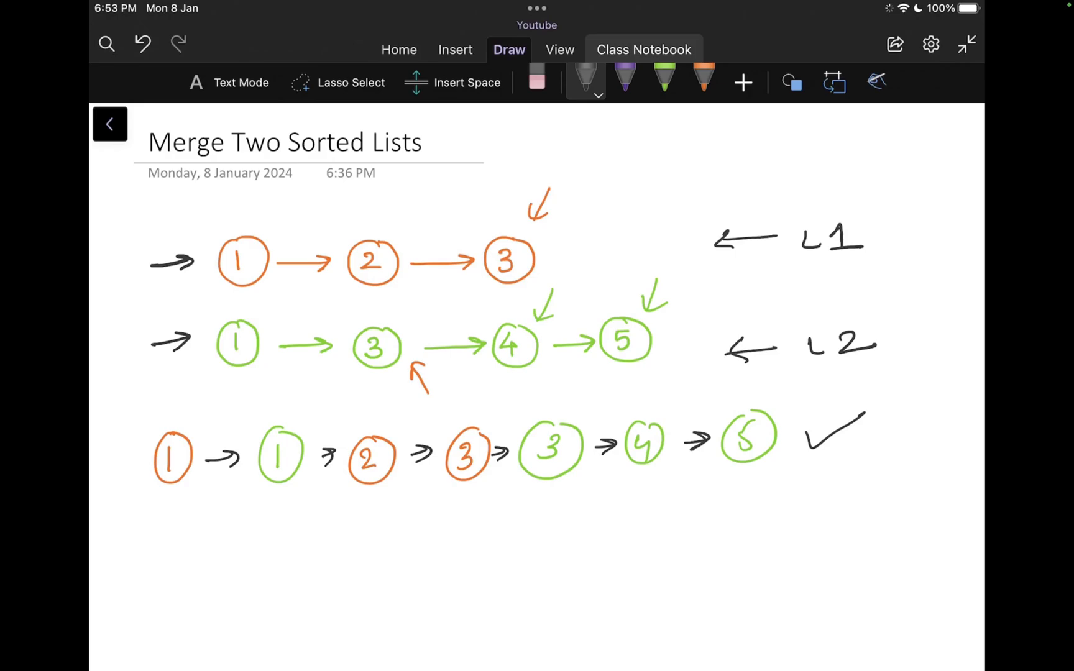
{"action": "left_click_drag", "start_coordinate": [811, 452], "coordinate": [874, 412]}
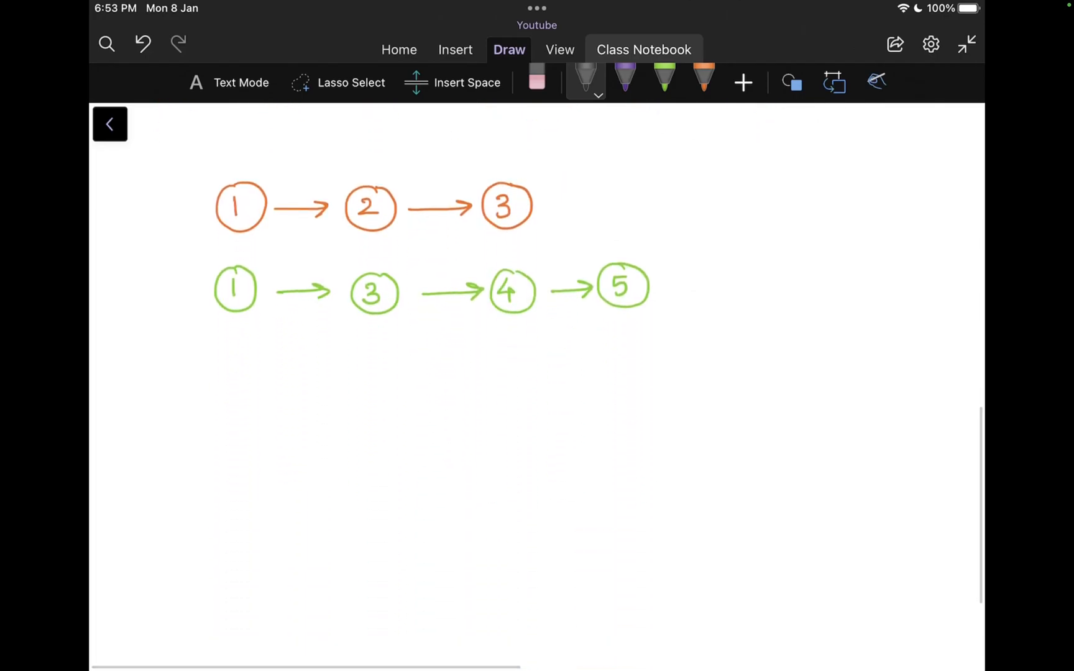
- Write L1 and L2 with arrows beside the fresh copy of the two lists
{"action": "left_click_drag", "start_coordinate": [749, 191], "coordinate": [683, 188]}
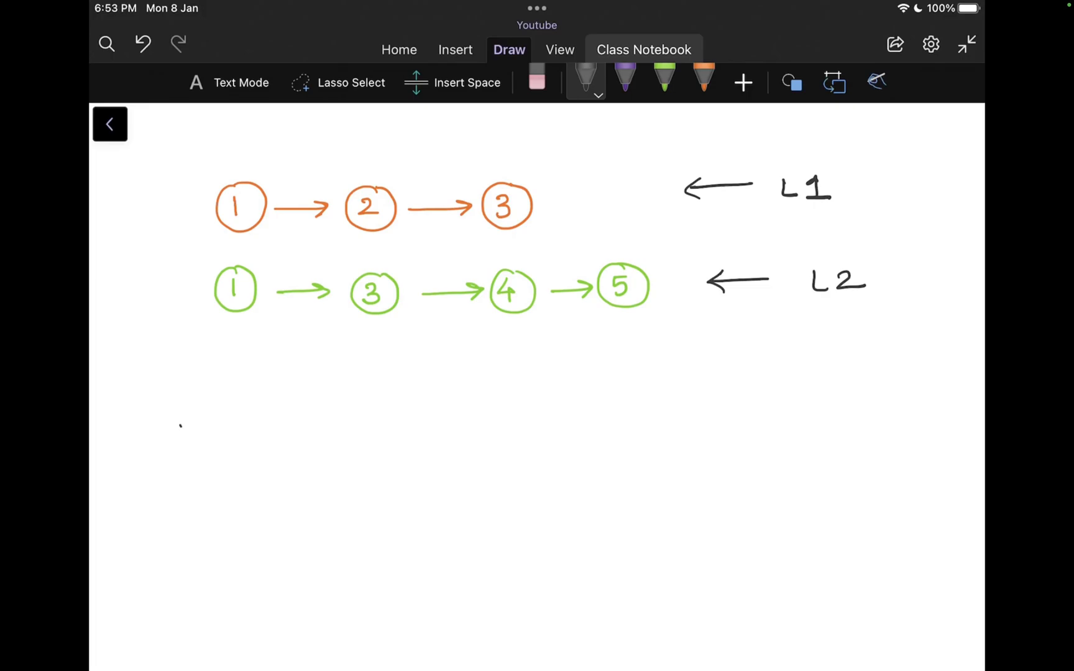
- Draw dummy node 0 labelled Head, then arrows over the first nodes of L1 and L2 and start the comparison
{"action": "left_click_drag", "start_coordinate": [171, 417], "coordinate": [195, 445]}
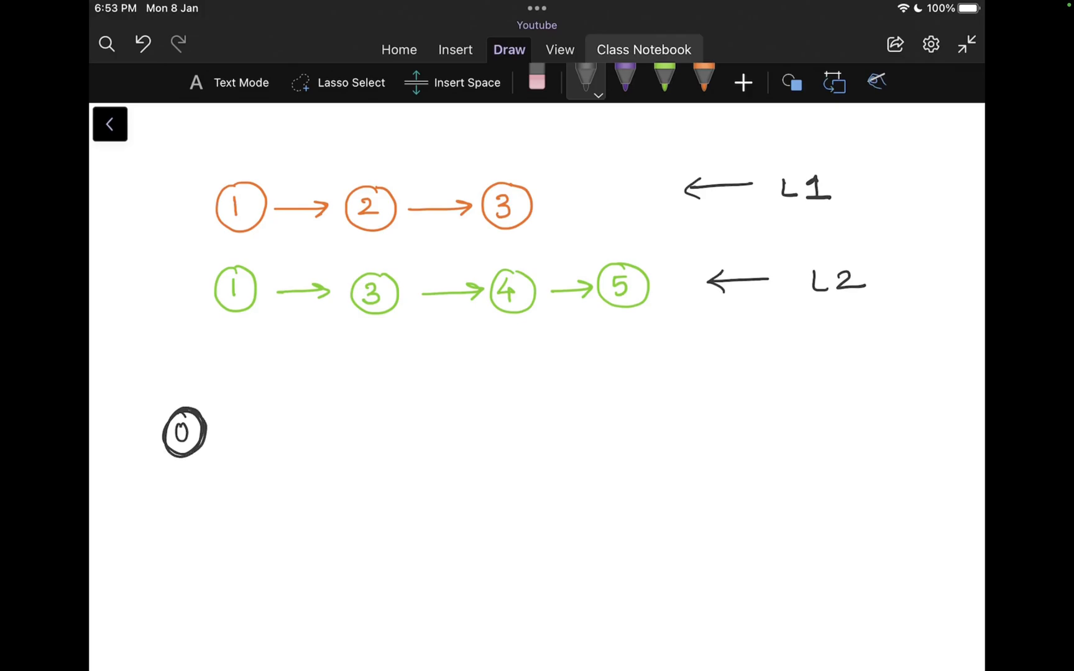
{"action": "left_click_drag", "start_coordinate": [164, 356], "coordinate": [167, 398]}
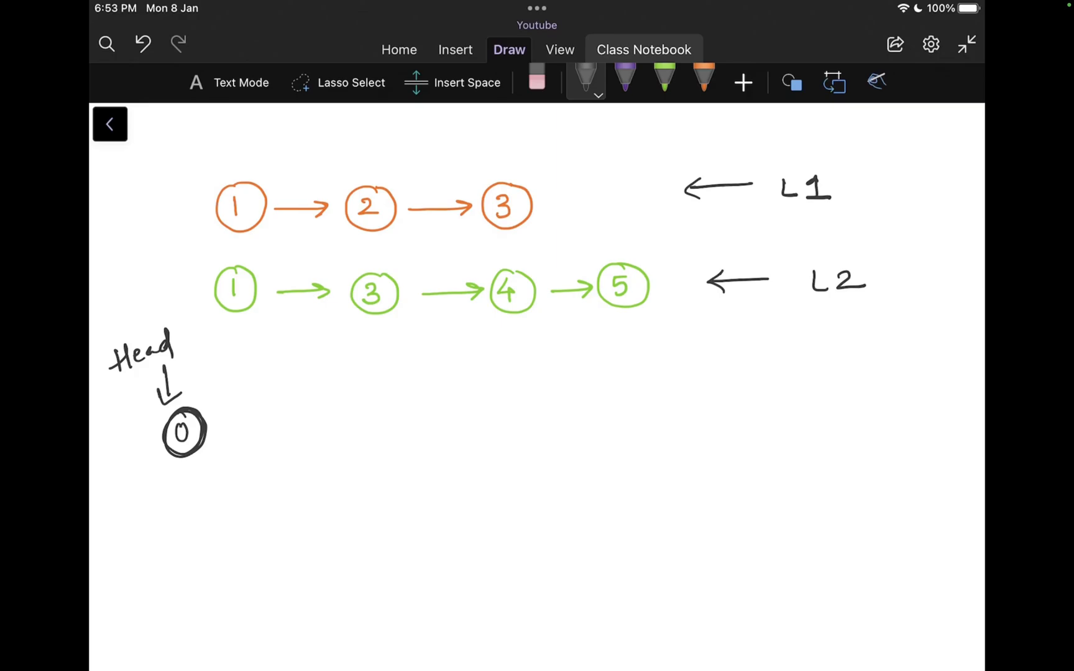
{"action": "left_click_drag", "start_coordinate": [233, 130], "coordinate": [231, 147]}
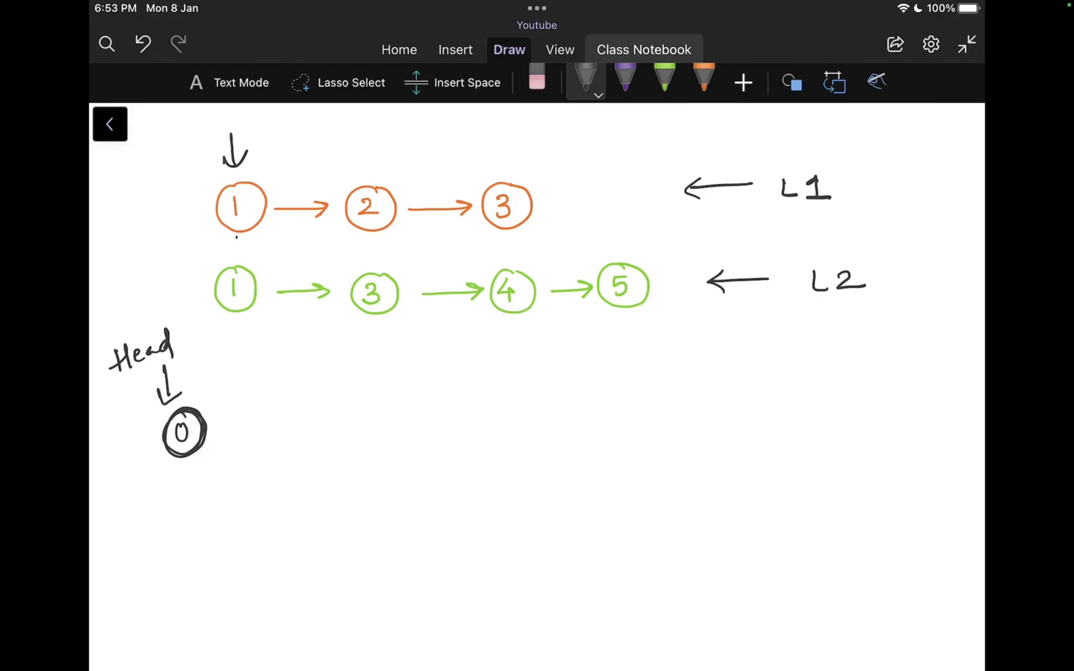
{"action": "left_click_drag", "start_coordinate": [239, 236], "coordinate": [240, 264]}
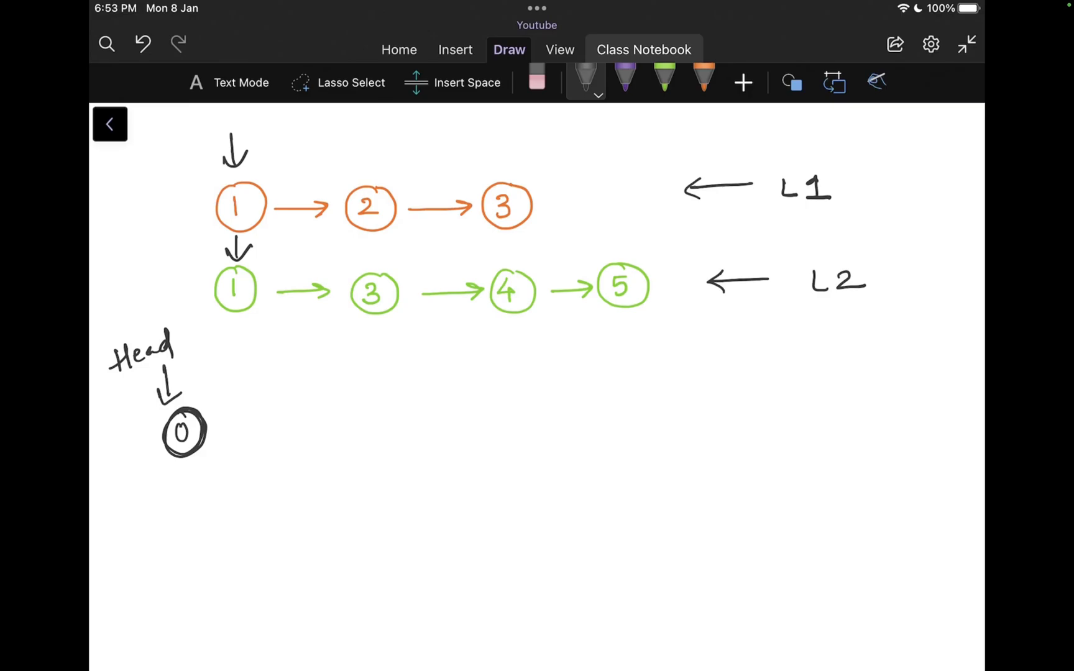
{"action": "left_click_drag", "start_coordinate": [457, 117], "coordinate": [457, 144]}
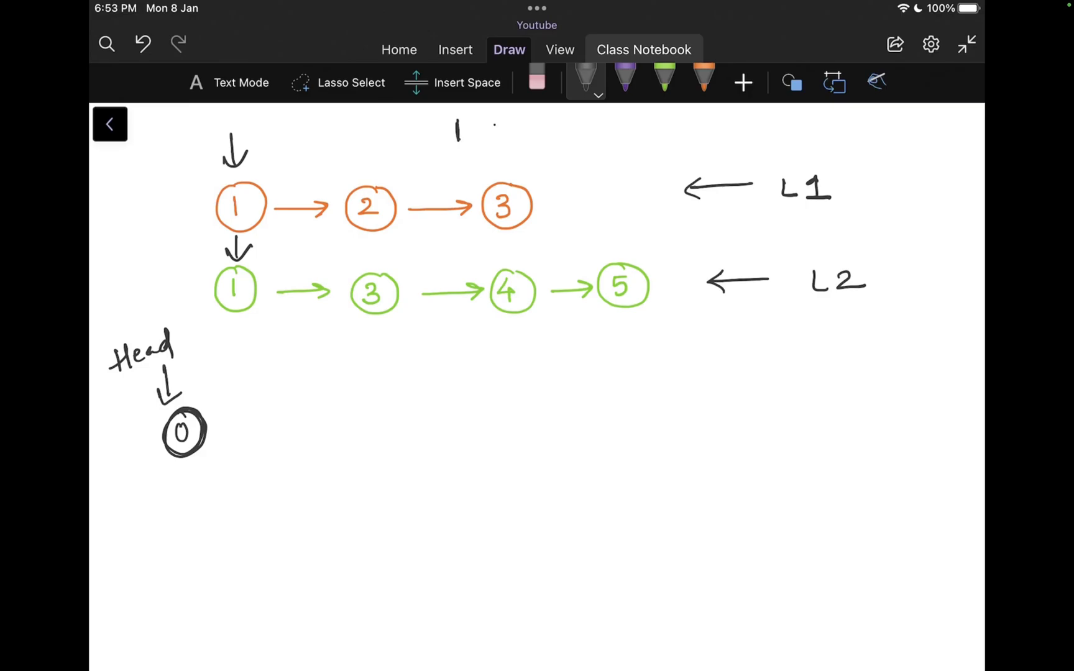
- Write 1 <= 1, add orange node 1 after the head with links and pointer, and advance L1's pointer to node 2
{"action": "left_click_drag", "start_coordinate": [482, 137], "coordinate": [575, 137]}
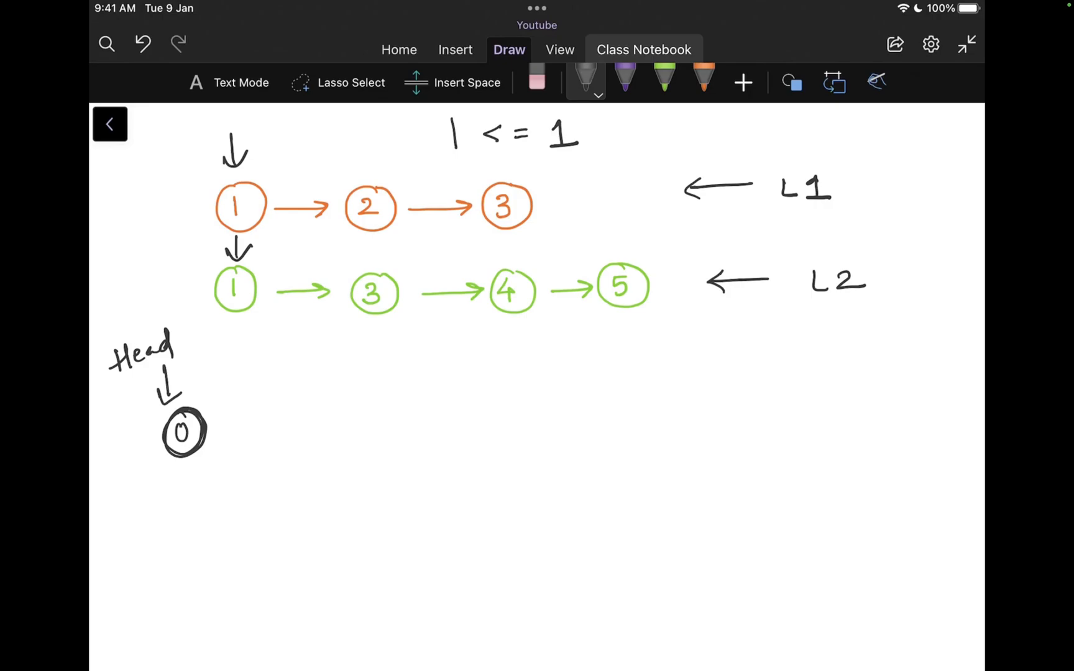
{"action": "left_click", "coordinate": [702, 76]}
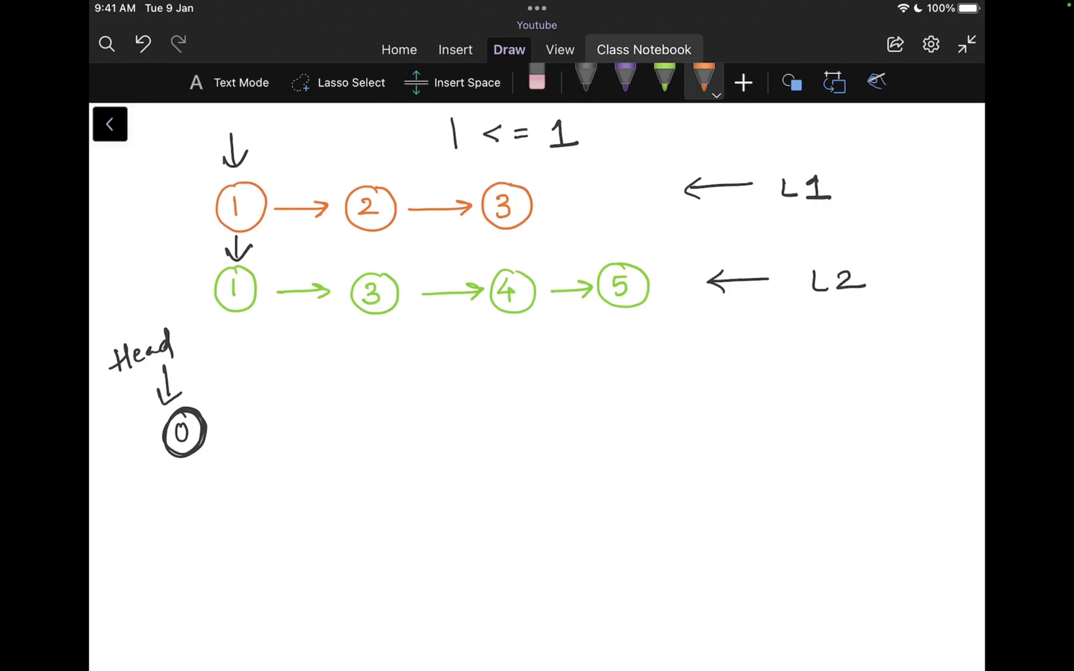
{"action": "left_click_drag", "start_coordinate": [282, 421], "coordinate": [282, 441]}
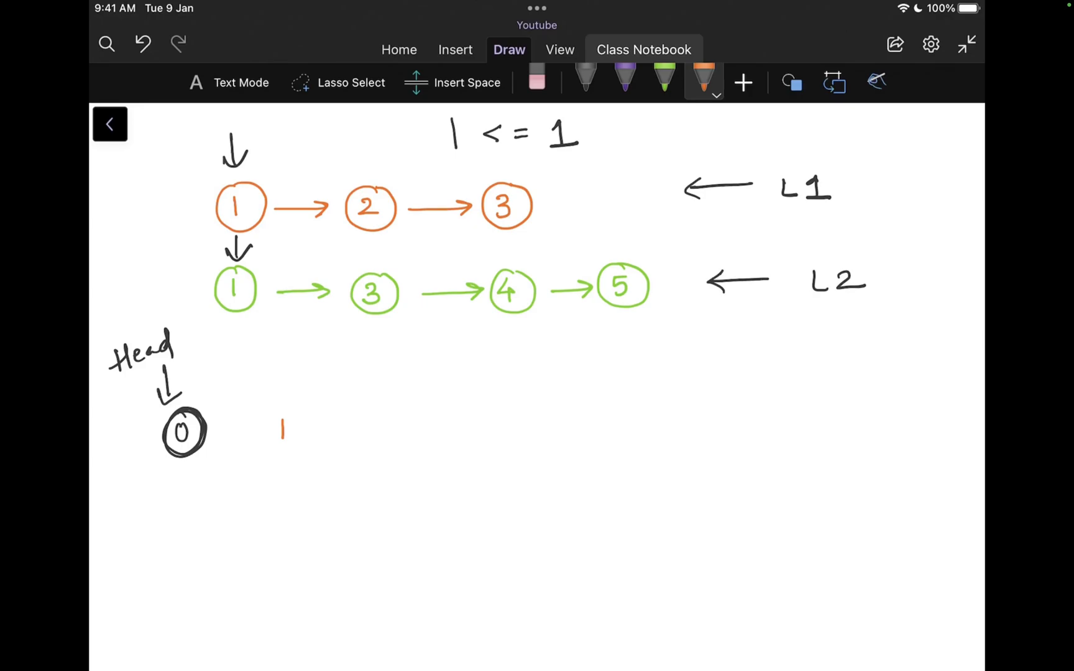
{"action": "left_click_drag", "start_coordinate": [285, 412], "coordinate": [285, 458]}
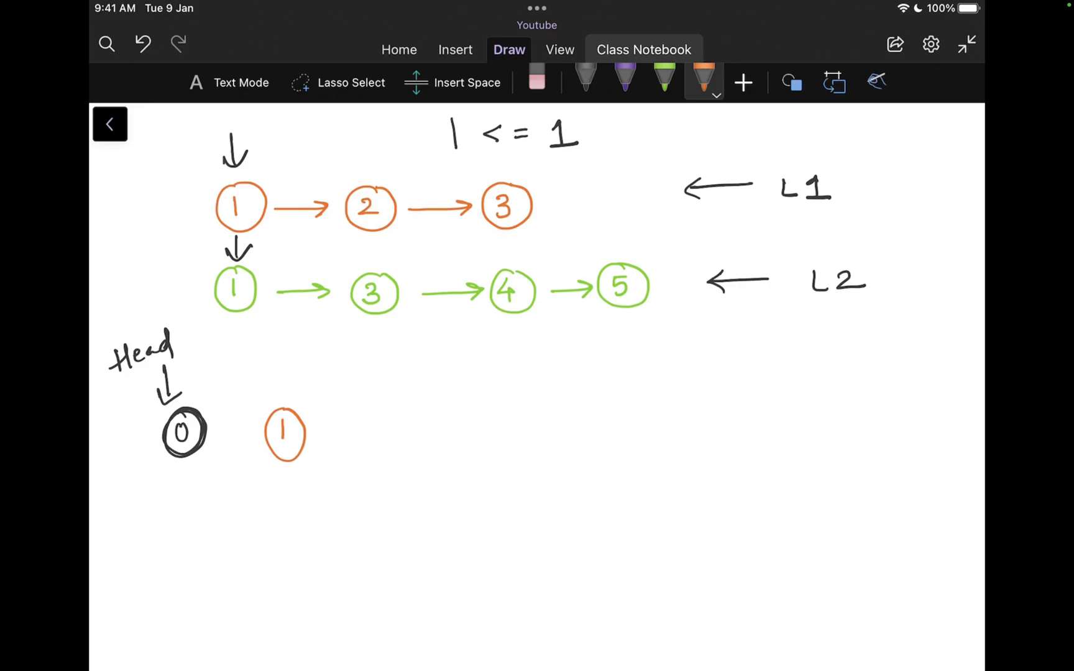
{"action": "left_click", "coordinate": [586, 78]}
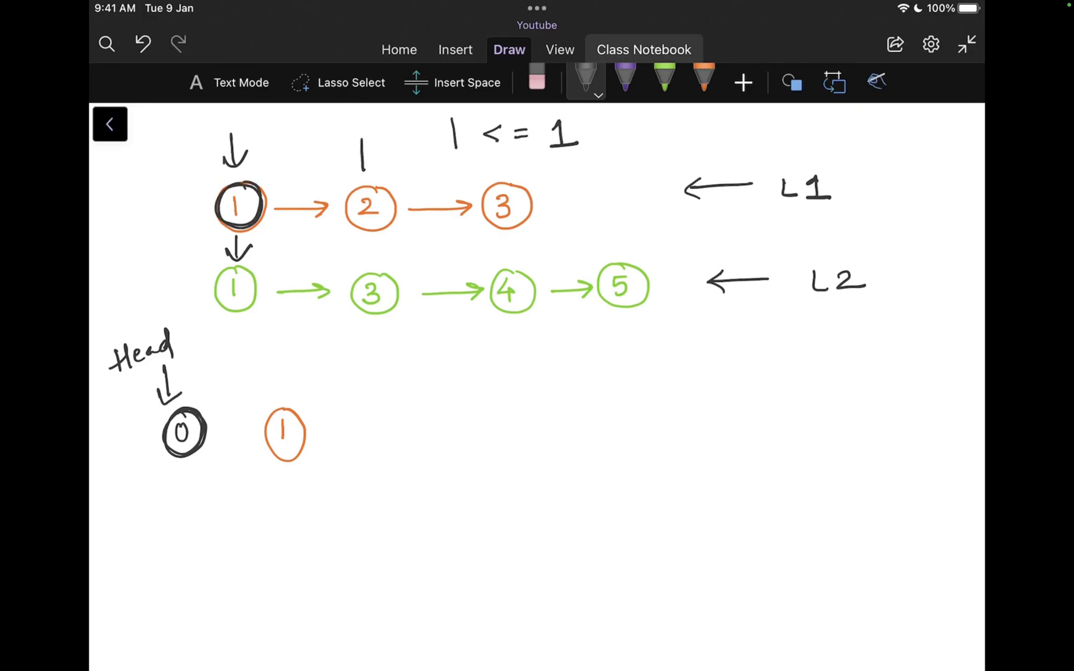
{"action": "left_click_drag", "start_coordinate": [363, 144], "coordinate": [363, 167]}
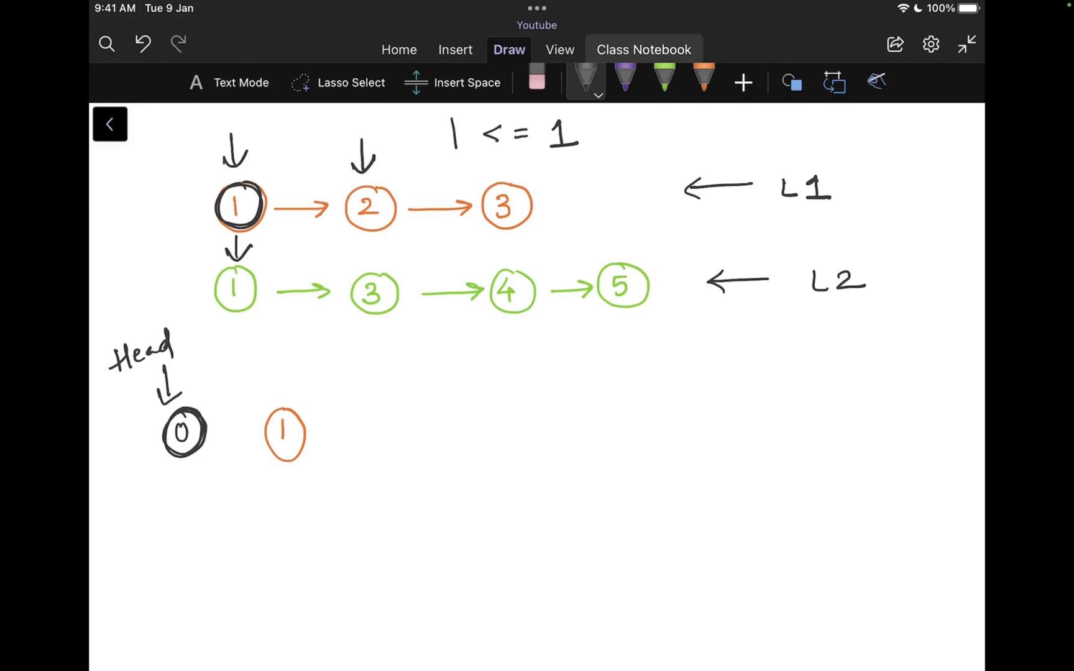
{"action": "left_click_drag", "start_coordinate": [209, 433], "coordinate": [258, 433]}
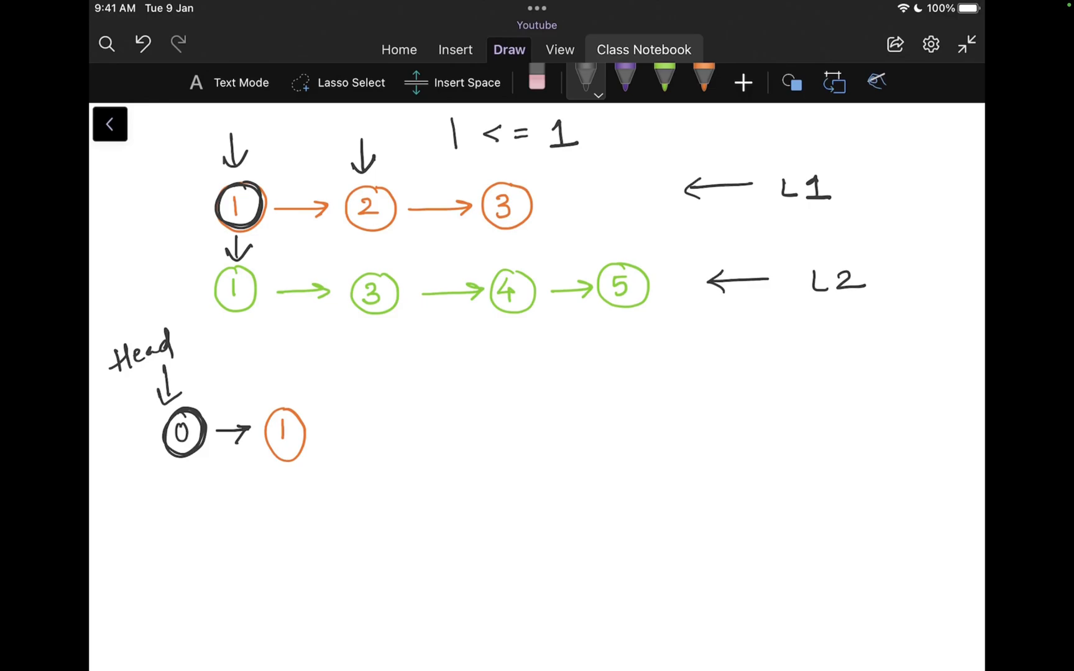
{"action": "left_click_drag", "start_coordinate": [285, 363], "coordinate": [284, 393]}
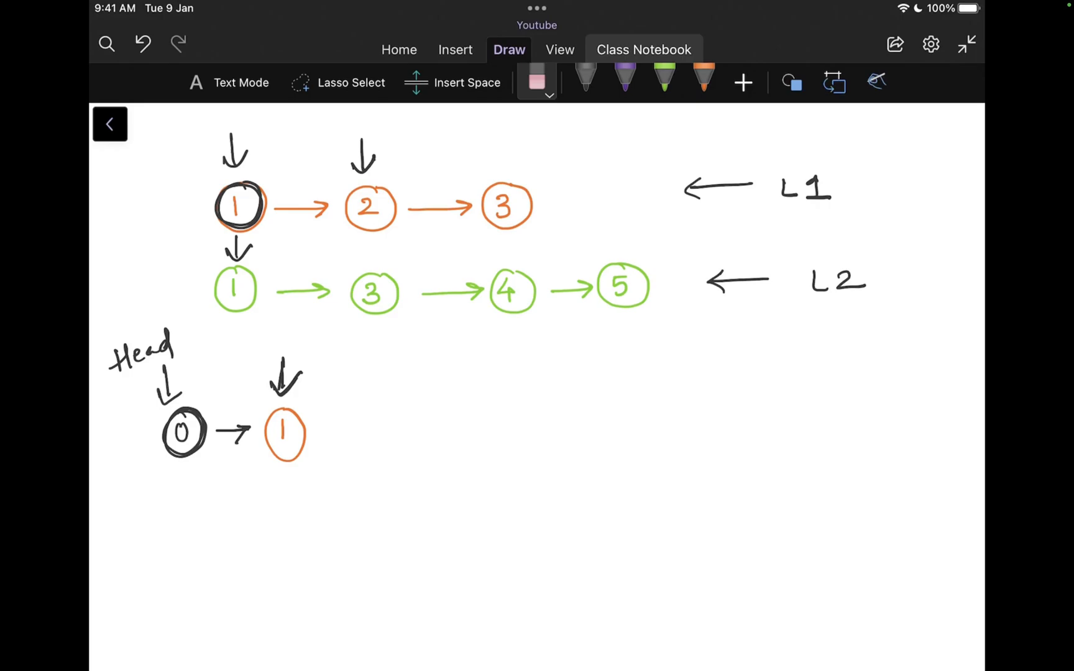
- Underline L1 <= L2, append green node 1 to the merged list and advance L2's pointer to node 3
{"action": "left_click", "coordinate": [585, 76]}
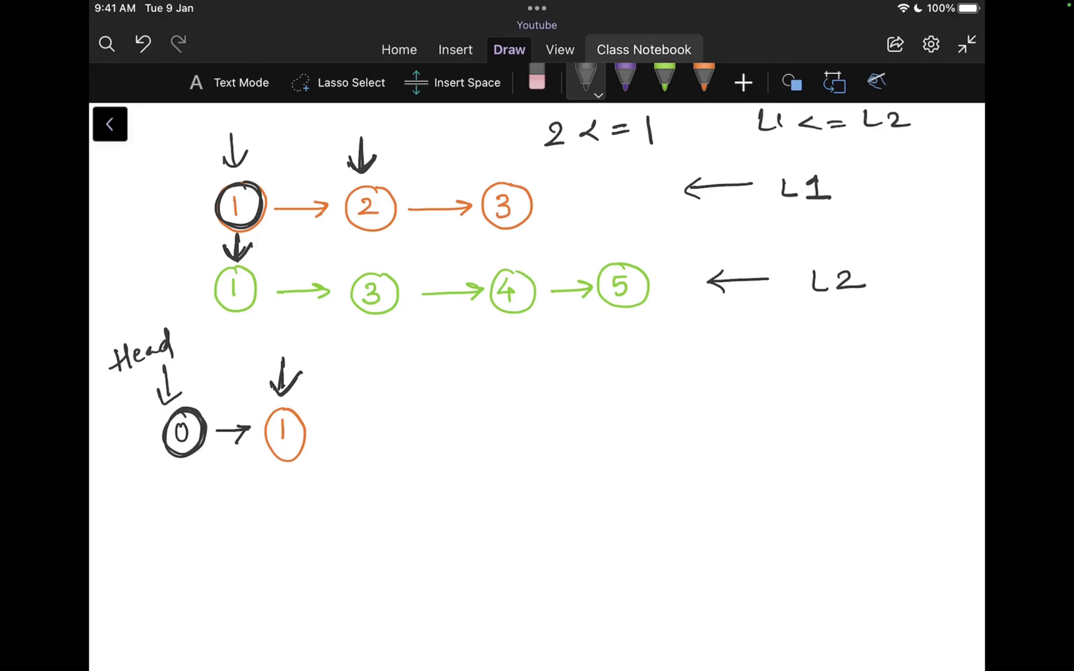
{"action": "left_click_drag", "start_coordinate": [753, 144], "coordinate": [929, 109]}
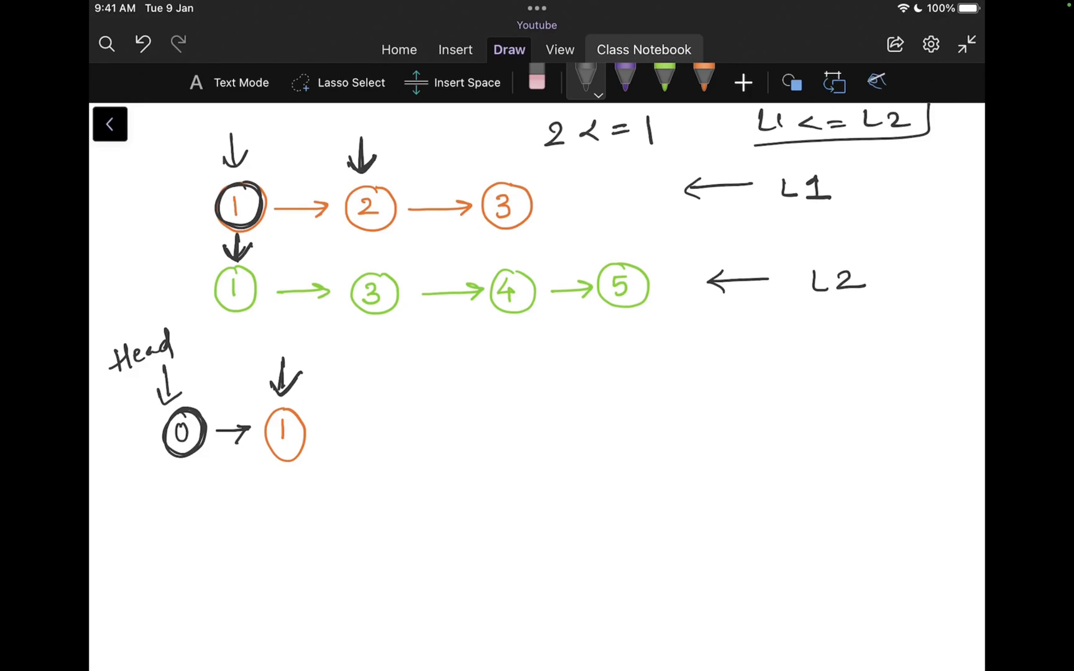
{"action": "left_click_drag", "start_coordinate": [147, 286], "coordinate": [198, 286]}
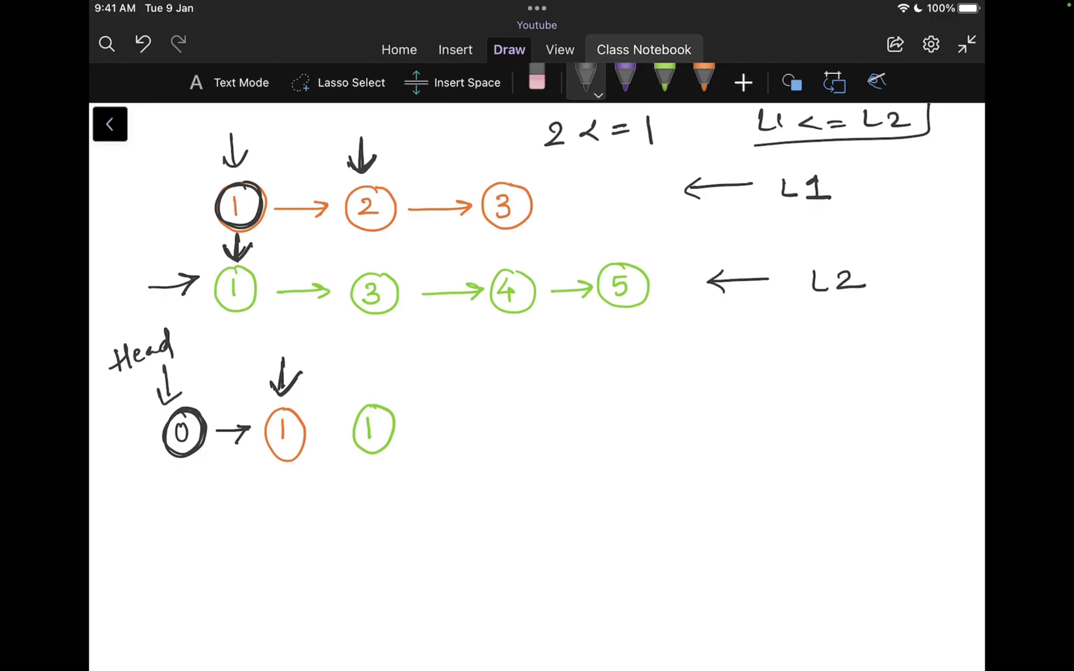
{"action": "left_click_drag", "start_coordinate": [312, 433], "coordinate": [343, 433]}
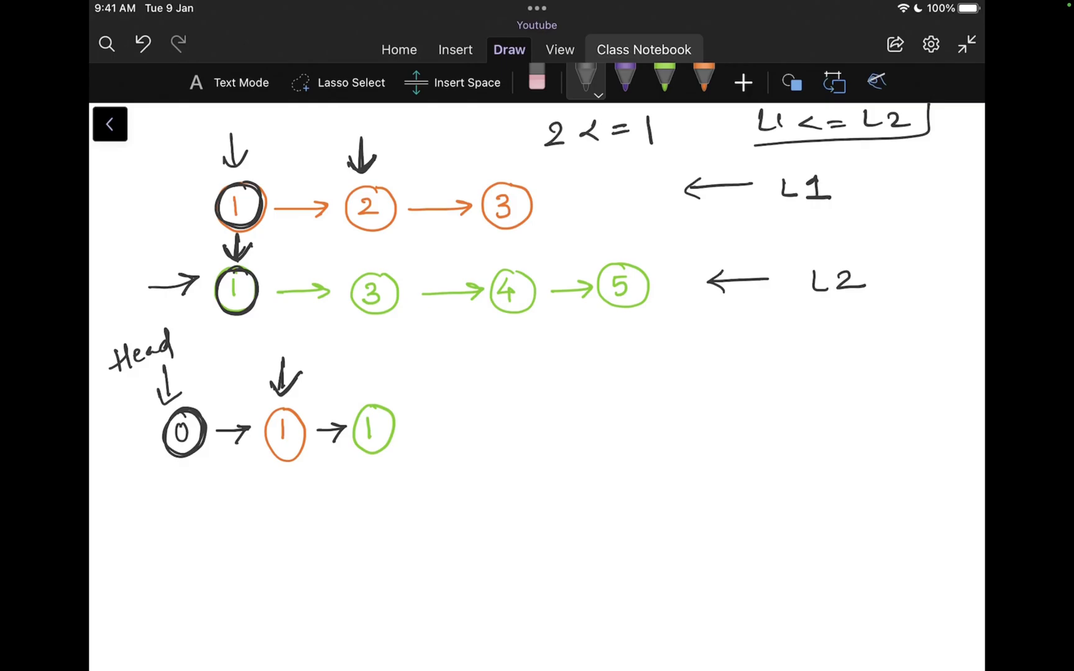
{"action": "left_click_drag", "start_coordinate": [368, 236], "coordinate": [368, 264]}
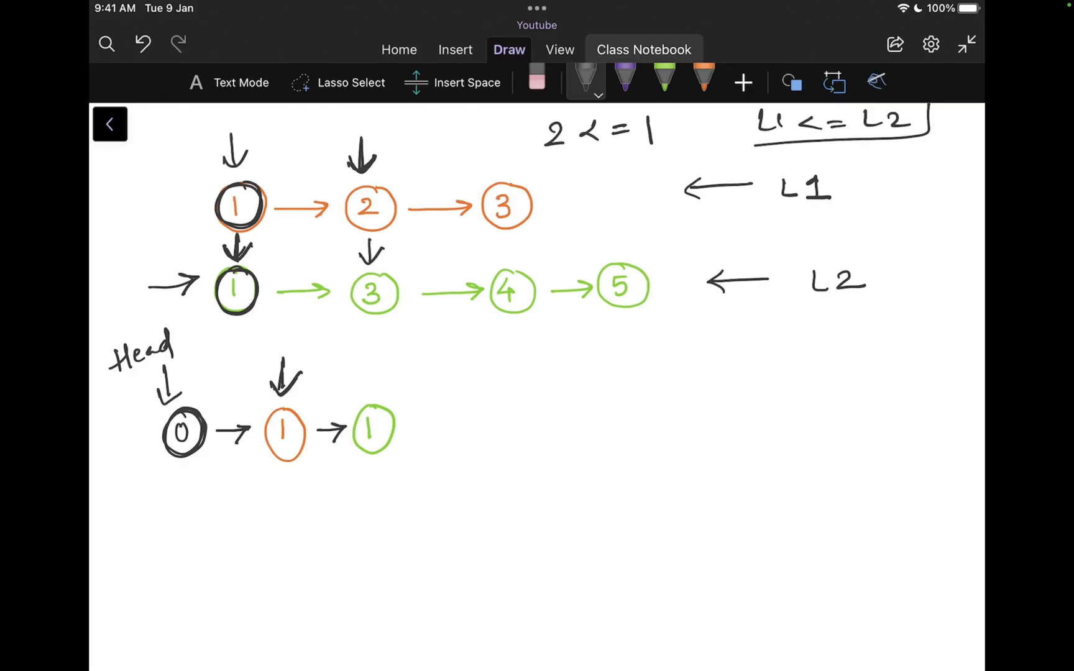
{"action": "left_click_drag", "start_coordinate": [373, 356], "coordinate": [373, 394]}
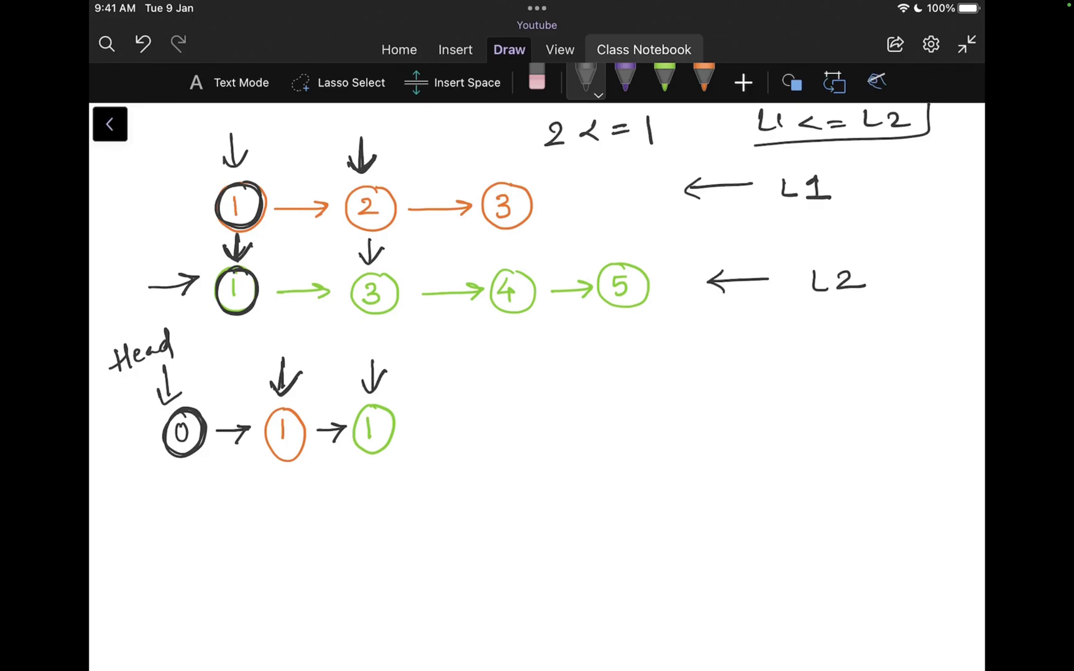
- Append orange node 2 to the merged list, mark it, and advance L1's pointer to node 3
{"action": "left_click", "coordinate": [535, 82]}
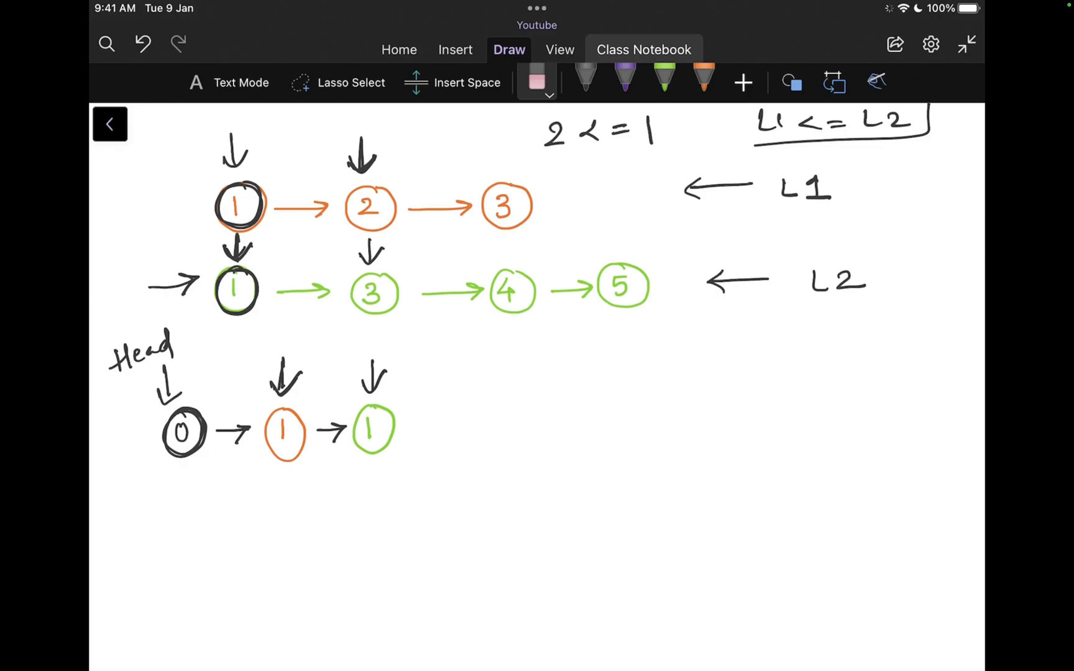
{"action": "left_click", "coordinate": [583, 75]}
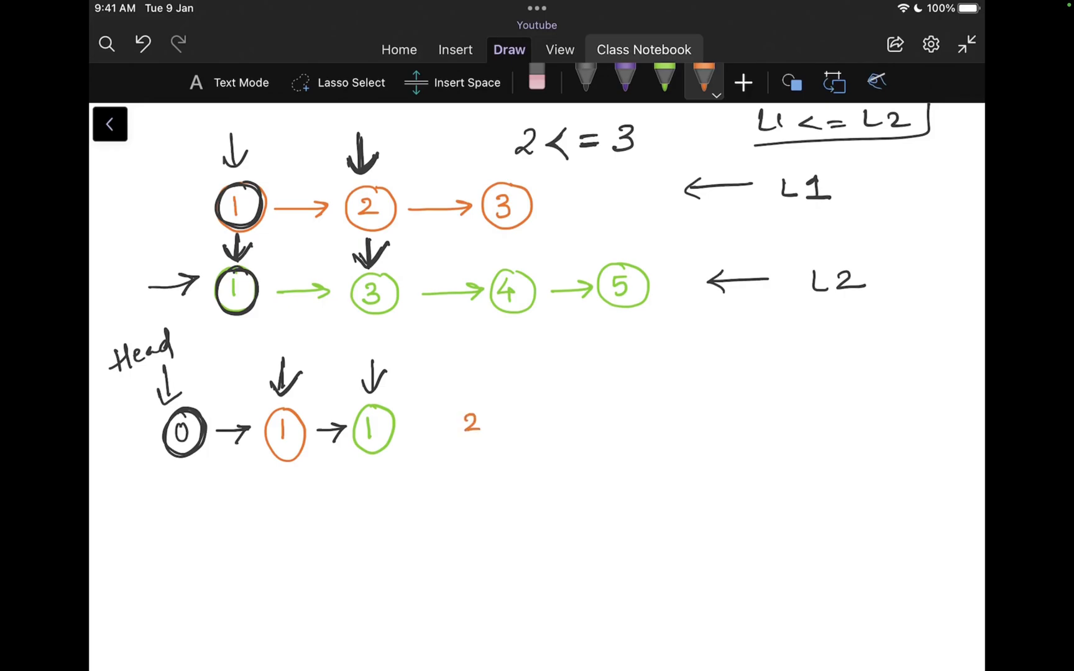
{"action": "left_click_drag", "start_coordinate": [452, 411], "coordinate": [493, 439]}
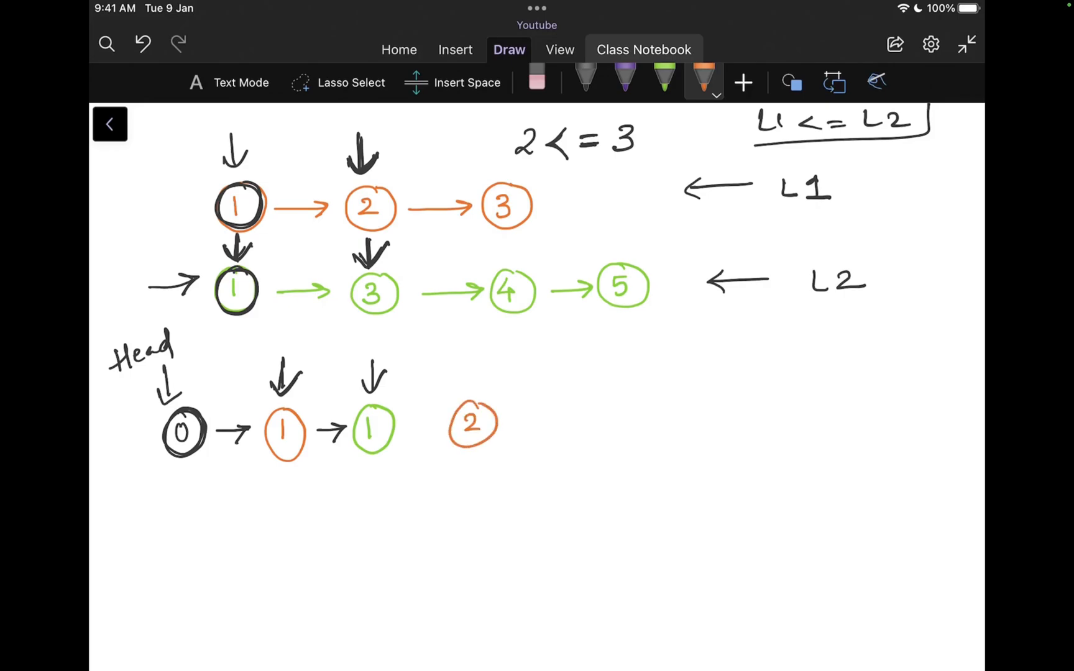
{"action": "left_click_drag", "start_coordinate": [397, 428], "coordinate": [445, 421]}
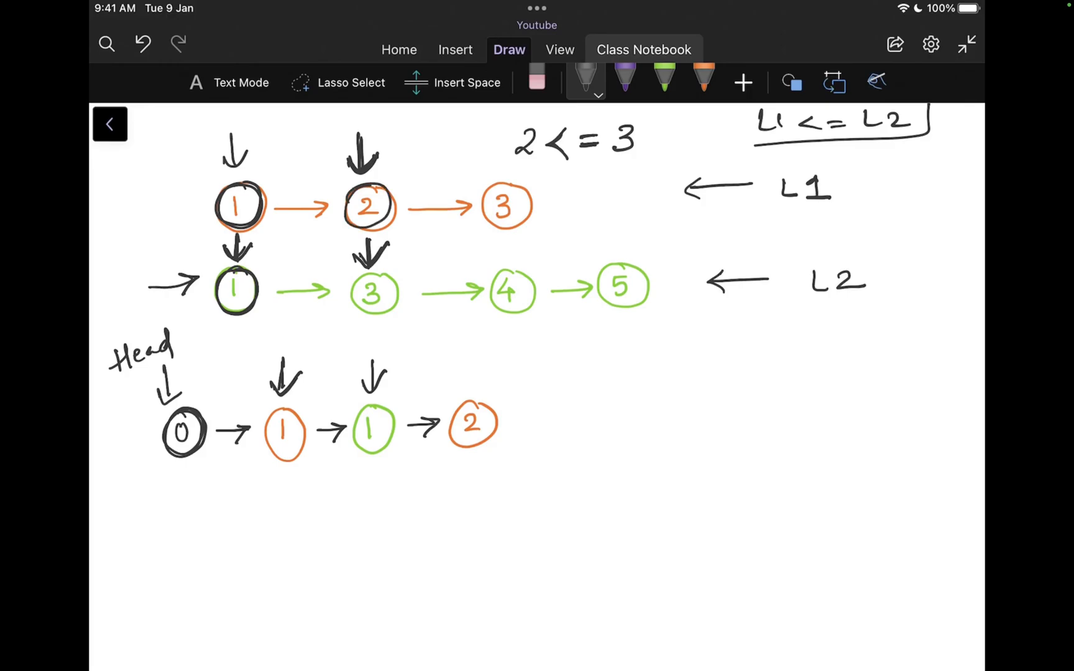
{"action": "left_click_drag", "start_coordinate": [500, 133], "coordinate": [496, 176]}
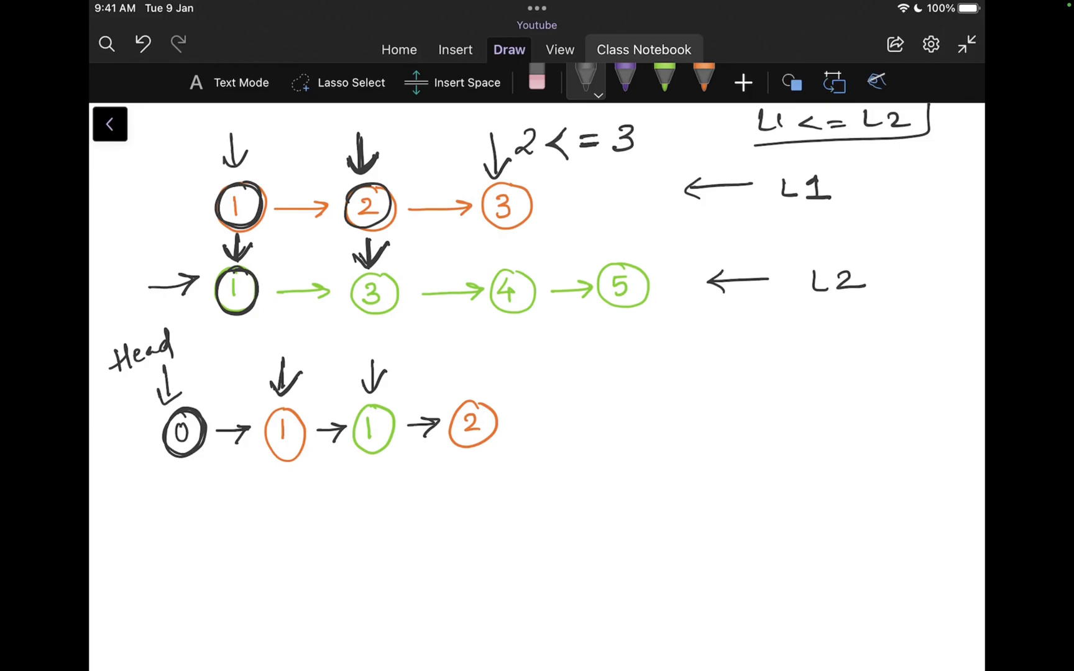
{"action": "left_click_drag", "start_coordinate": [473, 359], "coordinate": [471, 394]}
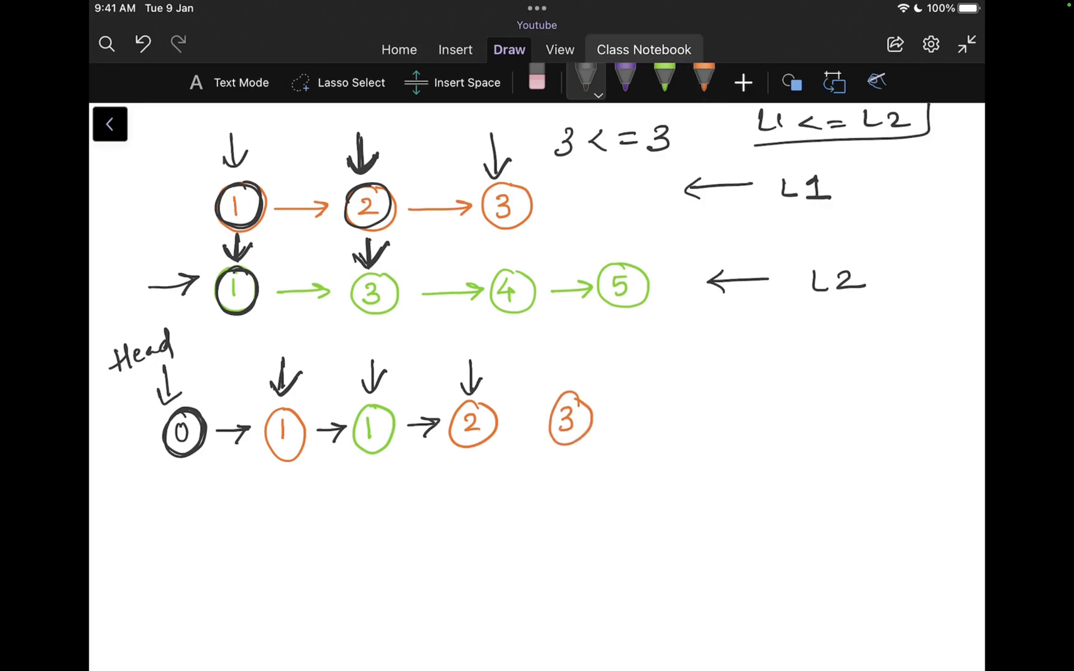
- Link node 2 to new orange node 3, show L1 running out, and bracket L2's remaining nodes 4 and 5
{"action": "left_click_drag", "start_coordinate": [511, 418], "coordinate": [540, 417]}
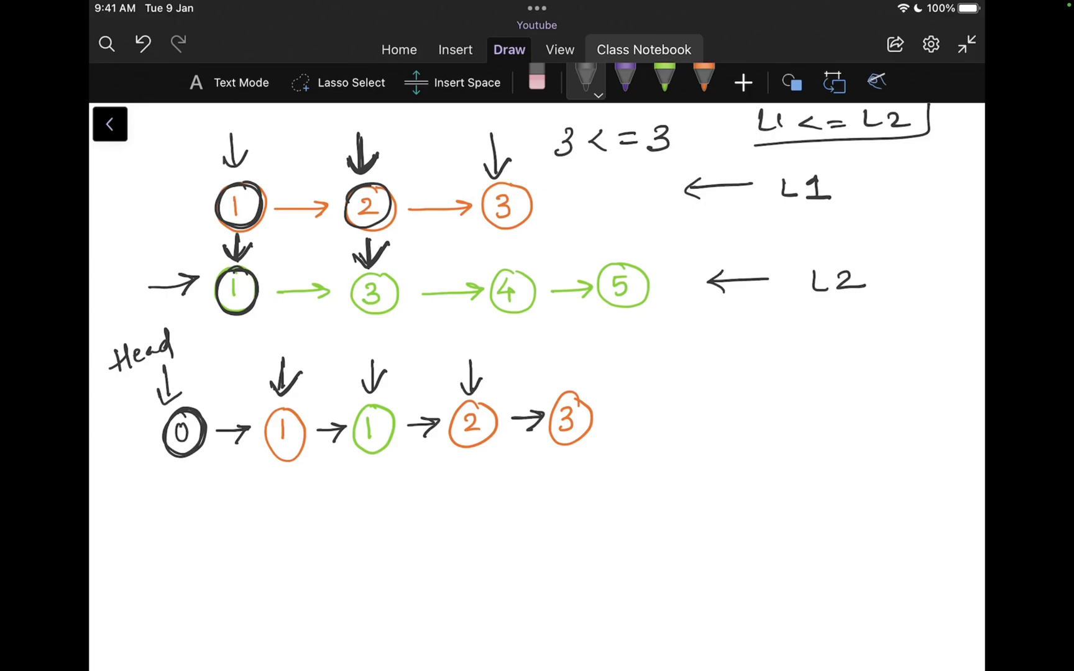
{"action": "left_click_drag", "start_coordinate": [582, 154], "coordinate": [583, 189]}
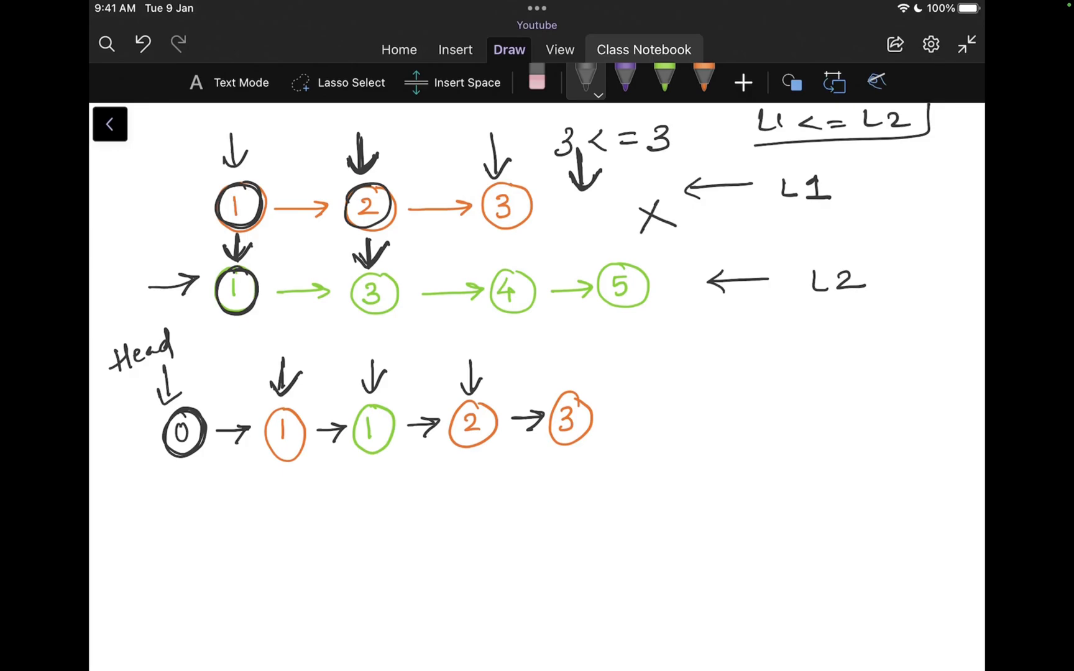
{"action": "left_click_drag", "start_coordinate": [585, 353], "coordinate": [572, 387]}
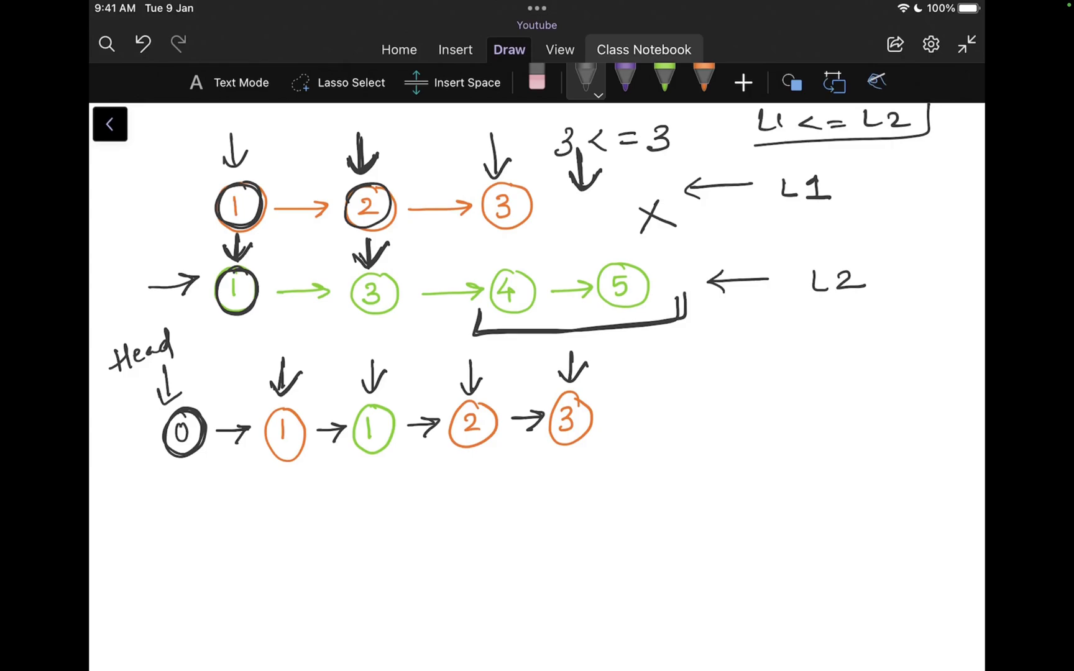
- Draw arrows attaching leftover nodes 4 and 5 after node 3 and mark the empty end of L1
{"action": "left_click_drag", "start_coordinate": [551, 219], "coordinate": [585, 218]}
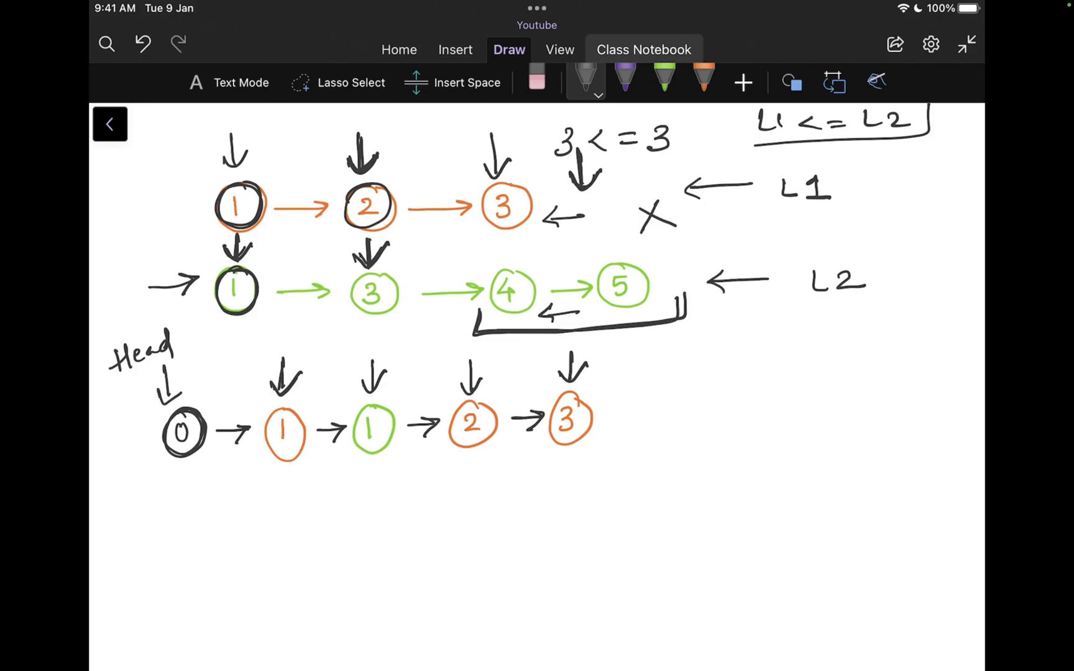
{"action": "left_click_drag", "start_coordinate": [603, 199], "coordinate": [609, 209]}
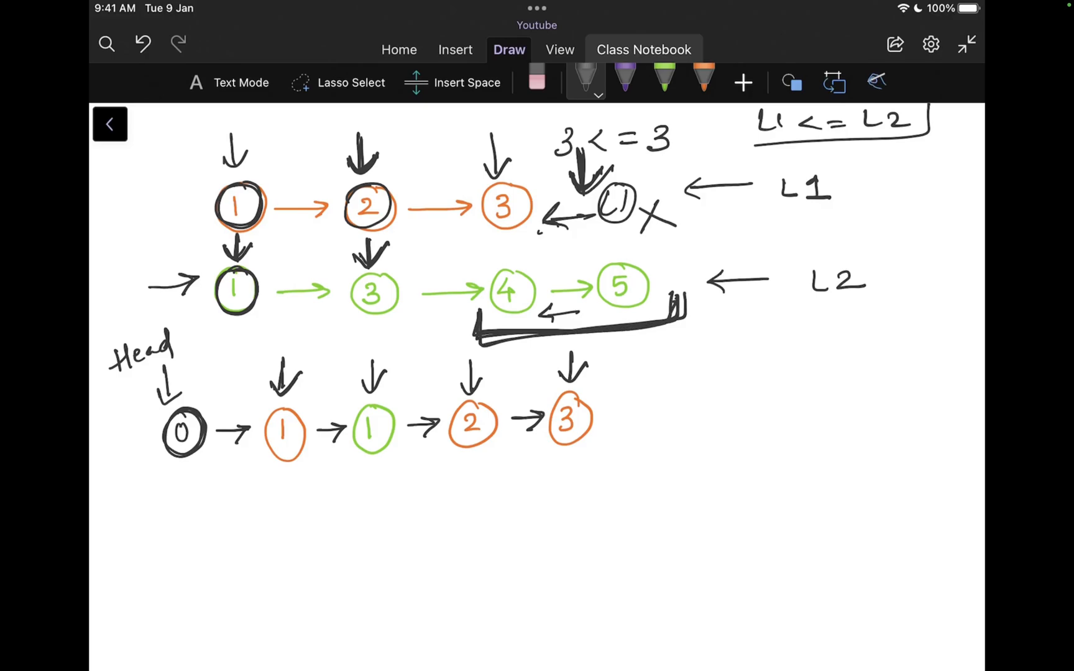
{"action": "left_click_drag", "start_coordinate": [911, 185], "coordinate": [842, 185]}
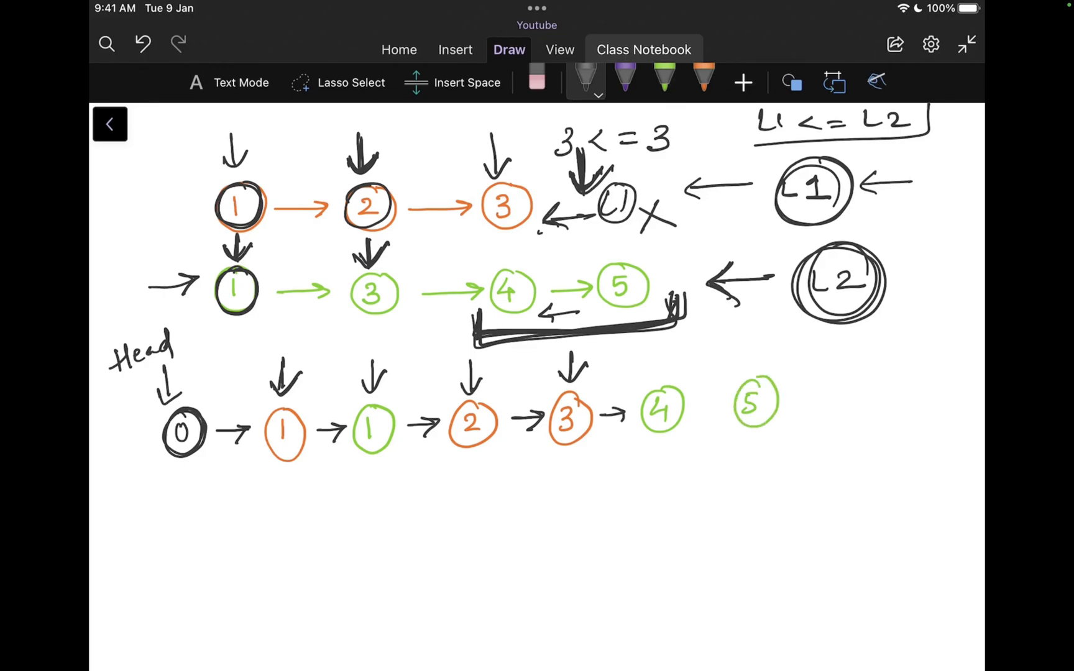
- Link merged node 4 to node 5 and underline the completed list 0→1→1→2→3→4→5
{"action": "left_click_drag", "start_coordinate": [699, 407], "coordinate": [722, 400]}
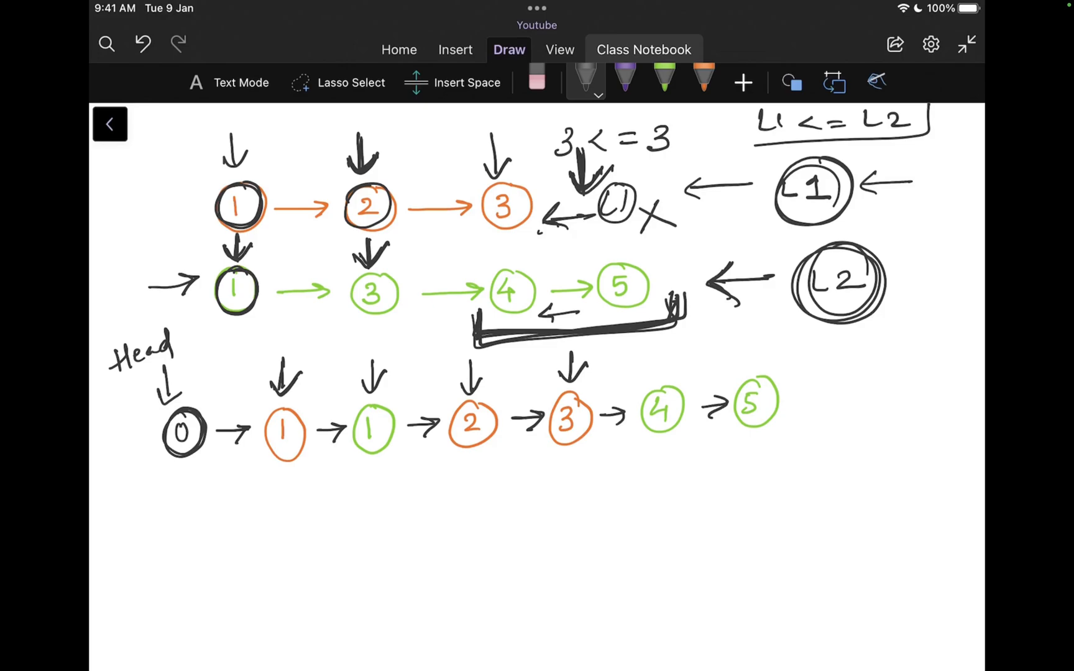
{"action": "left_click_drag", "start_coordinate": [164, 503], "coordinate": [829, 468]}
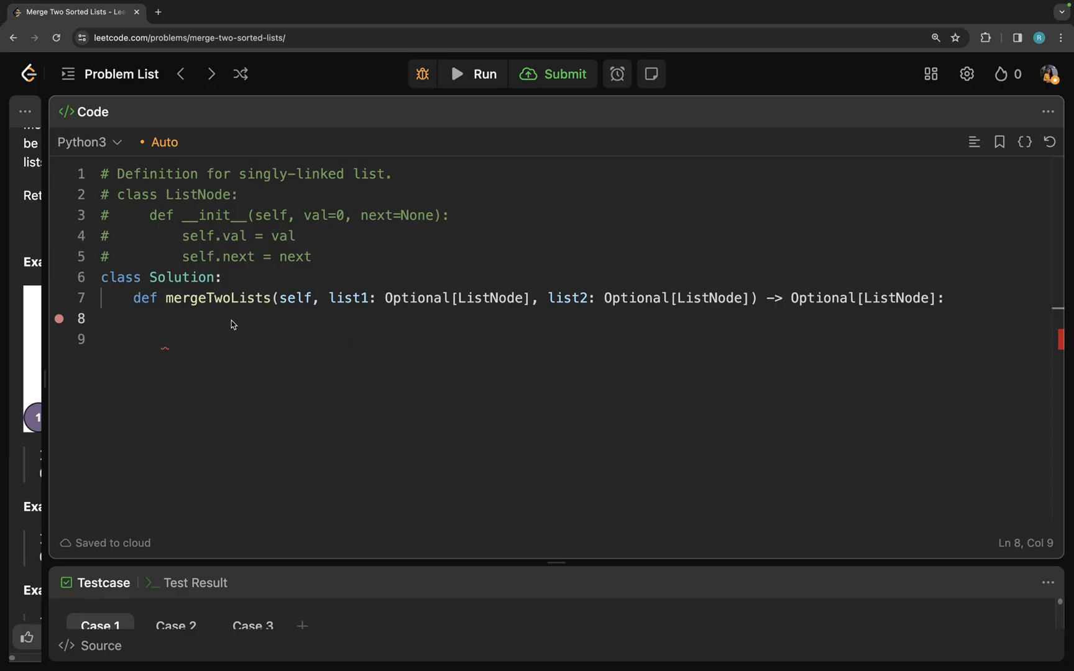
- Write result = ListNode(0) and head = result at the start of mergeTwoLists
{"action": "type", "text": "result"}
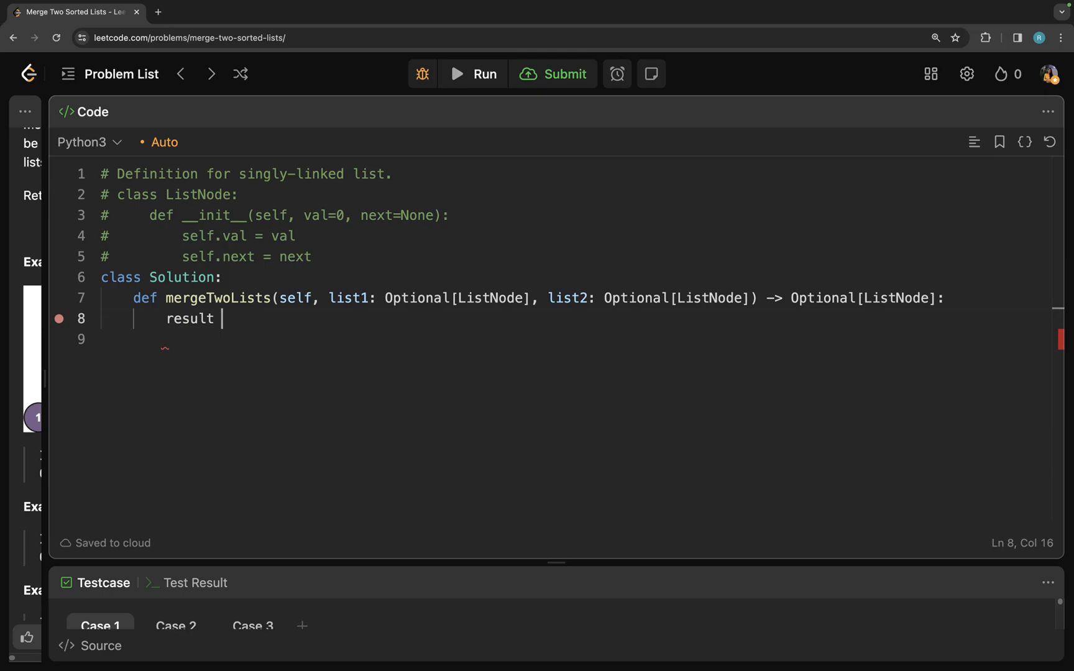
{"action": "type", "text": "= ListNode(0"}
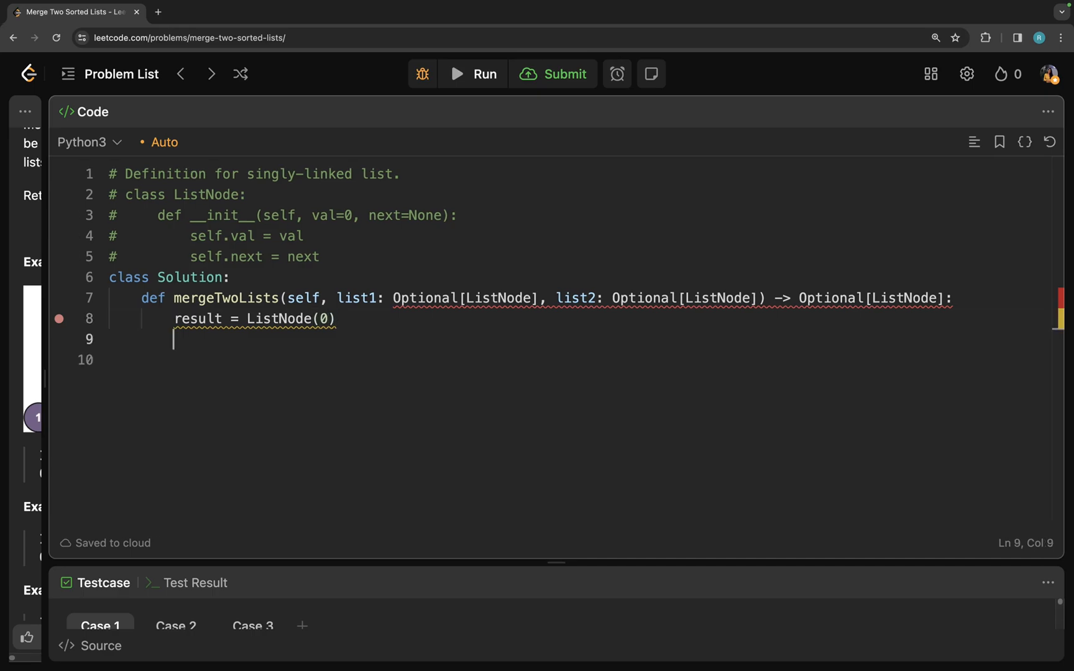
{"action": "type", "text": "head = r"}
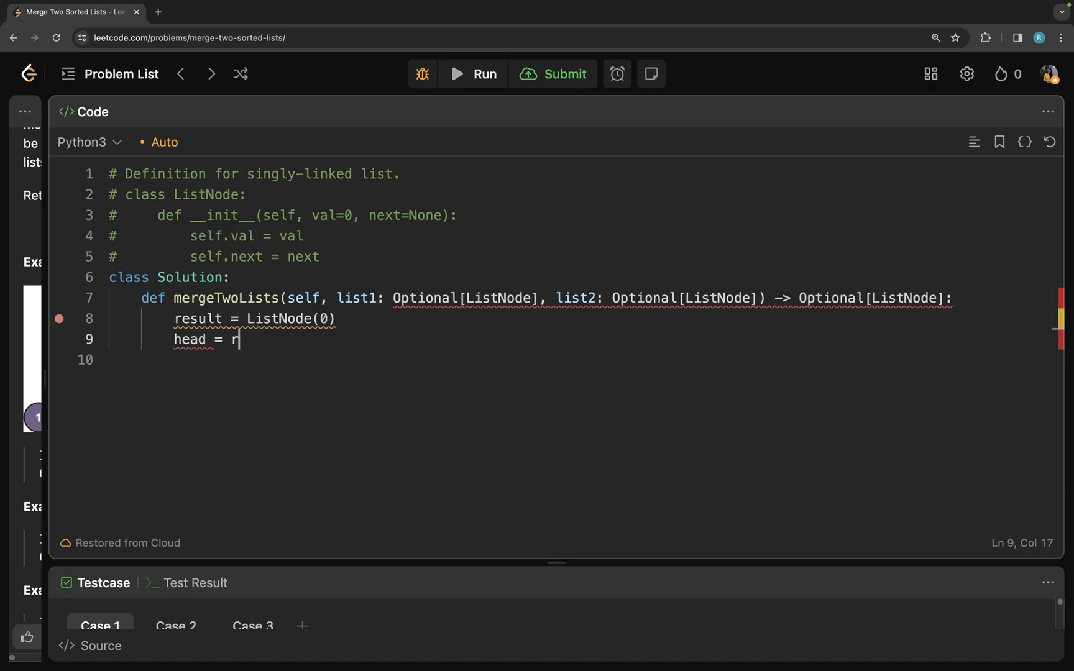
{"action": "type", "text": "esult"}
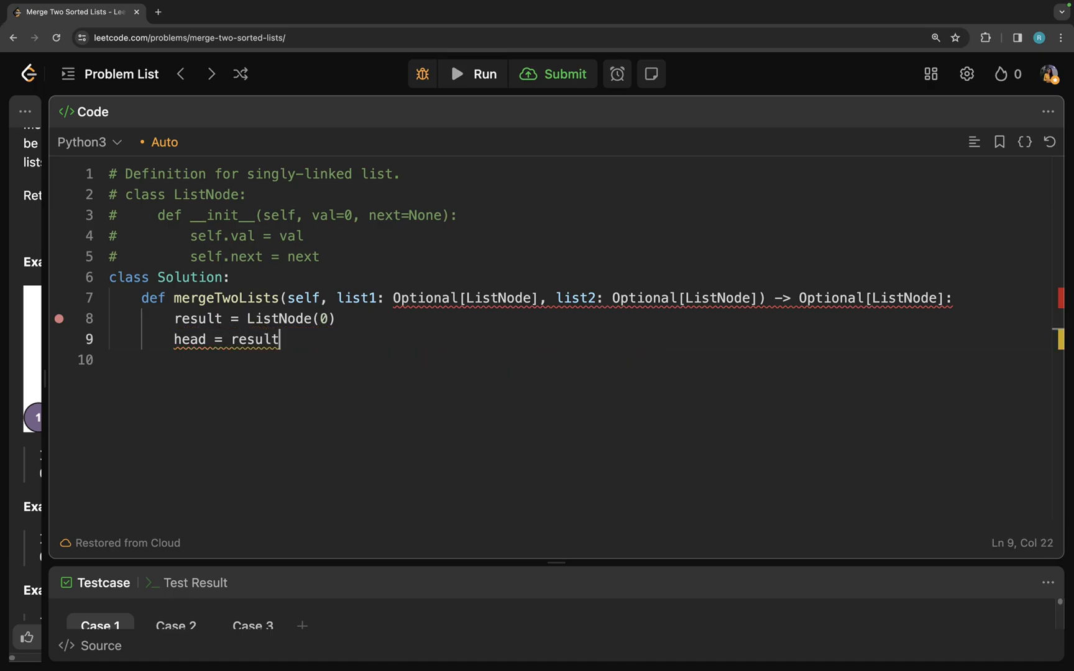
{"action": "key", "text": "enter"}
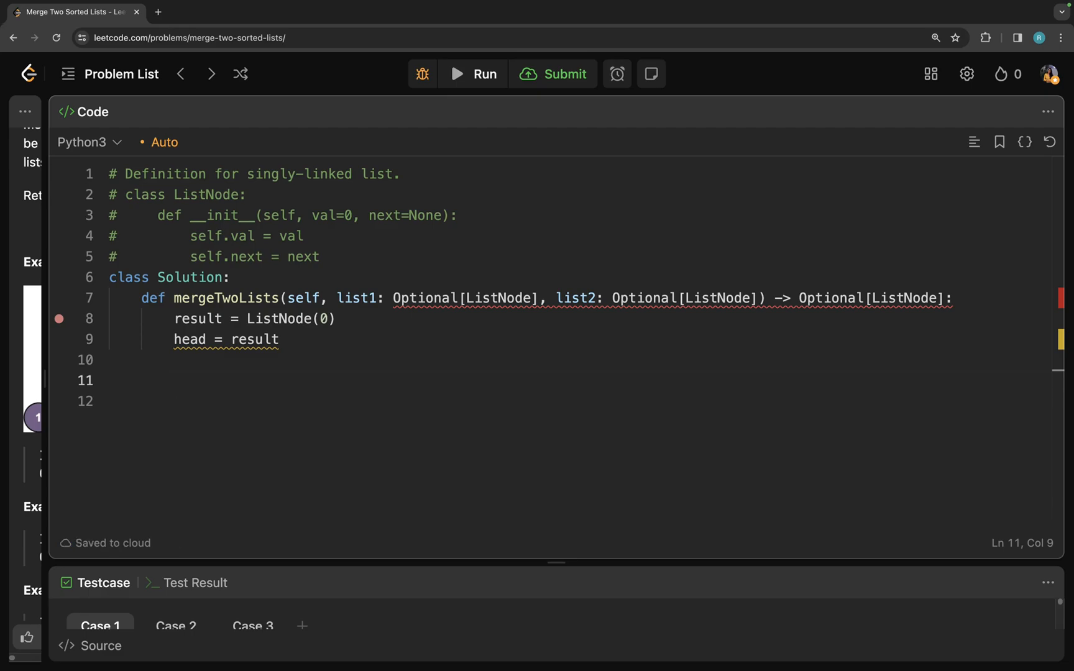
- Write the loop 'while list1 and list2:' with the condition 'if list1.val <= list2.val:'
{"action": "type", "text": "while"}
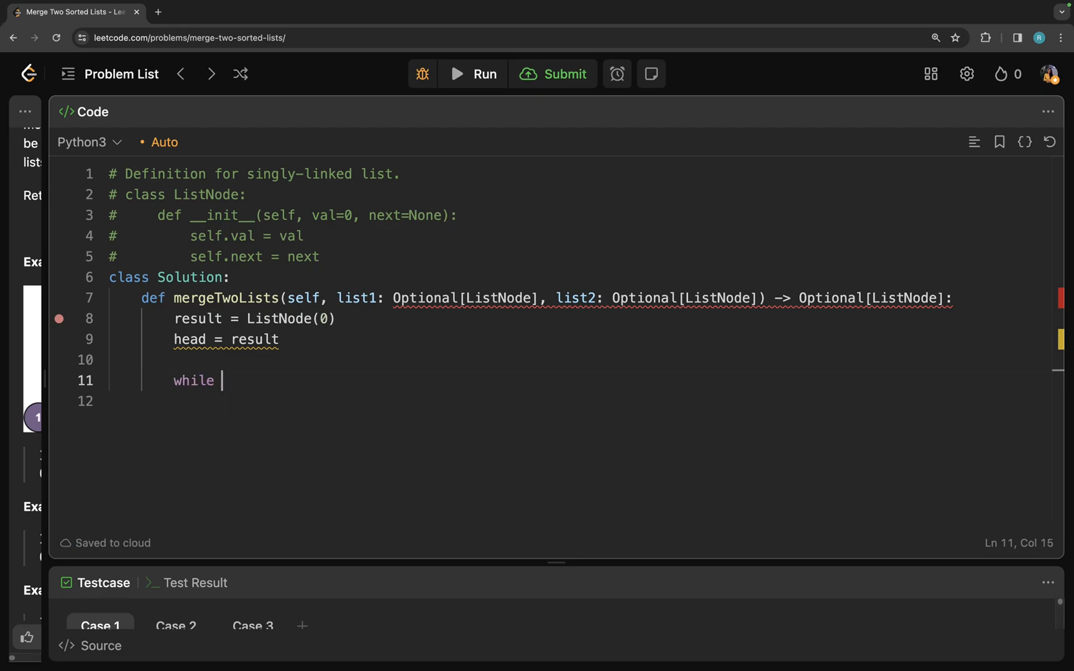
{"action": "type", "text": "list1 and"}
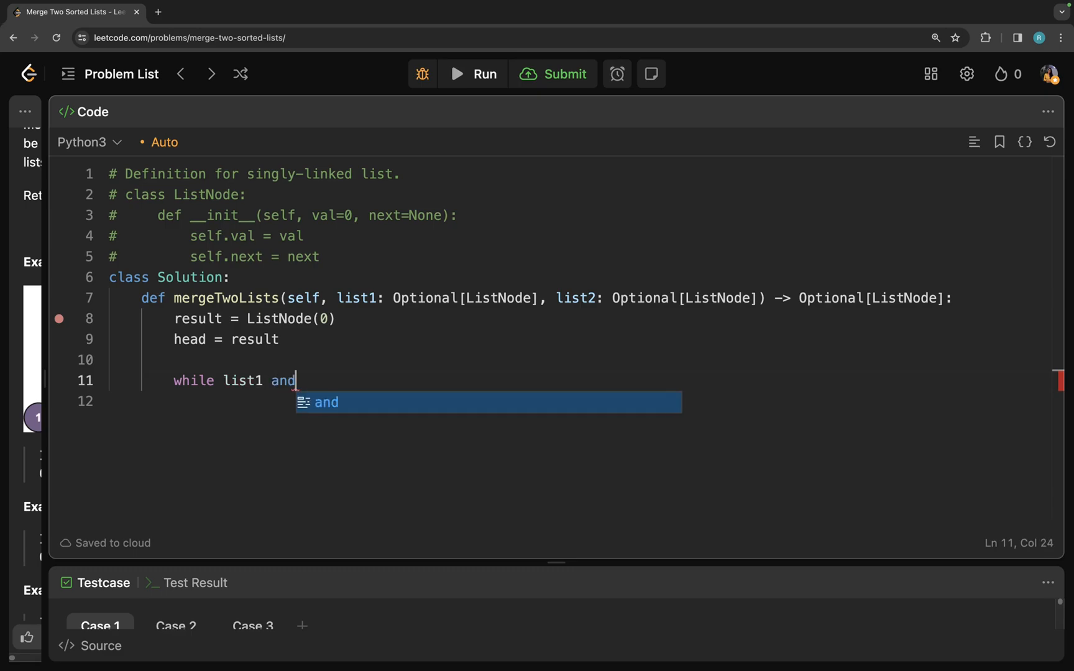
{"action": "type", "text": "list2"}
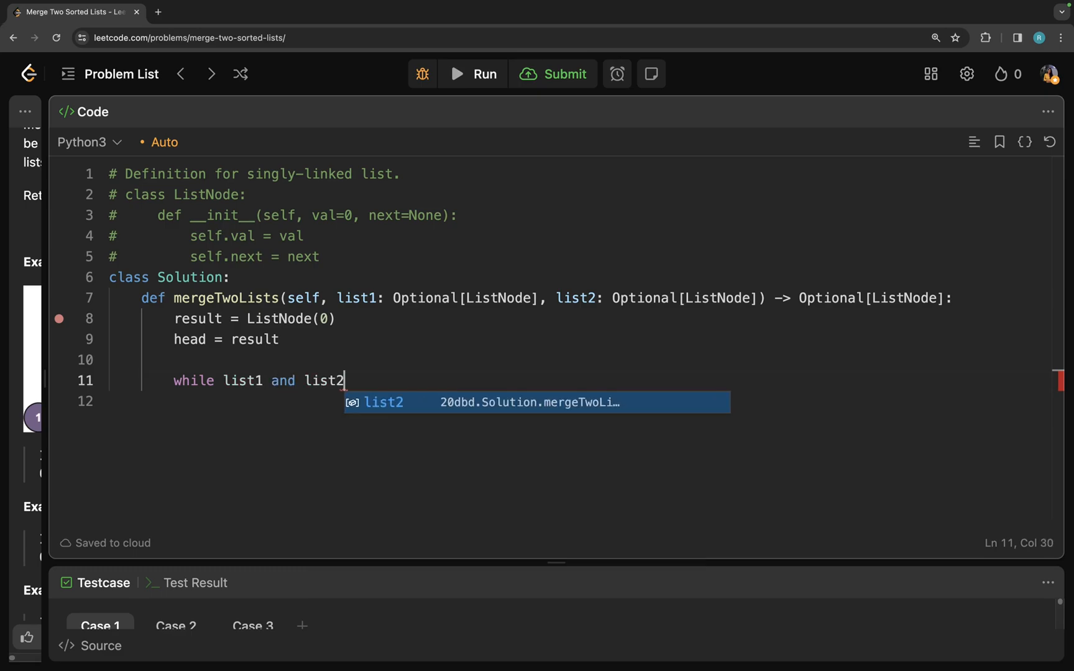
{"action": "type", "text": ":"}
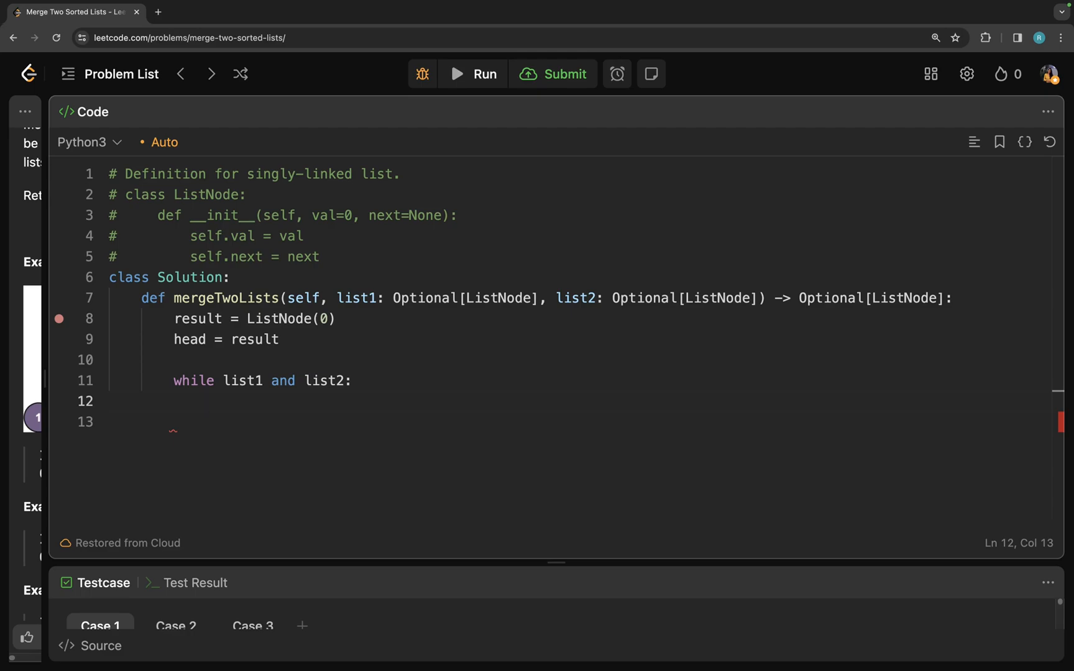
{"action": "type", "text": "if list"}
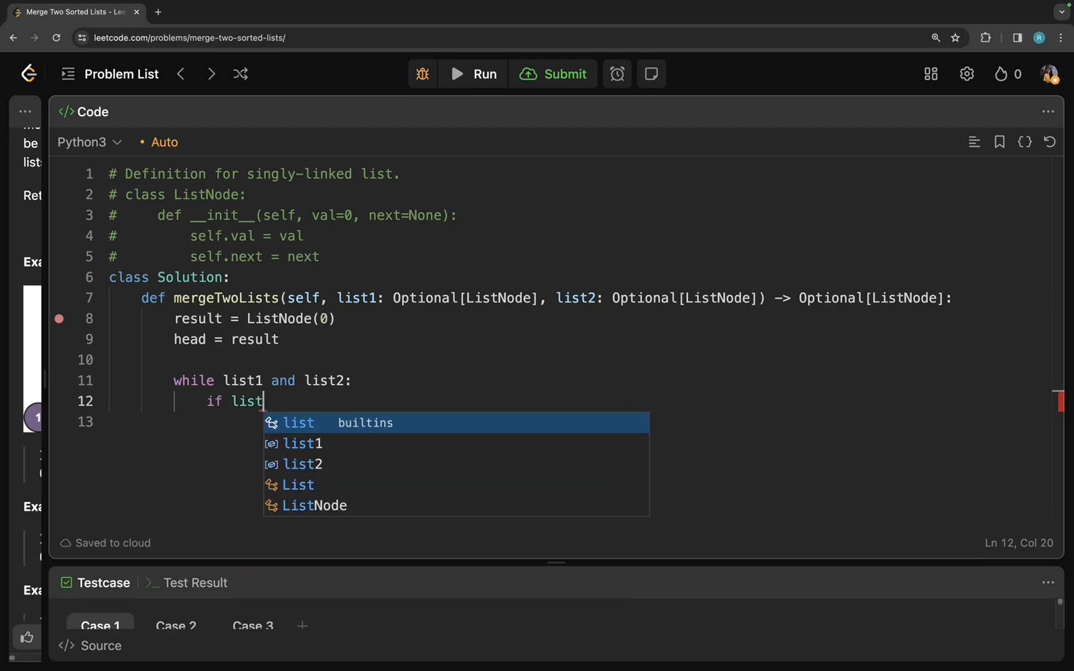
{"action": "type", "text": "1.val"}
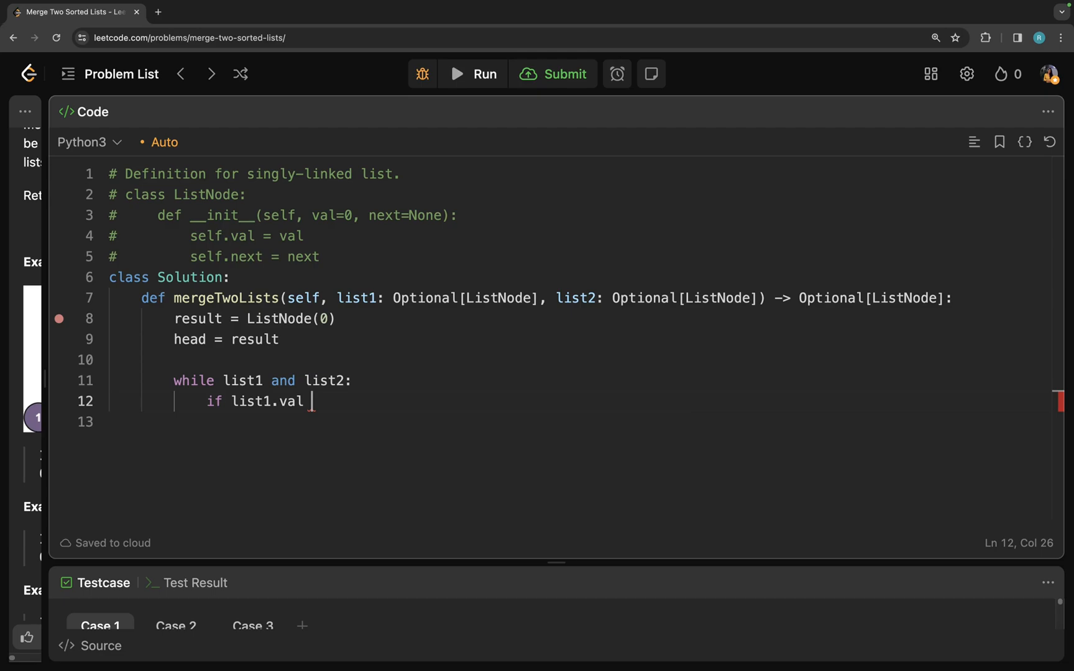
{"action": "type", "text": "<= list"}
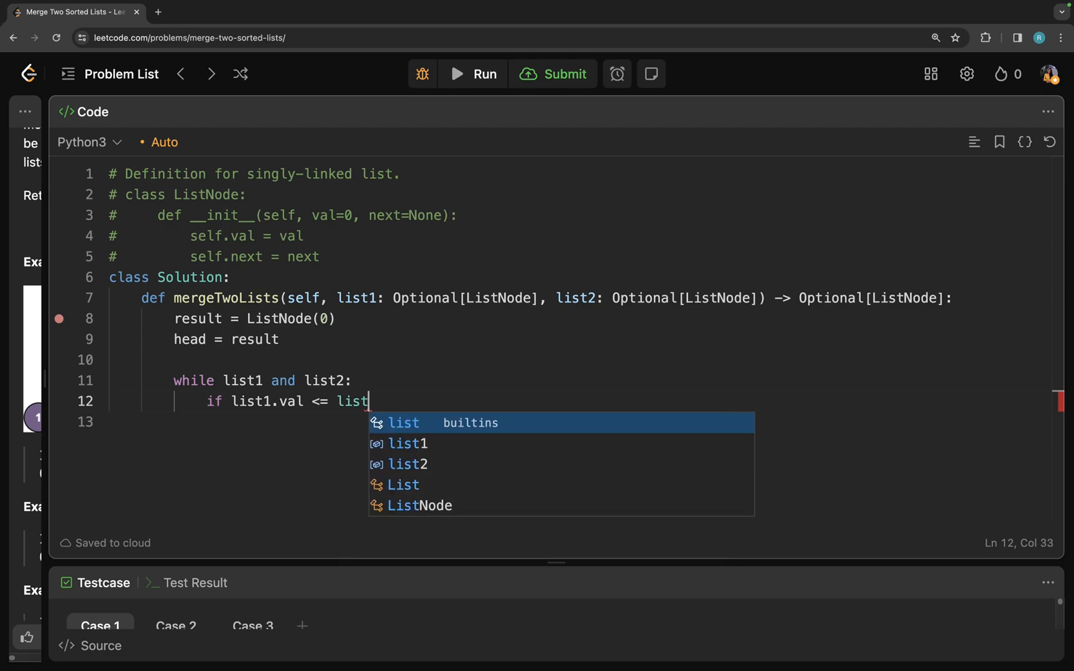
{"action": "type", "text": "2.val"}
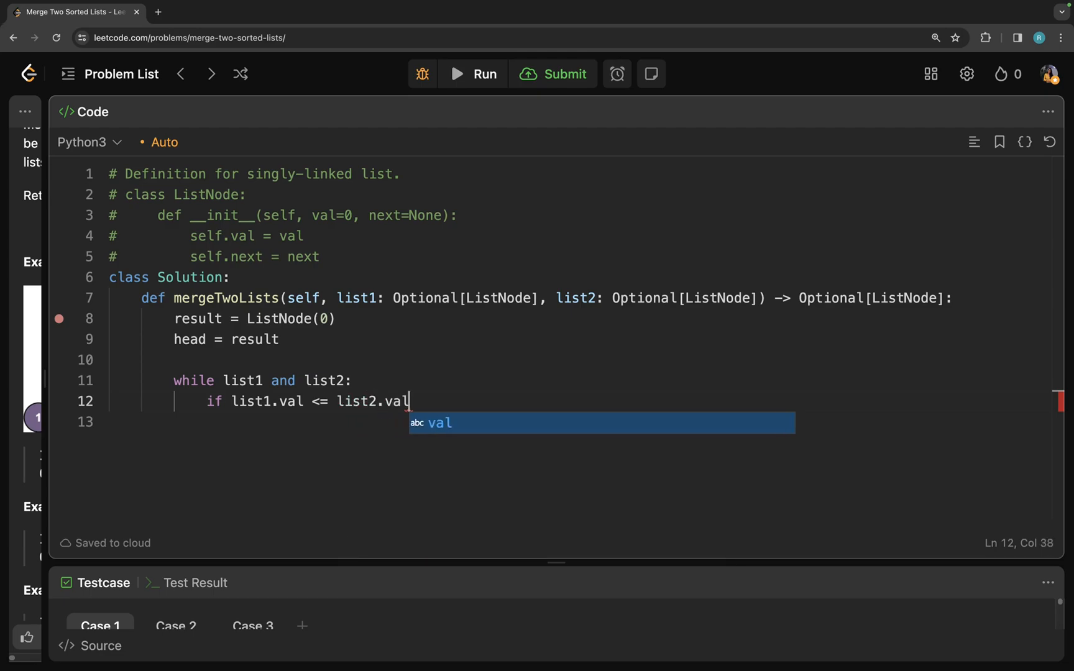
{"action": "key", "text": "Enter"}
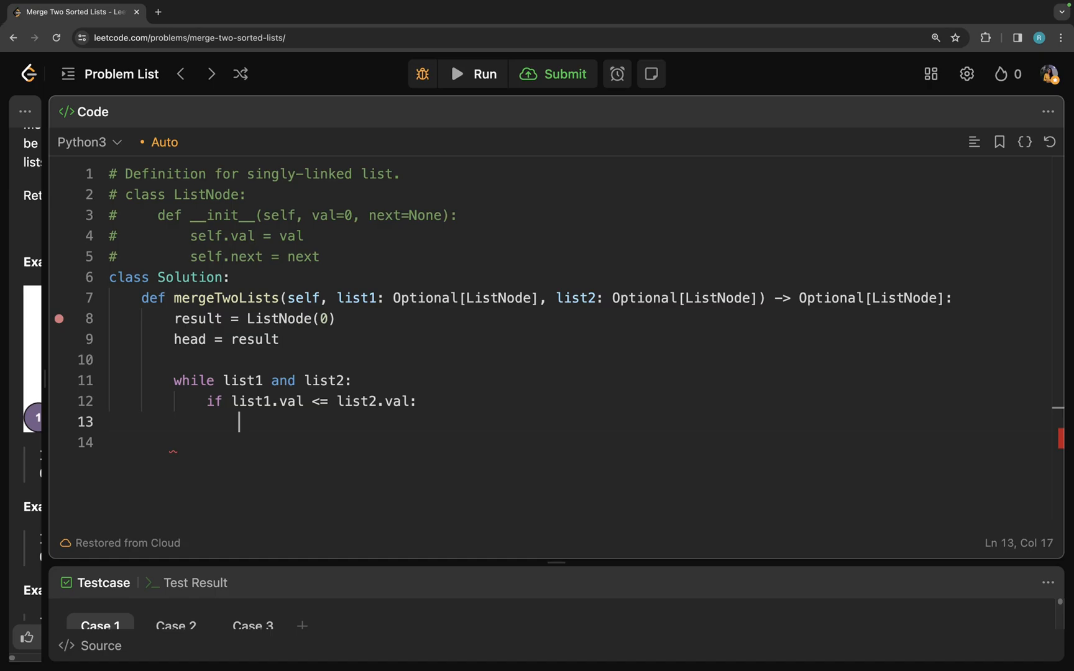
- In the if branch set head.next = list1 and advance list1 = list1.next
{"action": "type", "text": "head.next ="}
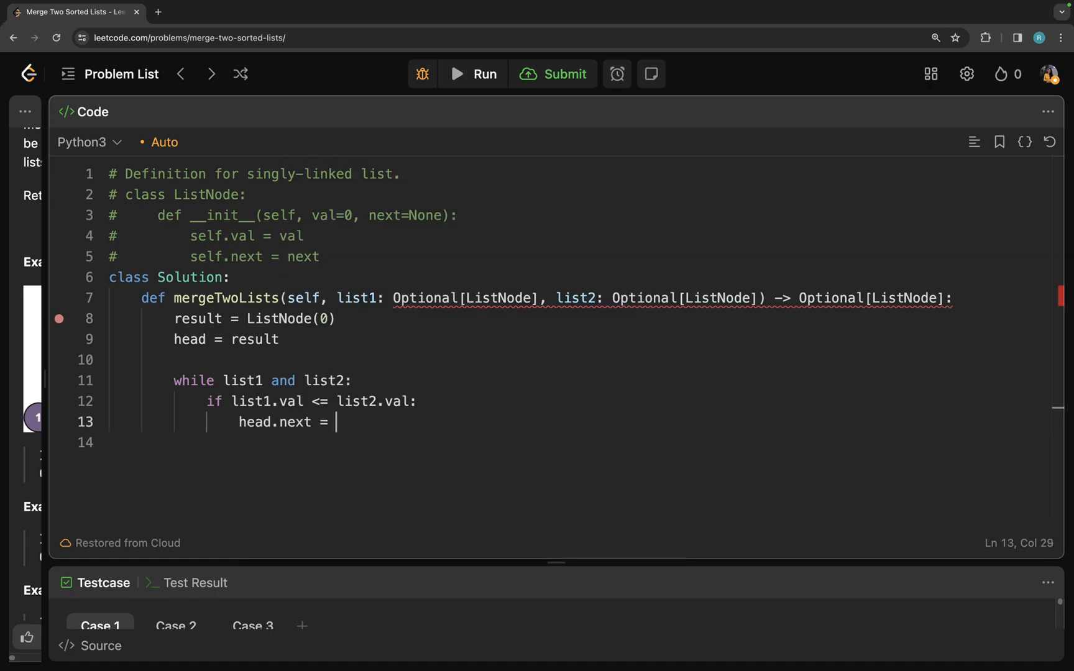
{"action": "type", "text": "list1"}
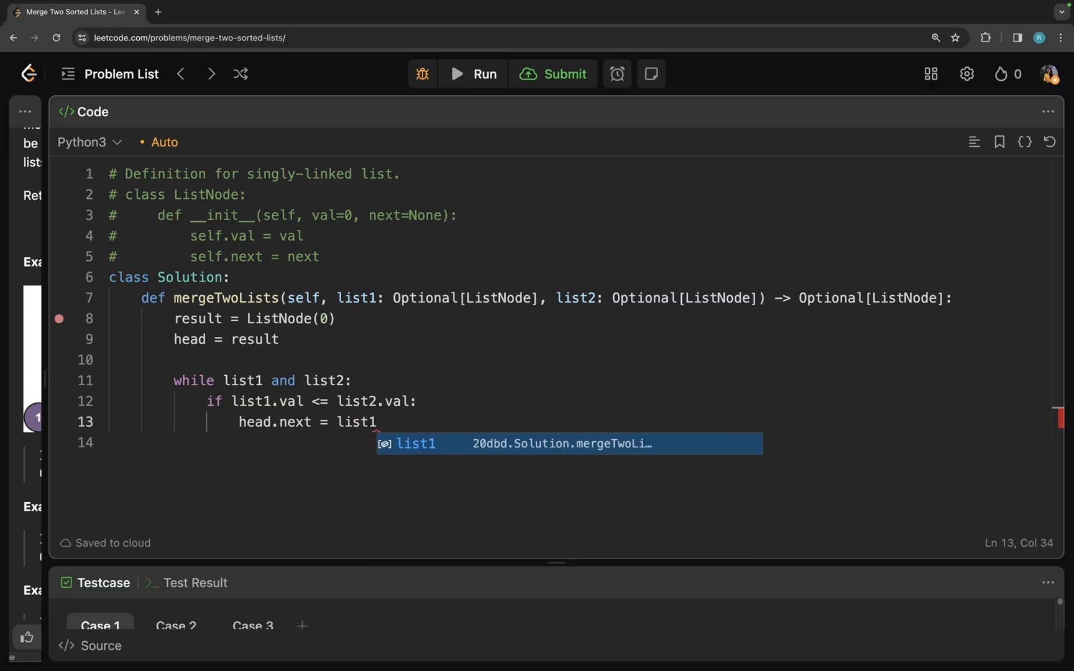
{"action": "key", "text": "Enter"}
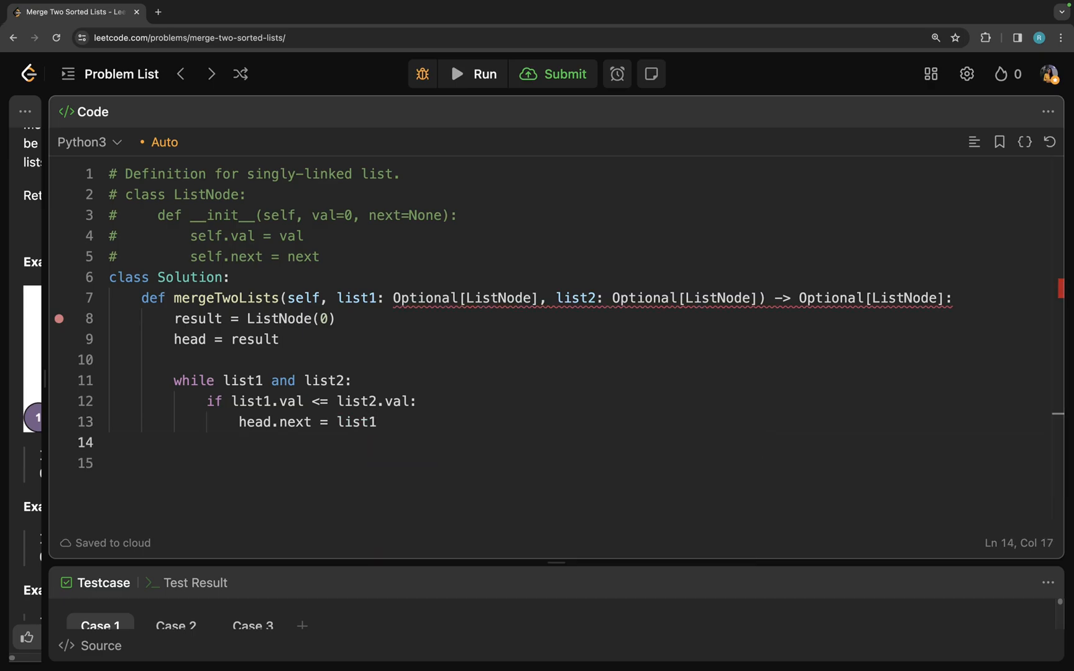
{"action": "type", "text": "list1"}
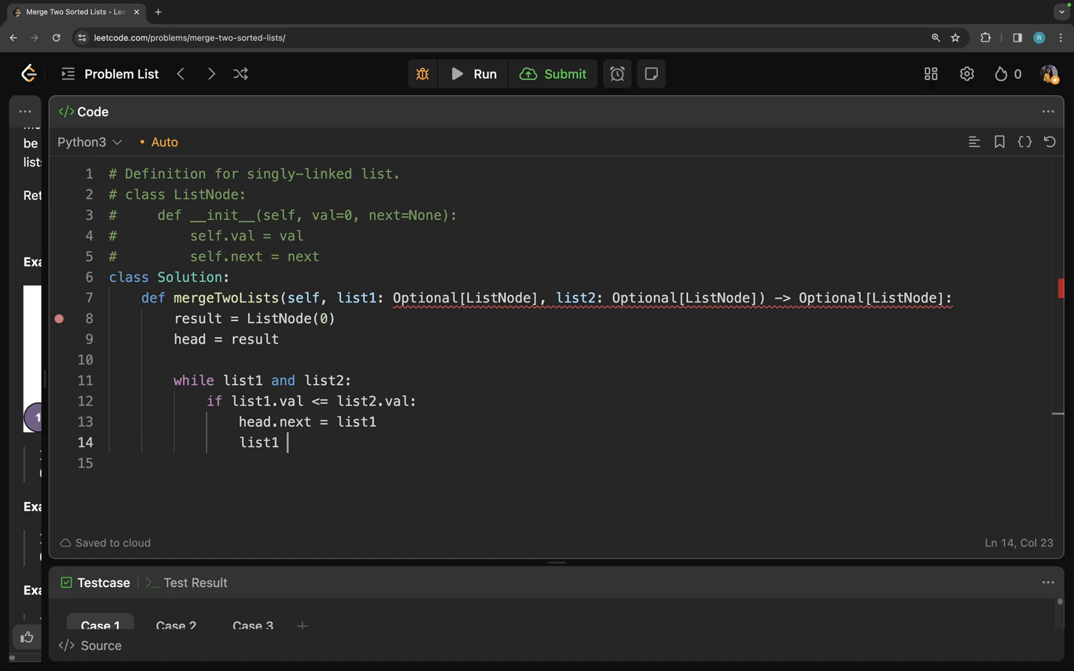
{"action": "type", "text": "= list1"}
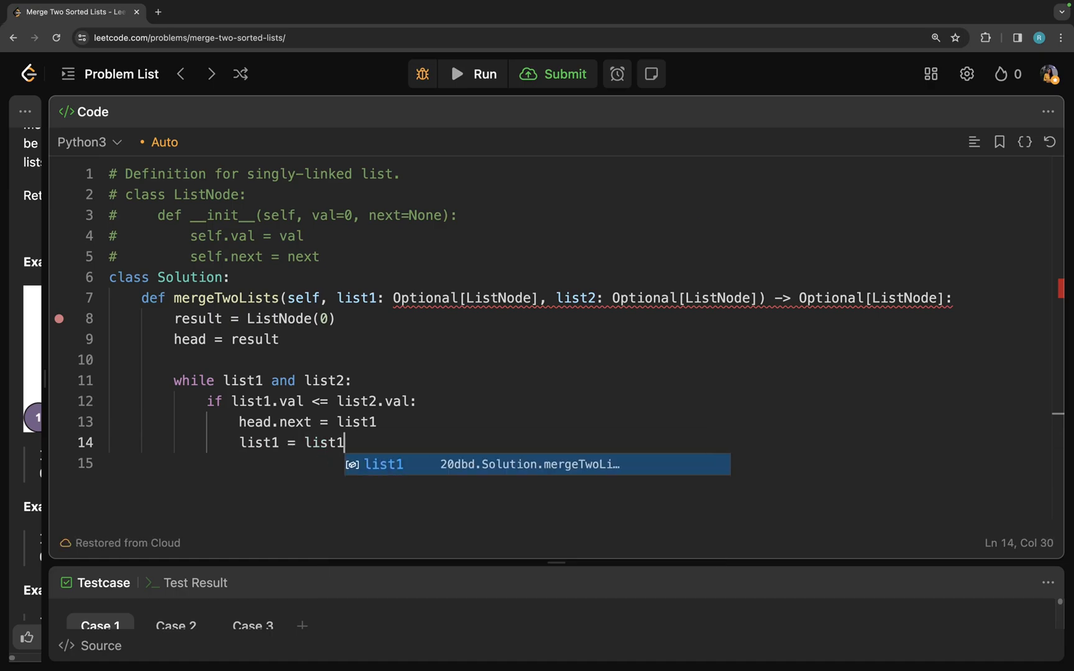
{"action": "type", "text": ".next"}
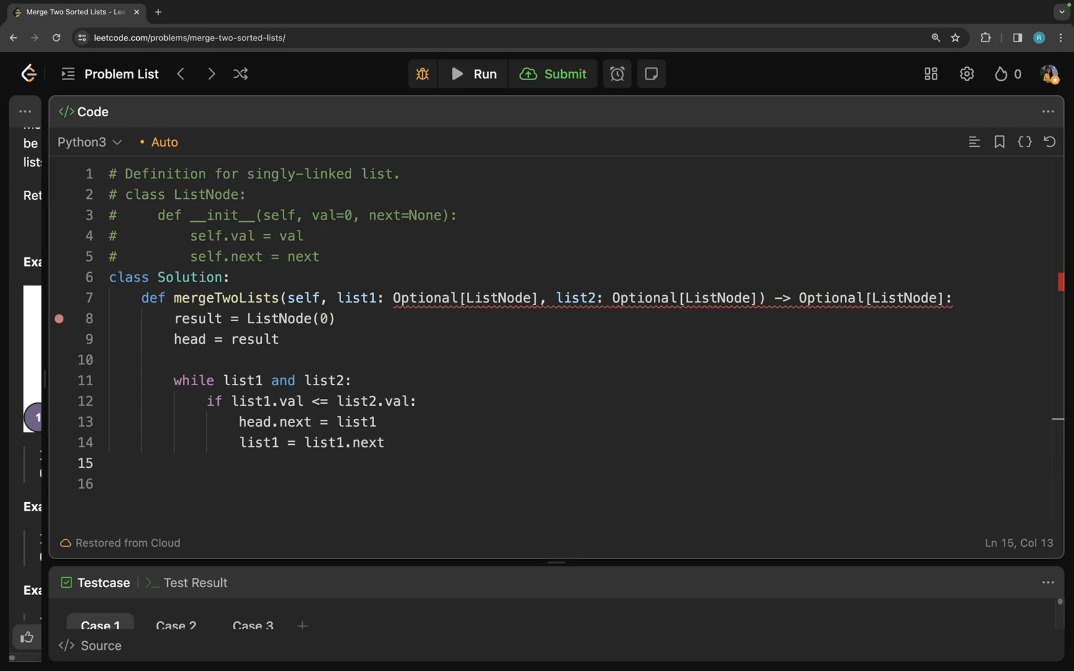
- In the else branch set head.next = list2 and advance list2 = list2.next
{"action": "type", "text": "else:"}
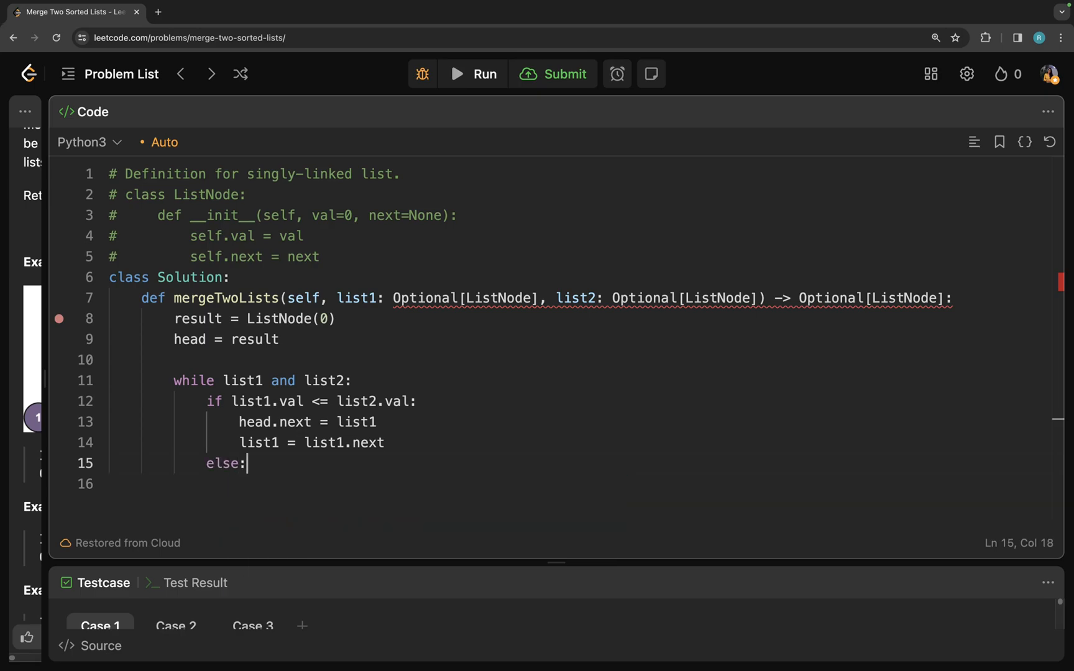
{"action": "key", "text": "enter"}
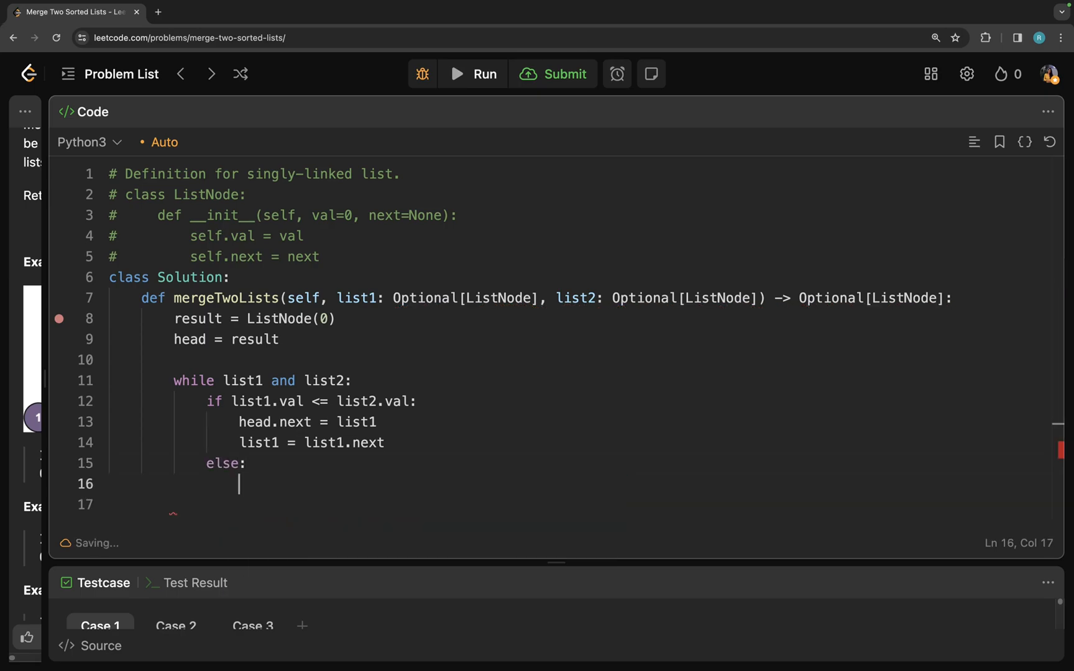
{"action": "type", "text": "head."}
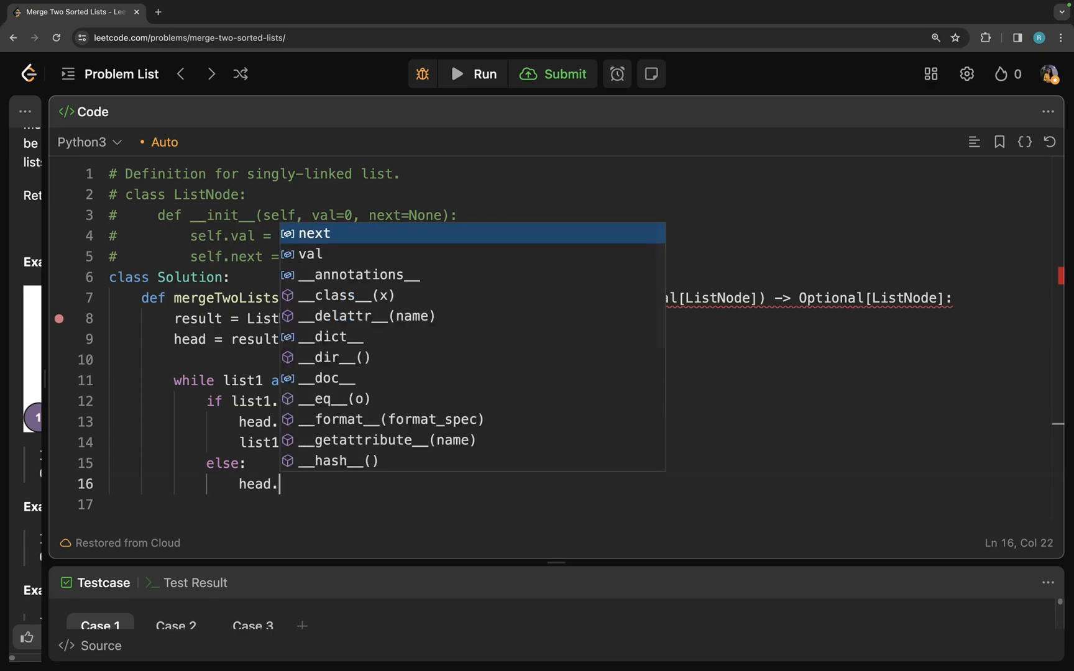
{"action": "type", "text": "n"}
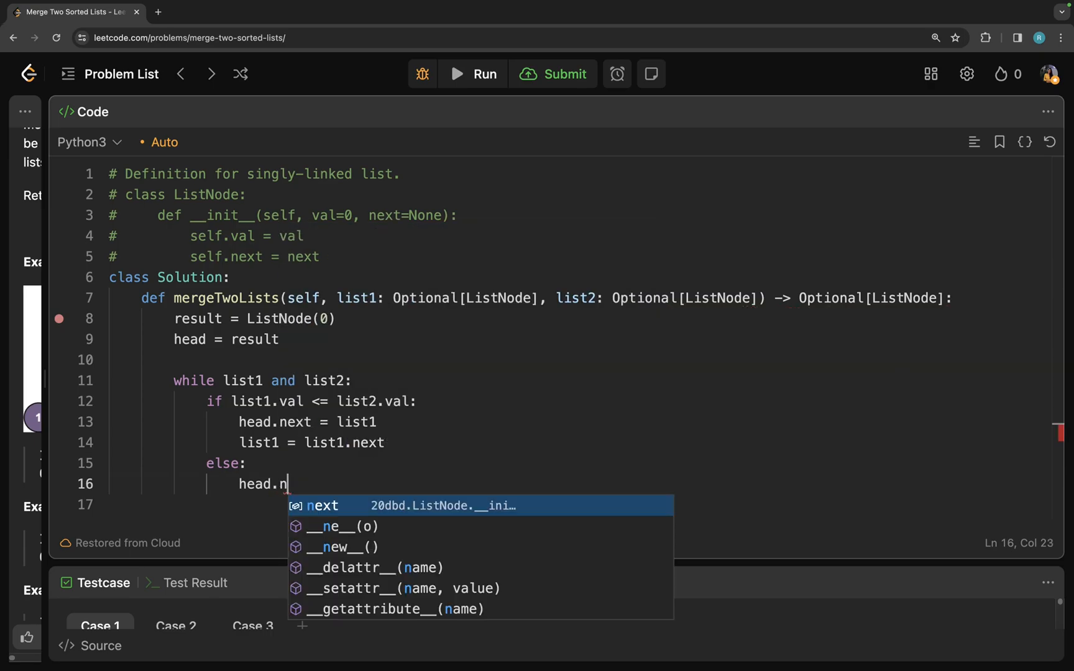
{"action": "type", "text": "ext = list2"}
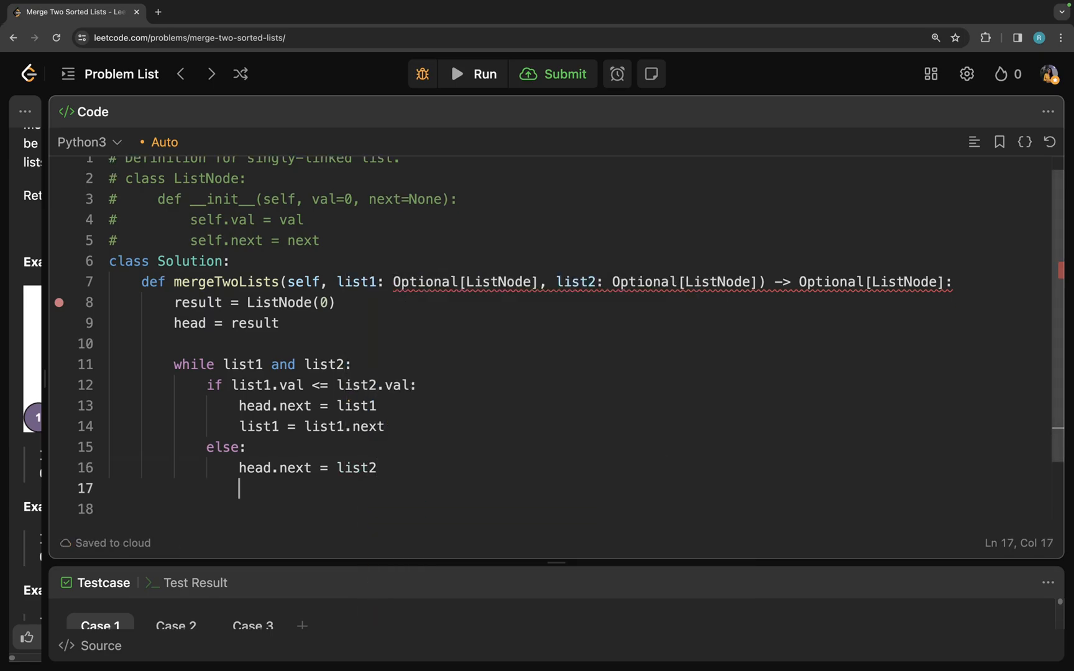
{"action": "type", "text": "list2"}
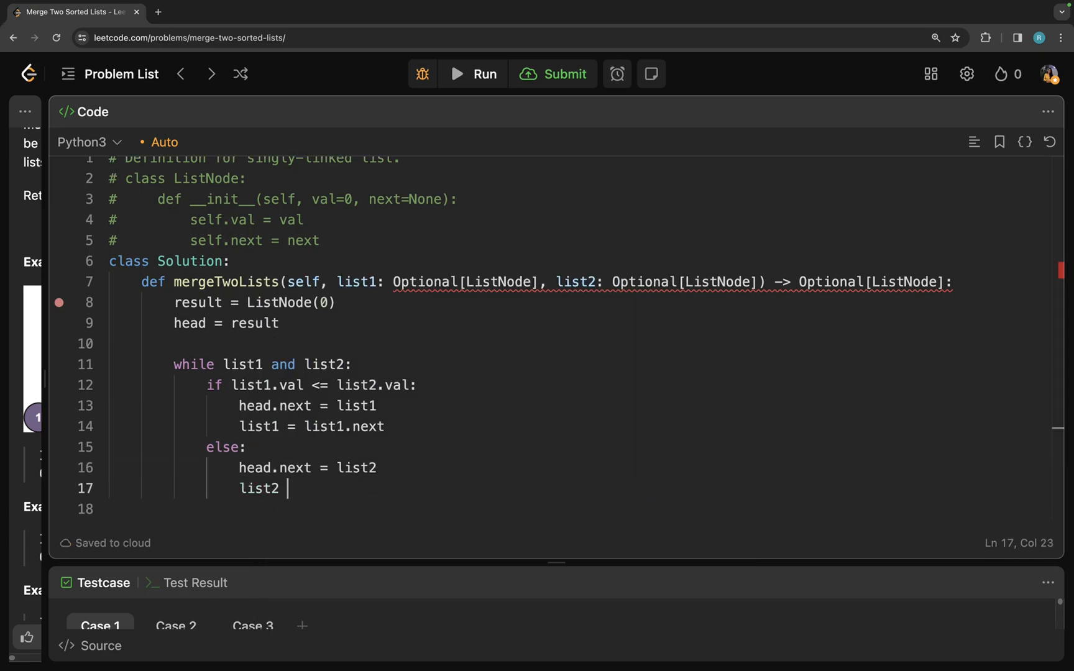
{"action": "type", "text": "= list"}
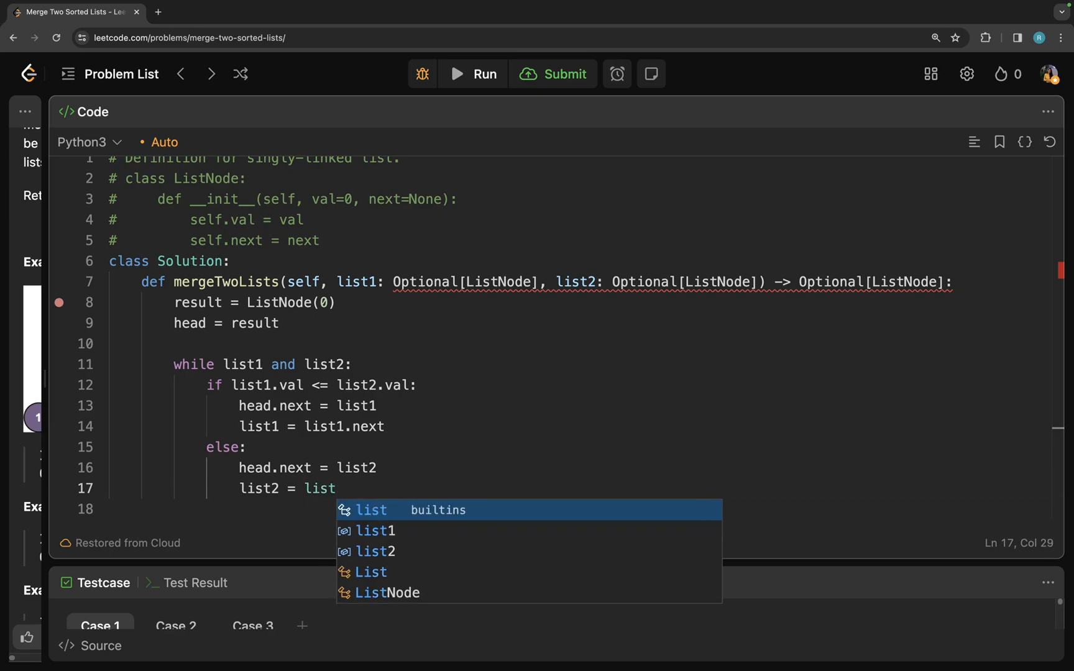
{"action": "type", "text": "2.next"}
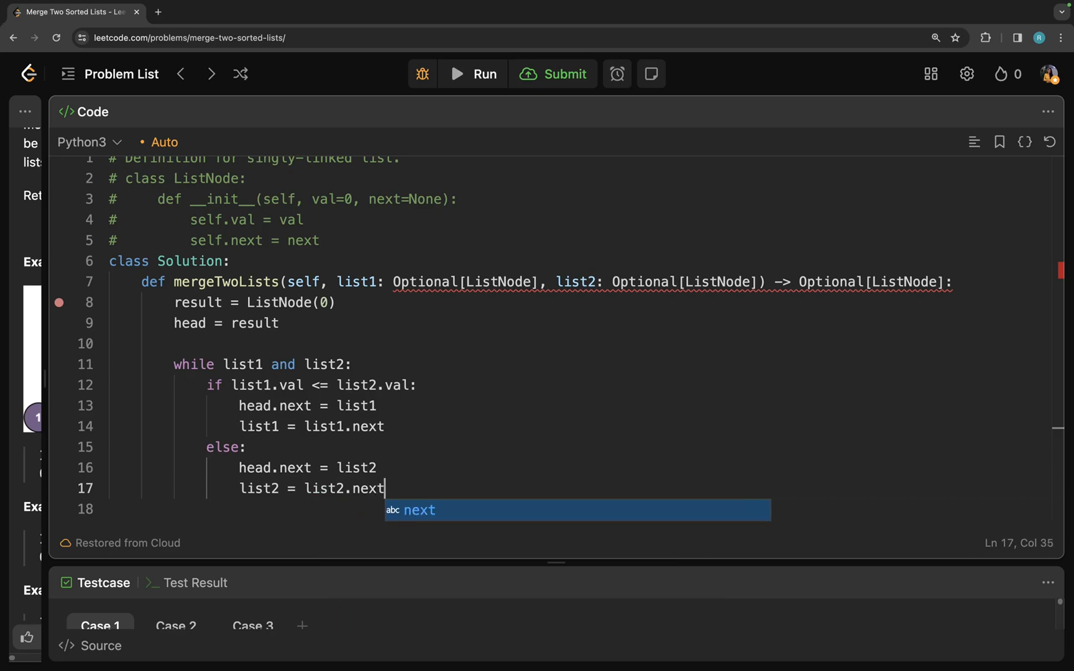
- End the loop body with head = head.next
{"action": "key", "text": "enter"}
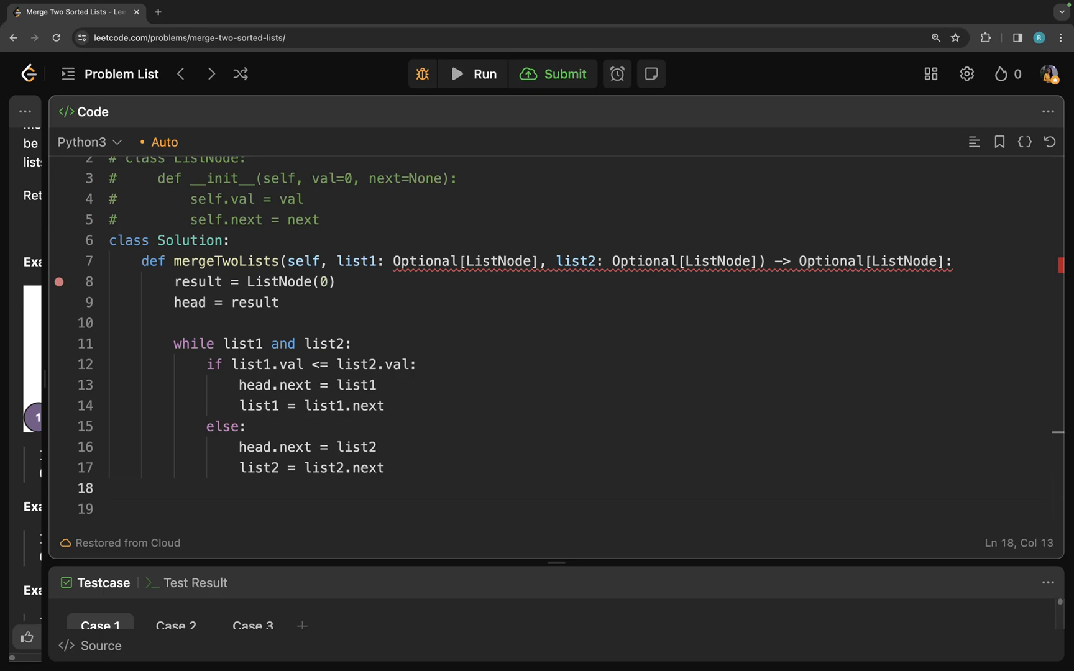
{"action": "type", "text": "head = h"}
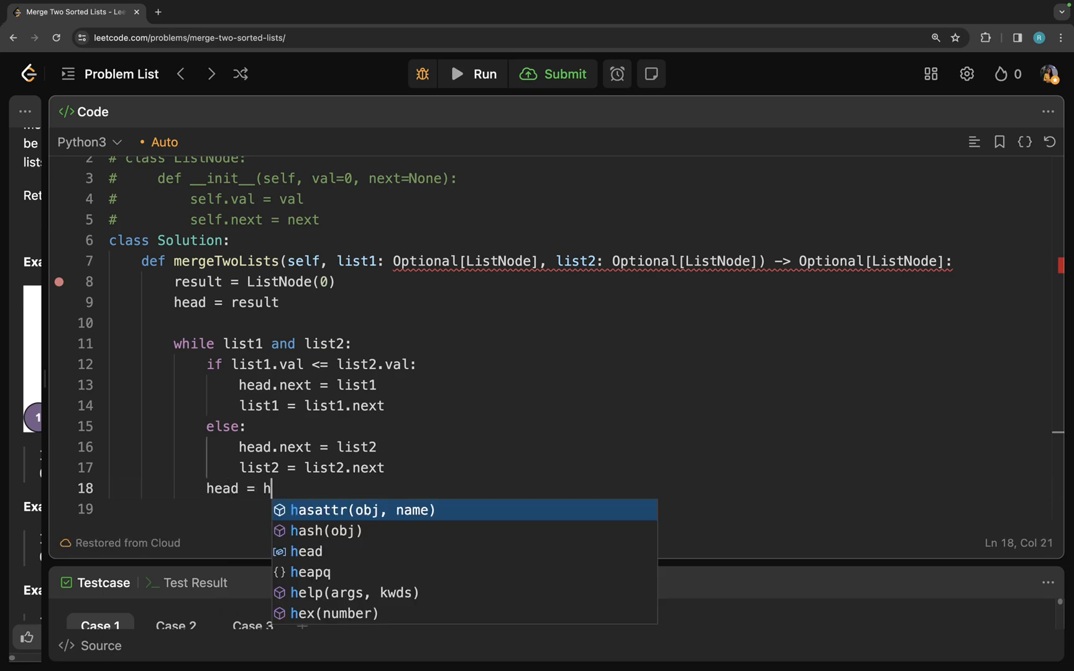
{"action": "type", "text": "ead.next"}
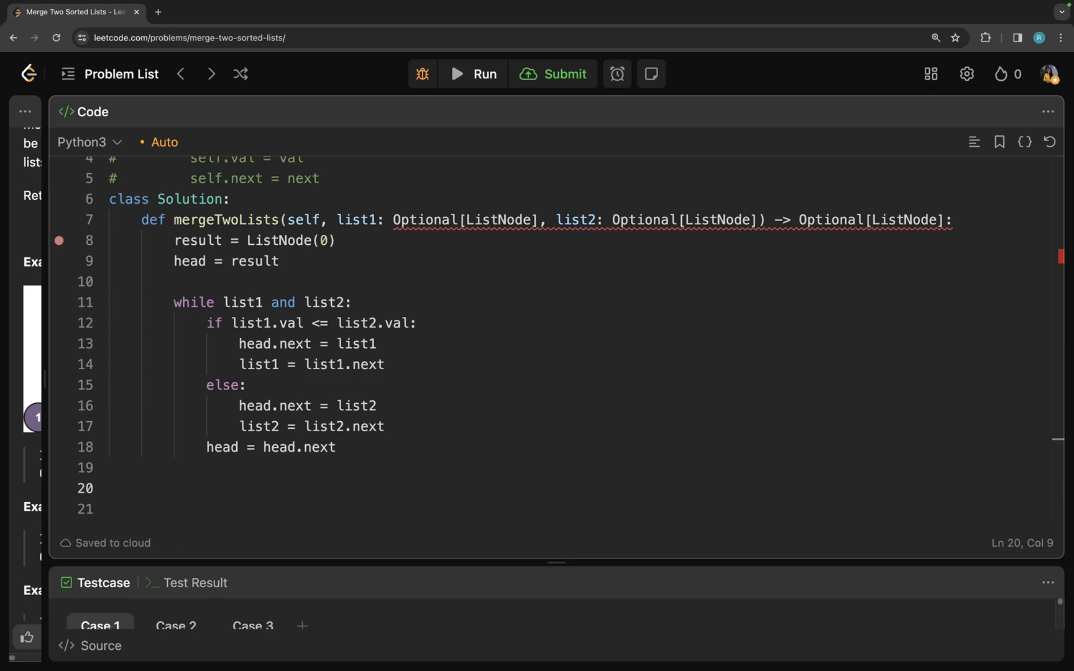
- After the loop, attach leftover nodes: if list1: head.next = list1, if list2: head.next = list2
{"action": "type", "text": "if list1:"}
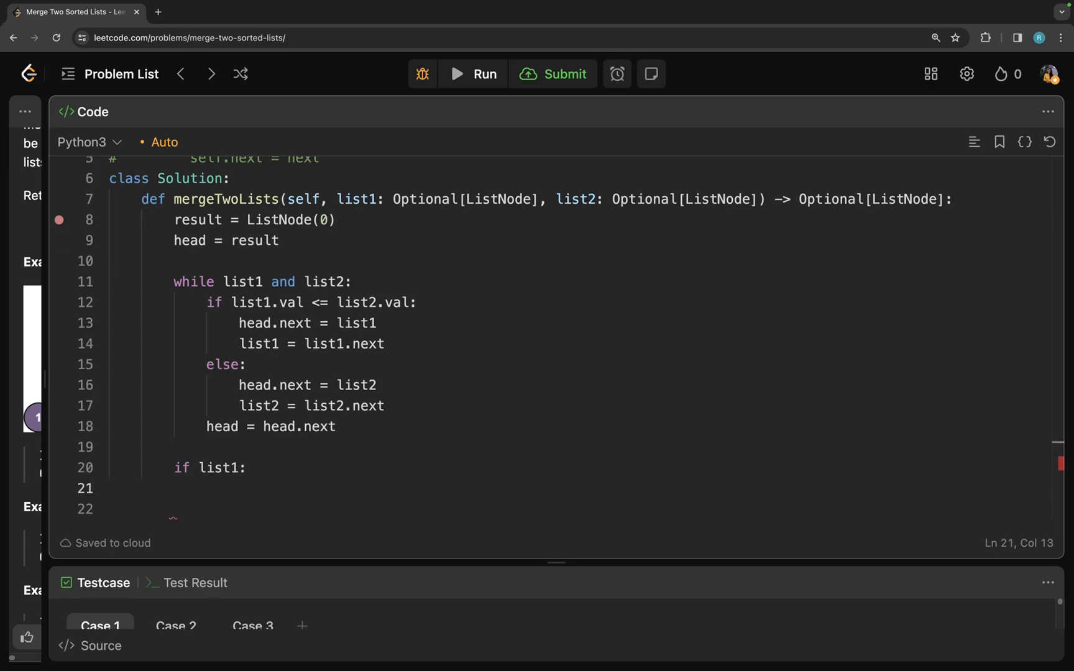
{"action": "type", "text": "head.next = l"}
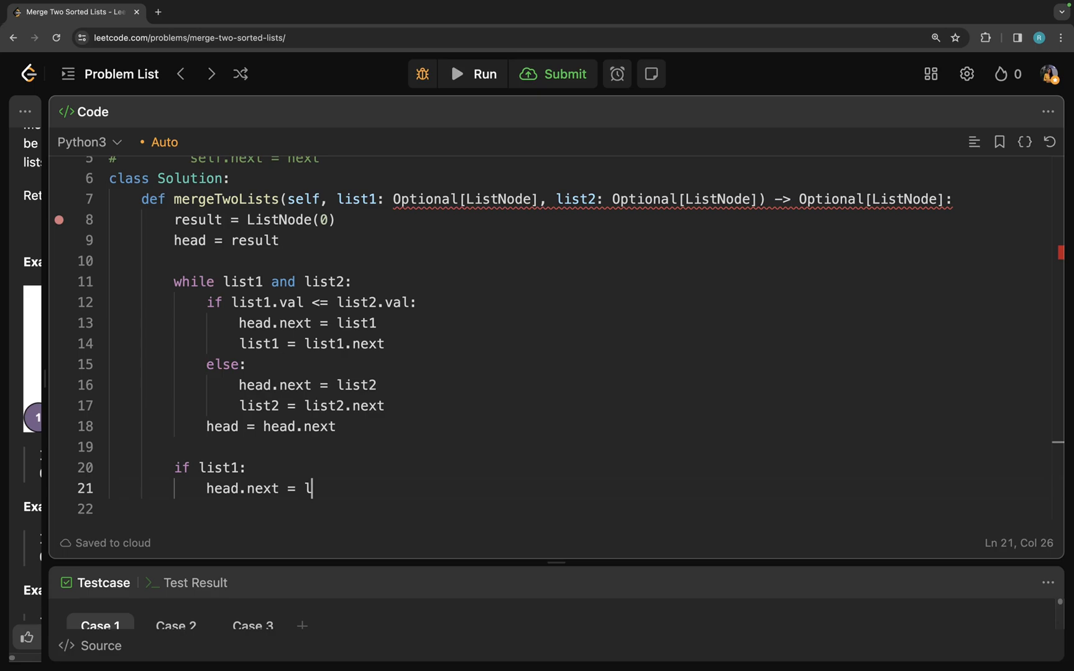
{"action": "type", "text": "ist1"}
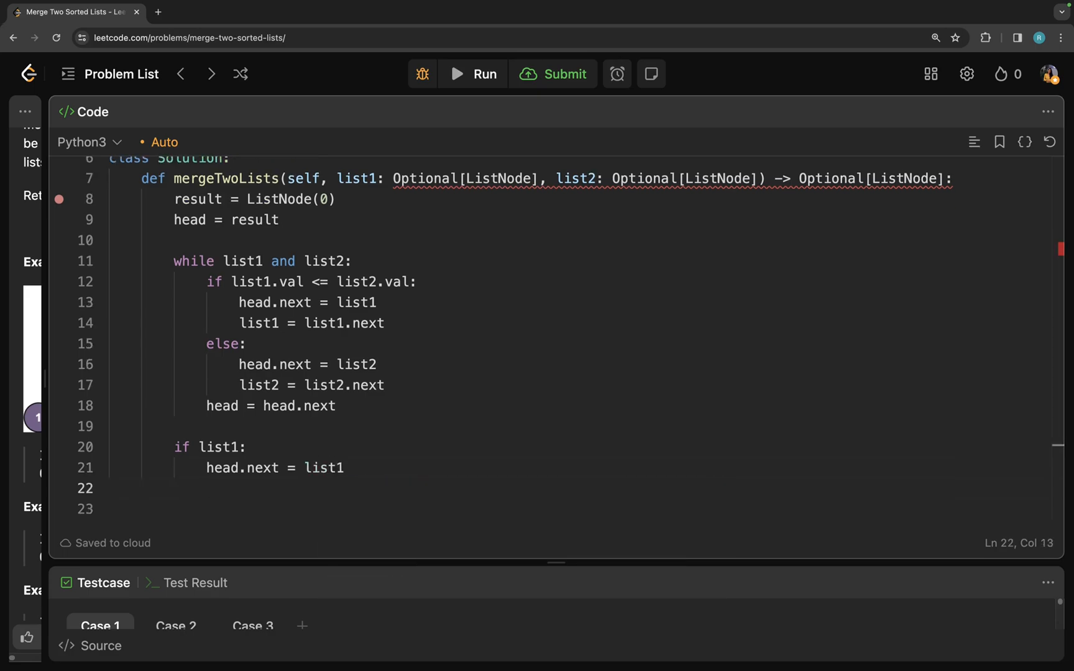
{"action": "type", "text": "if list2:"}
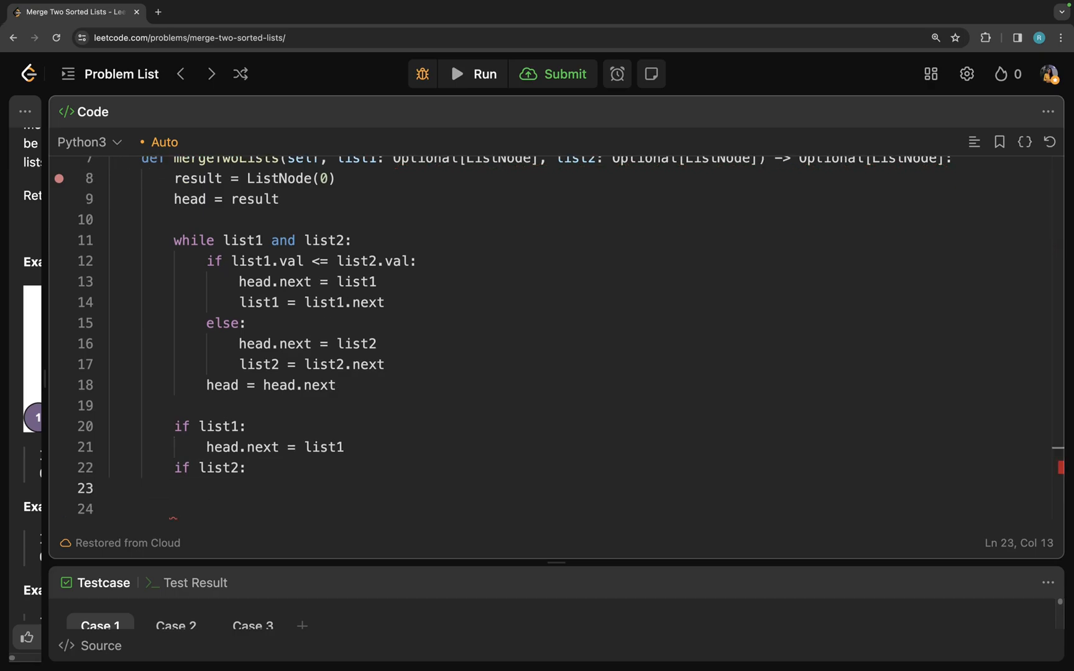
{"action": "type", "text": "head.next"}
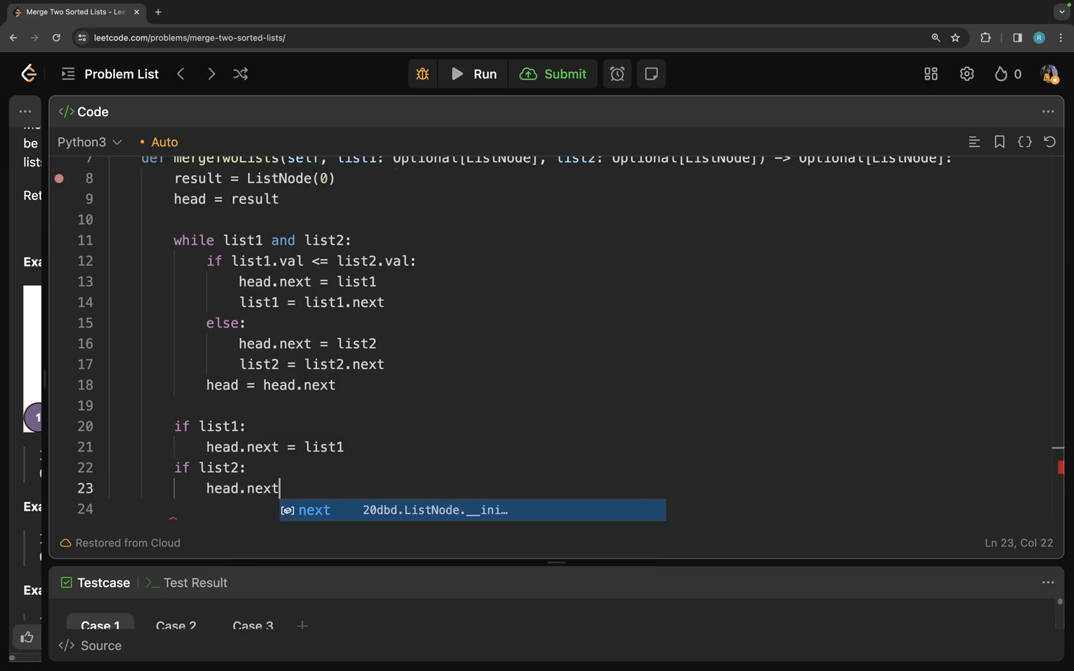
{"action": "type", "text": "= list2"}
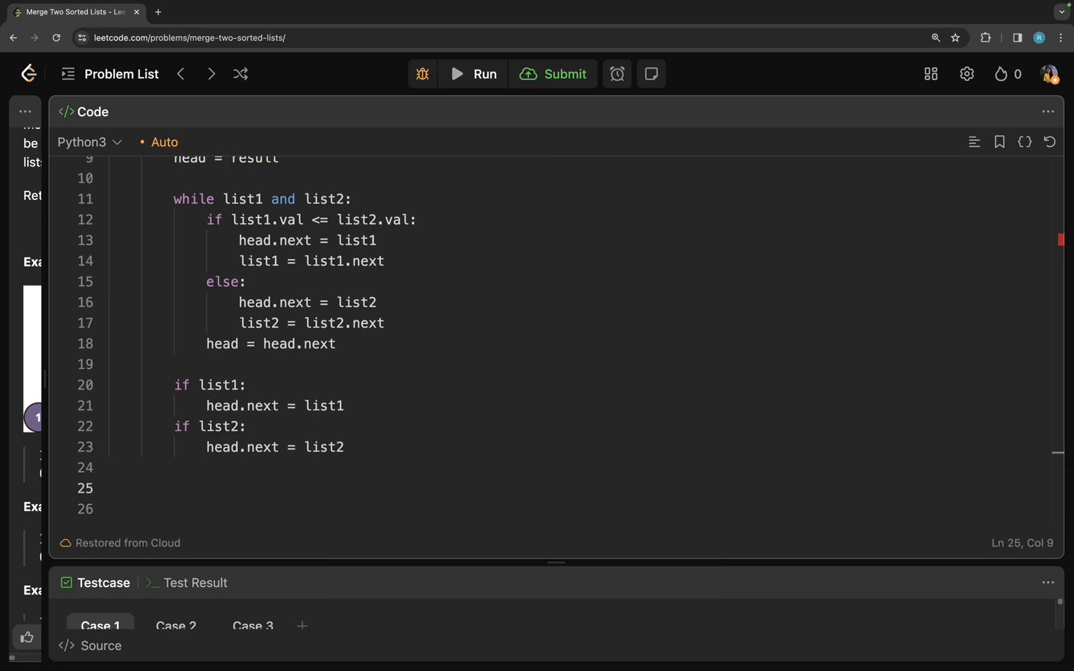
- Finish the function with return result.next
{"action": "type", "text": "return"}
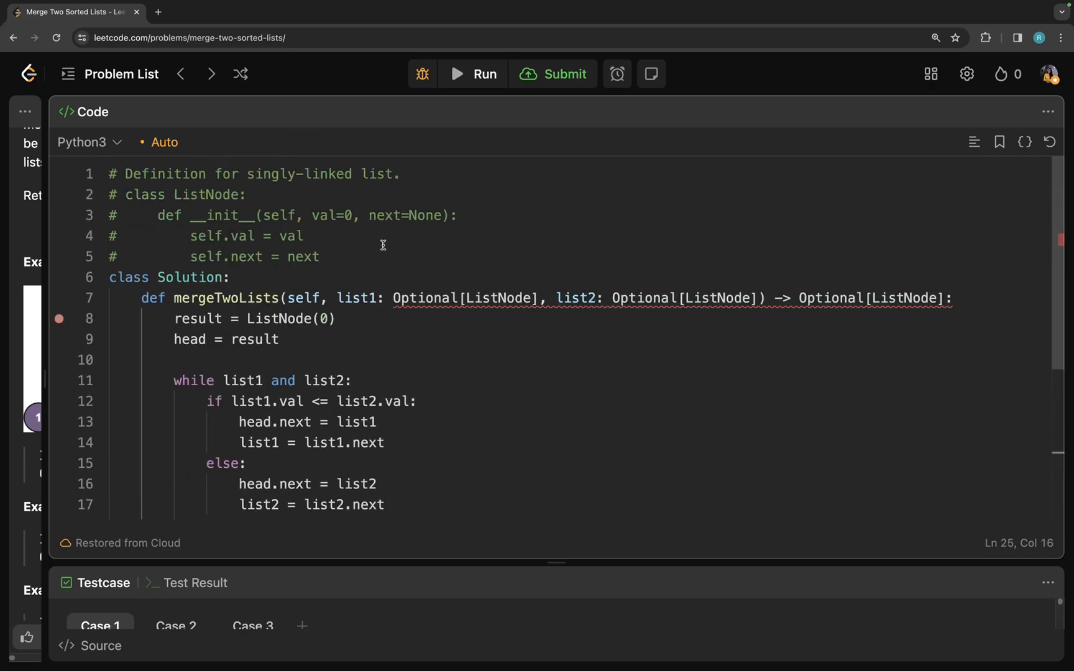
{"action": "double_click", "coordinate": [291, 318]}
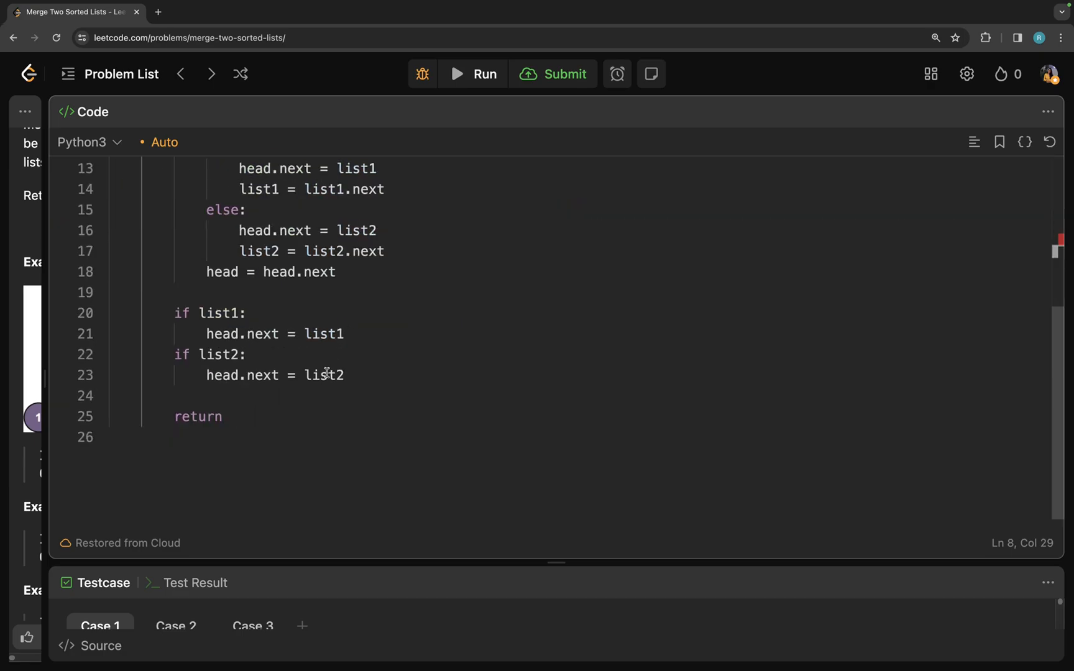
{"action": "type", "text": "result.nex"}
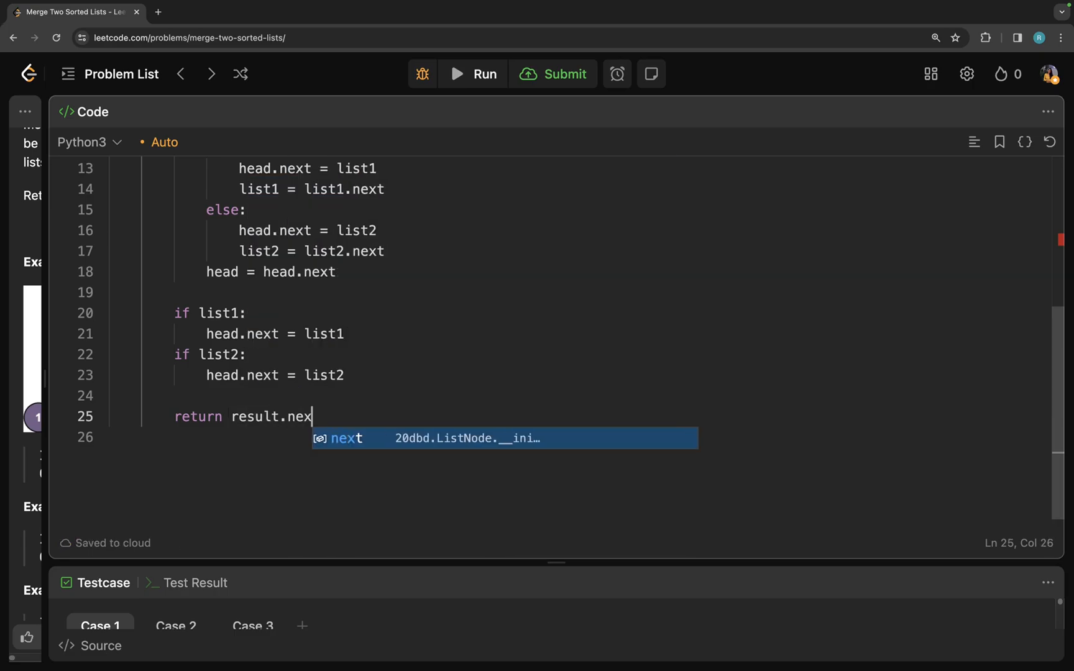
{"action": "type", "text": "t"}
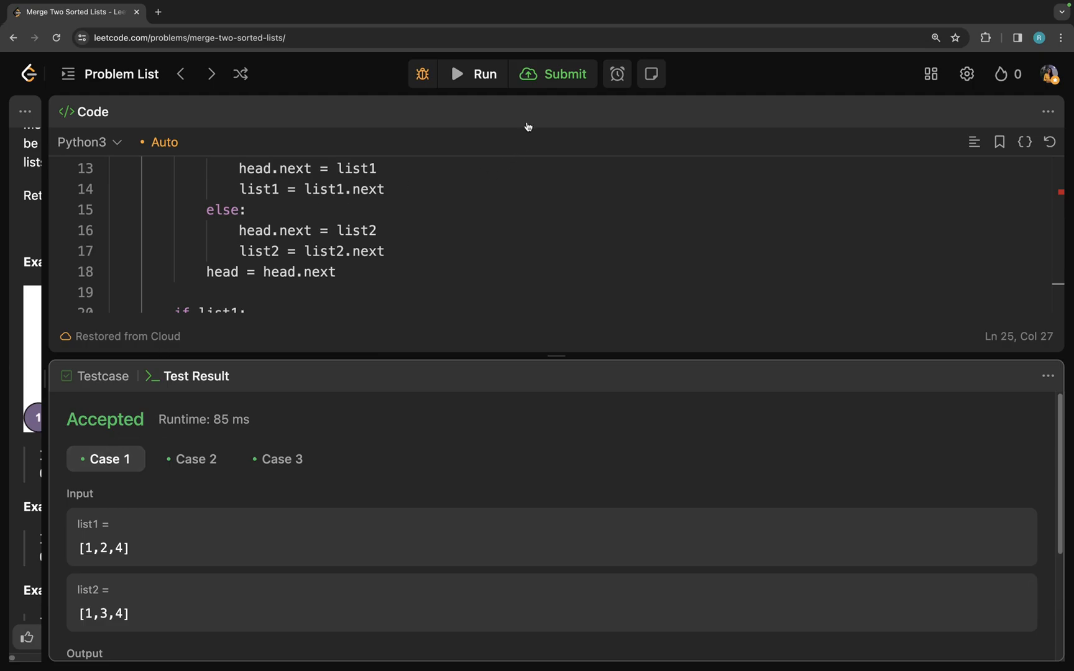
- Submit the merge solution and get Accepted at 37 ms, beating 87.02% of Python3 users
{"action": "left_click", "coordinate": [552, 73]}
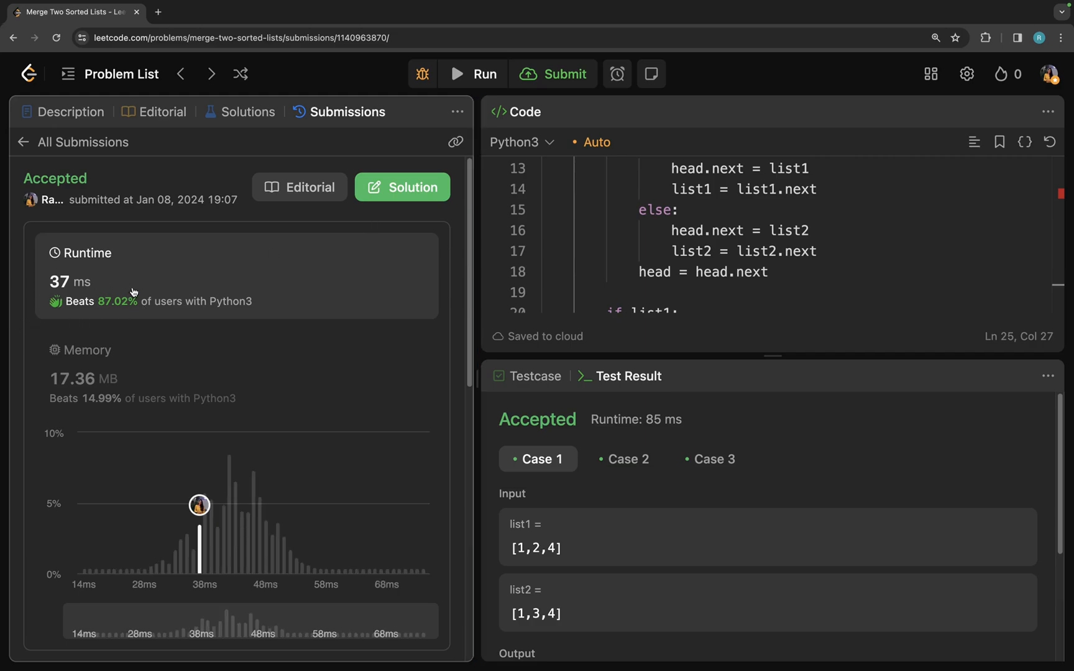
{"action": "mouse_move", "coordinate": [150, 332]}
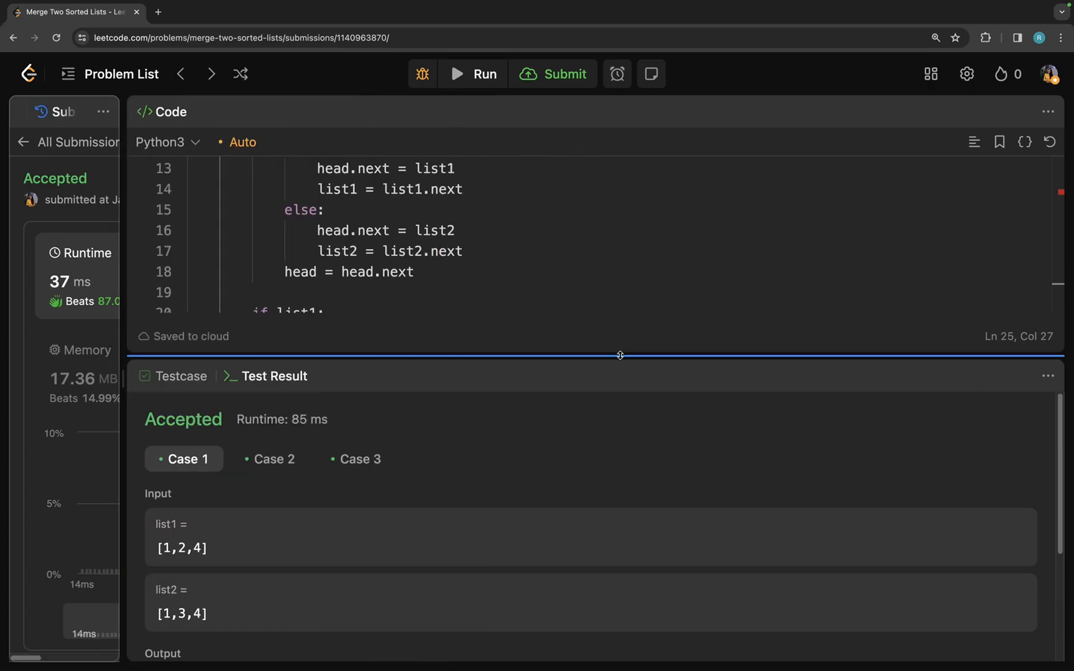
- Enlarge the code editor and highlight variable uses like list2 while reviewing complexity
{"action": "left_click_drag", "start_coordinate": [620, 355], "coordinate": [594, 586]}
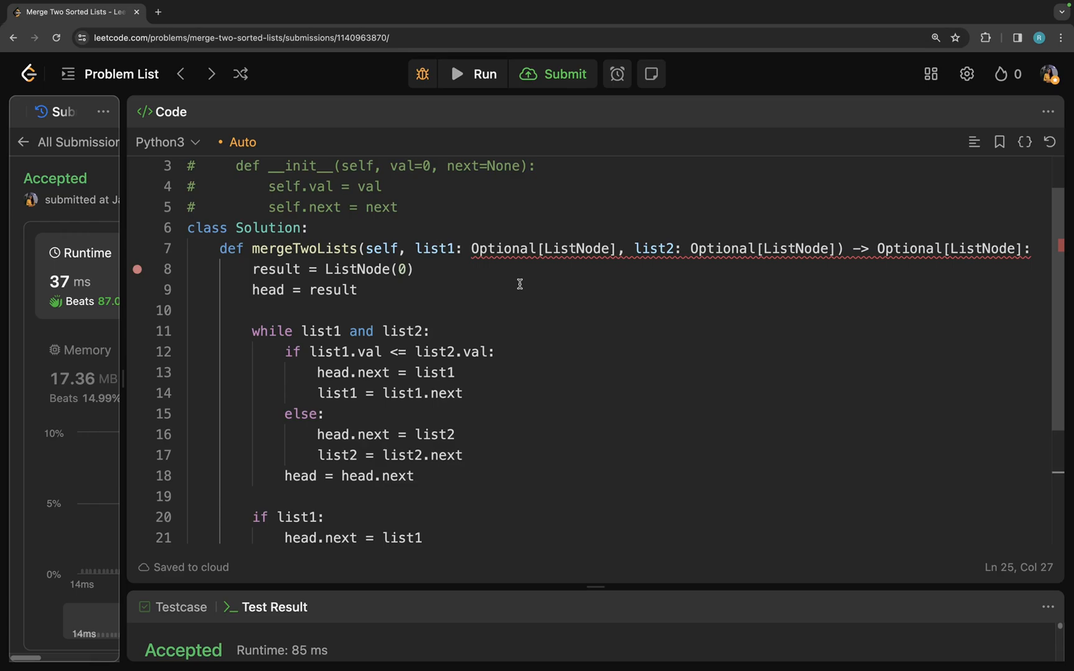
{"action": "mouse_move", "coordinate": [431, 379]}
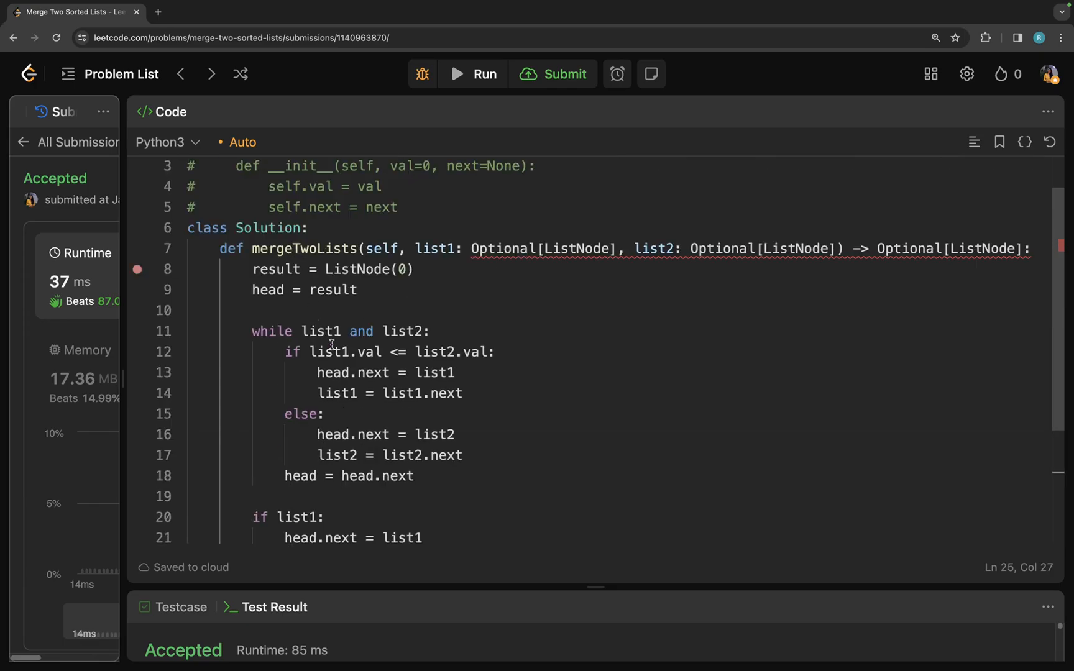
{"action": "double_click", "coordinate": [401, 330]}
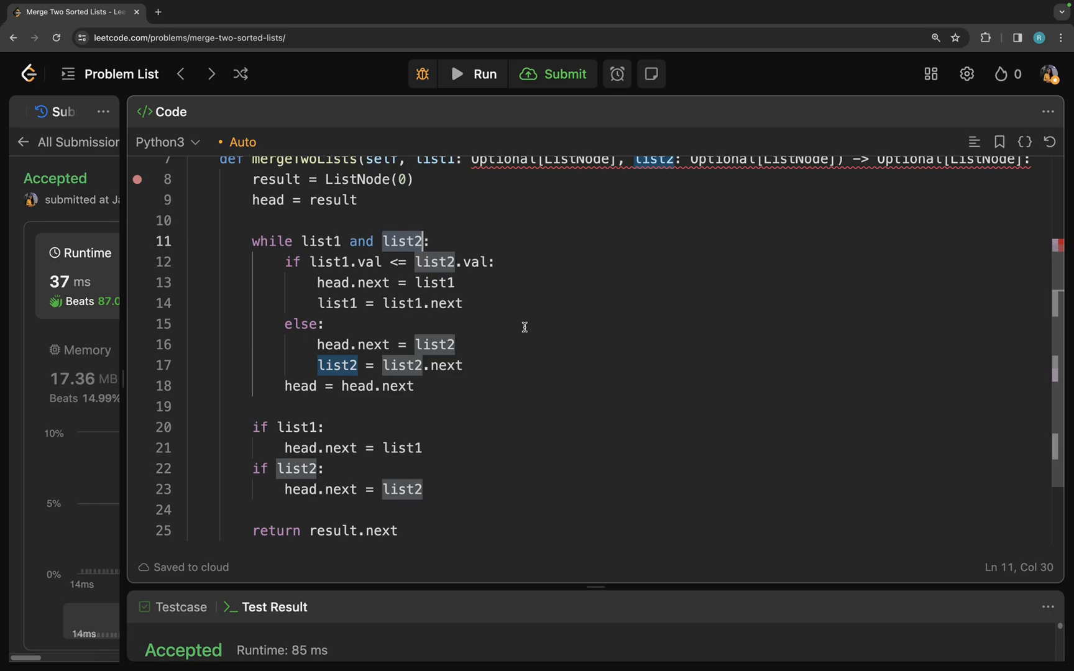
{"action": "mouse_move", "coordinate": [240, 179]}
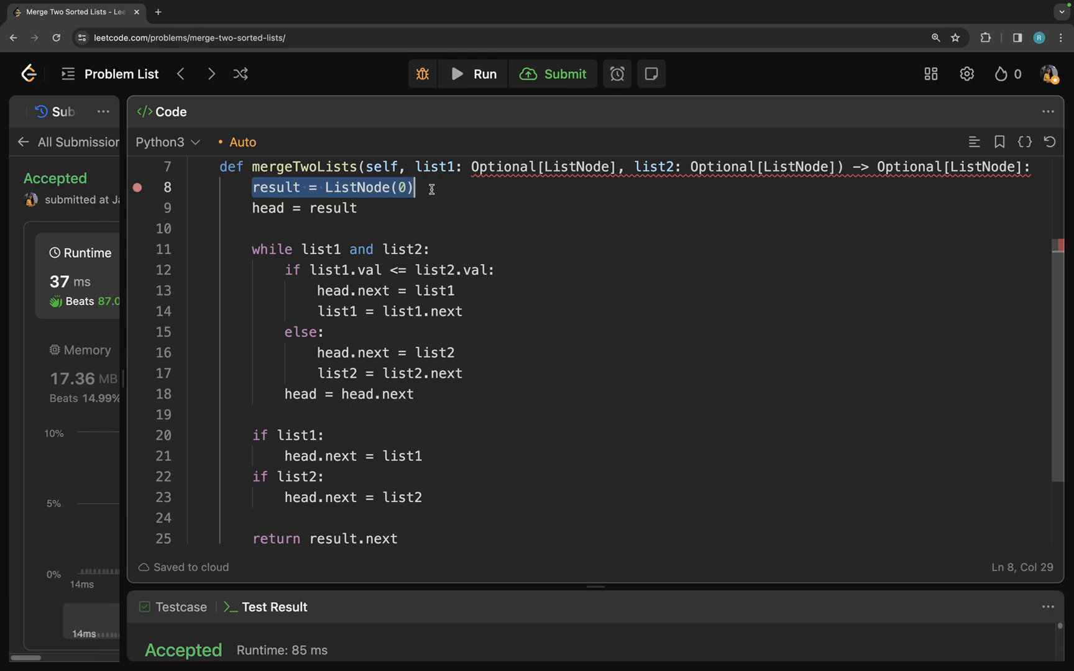
{"action": "mouse_move", "coordinate": [427, 197]}
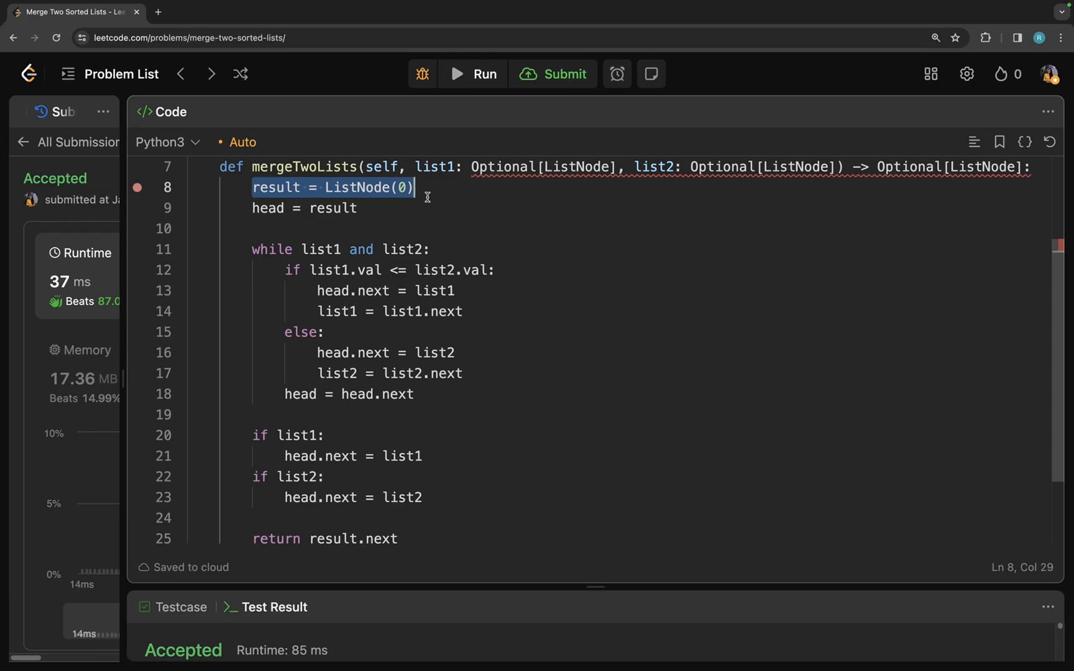
{"action": "mouse_move", "coordinate": [424, 327]}
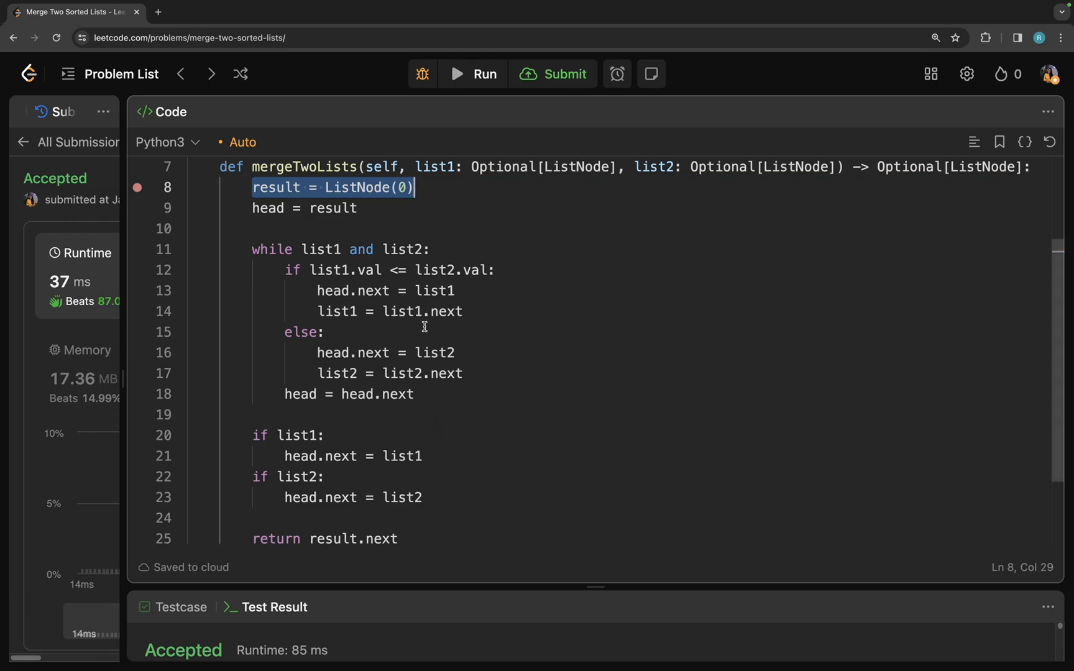
{"action": "double_click", "coordinate": [433, 291]}
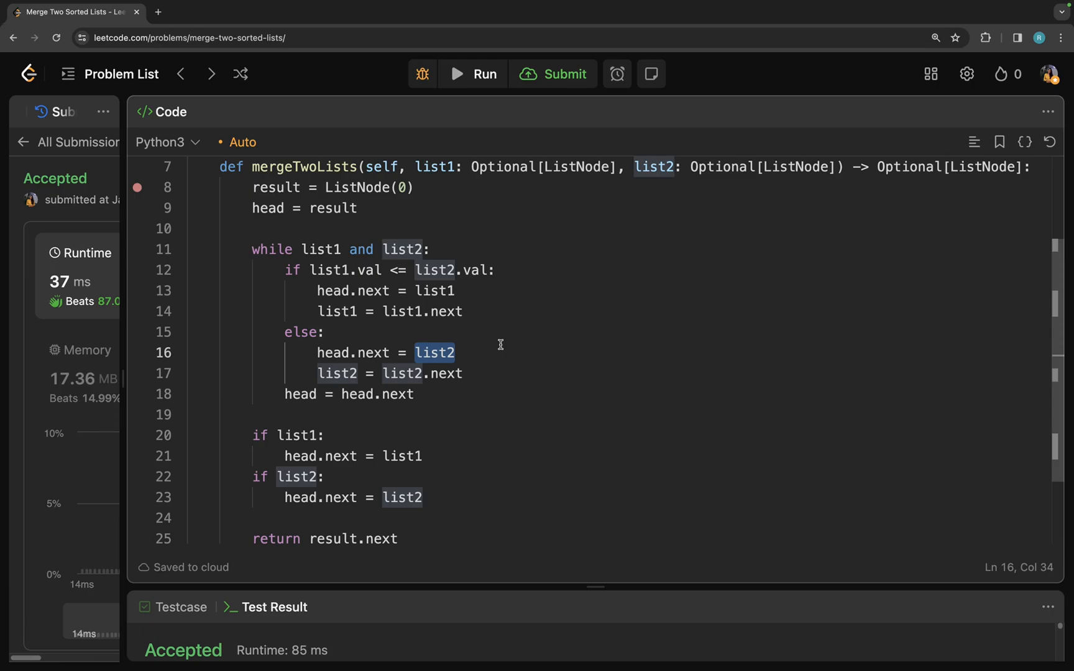
{"action": "mouse_move", "coordinate": [518, 349]}
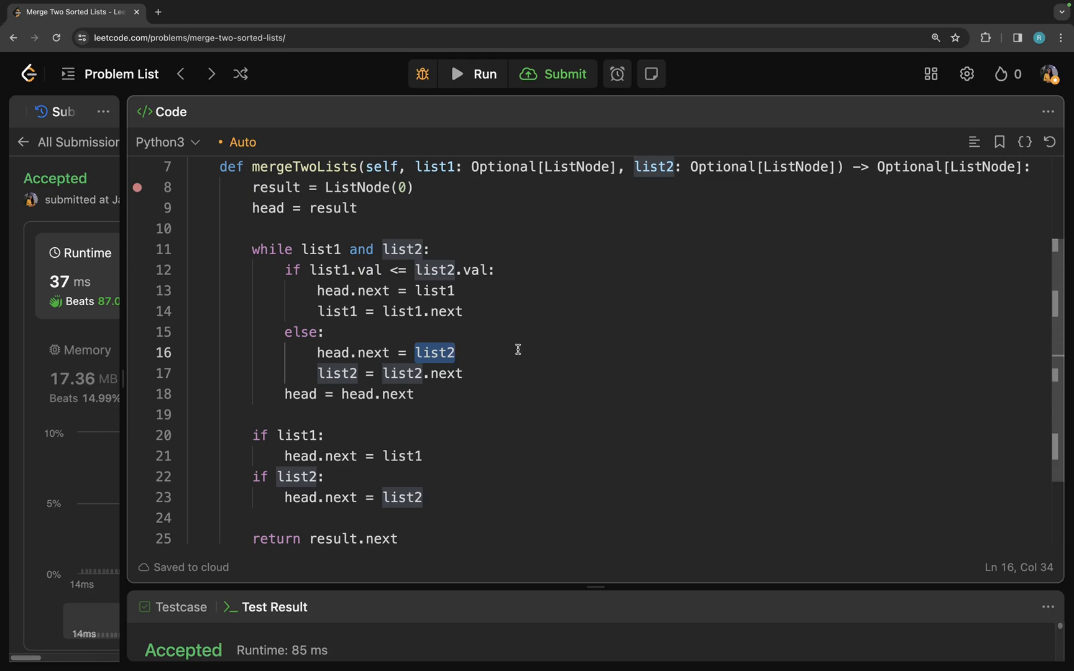